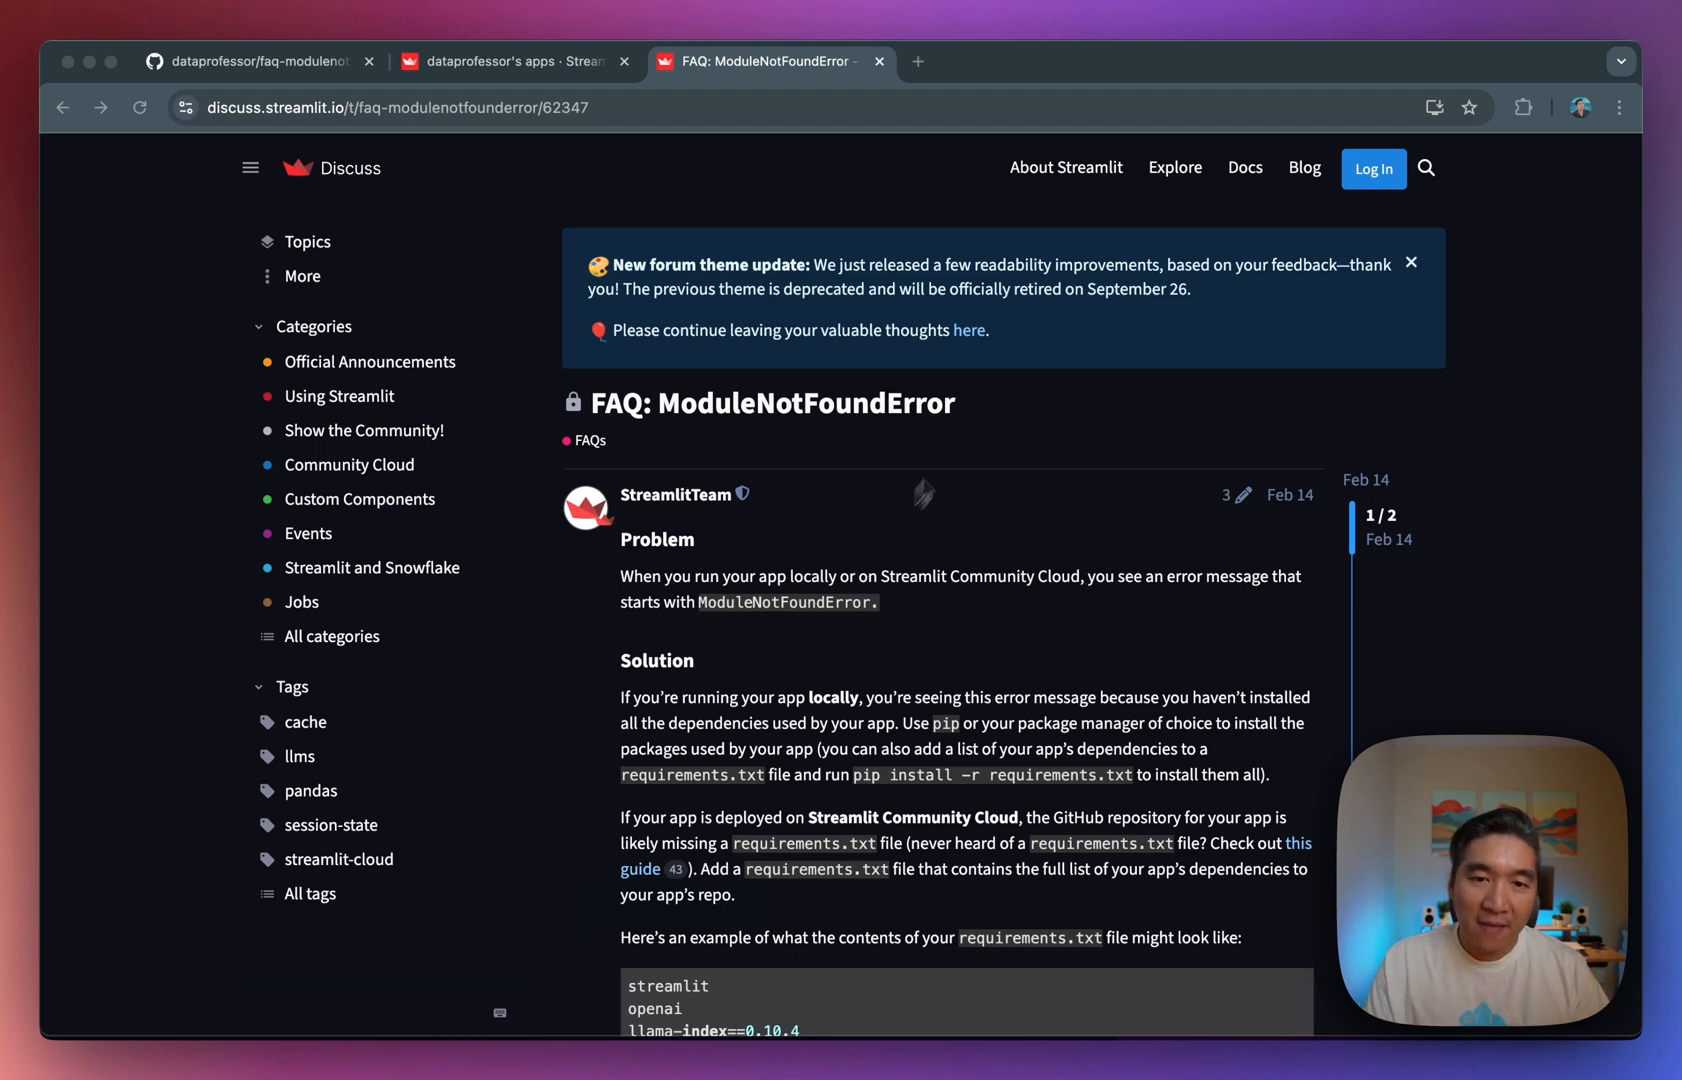
mouse_move(956, 560)
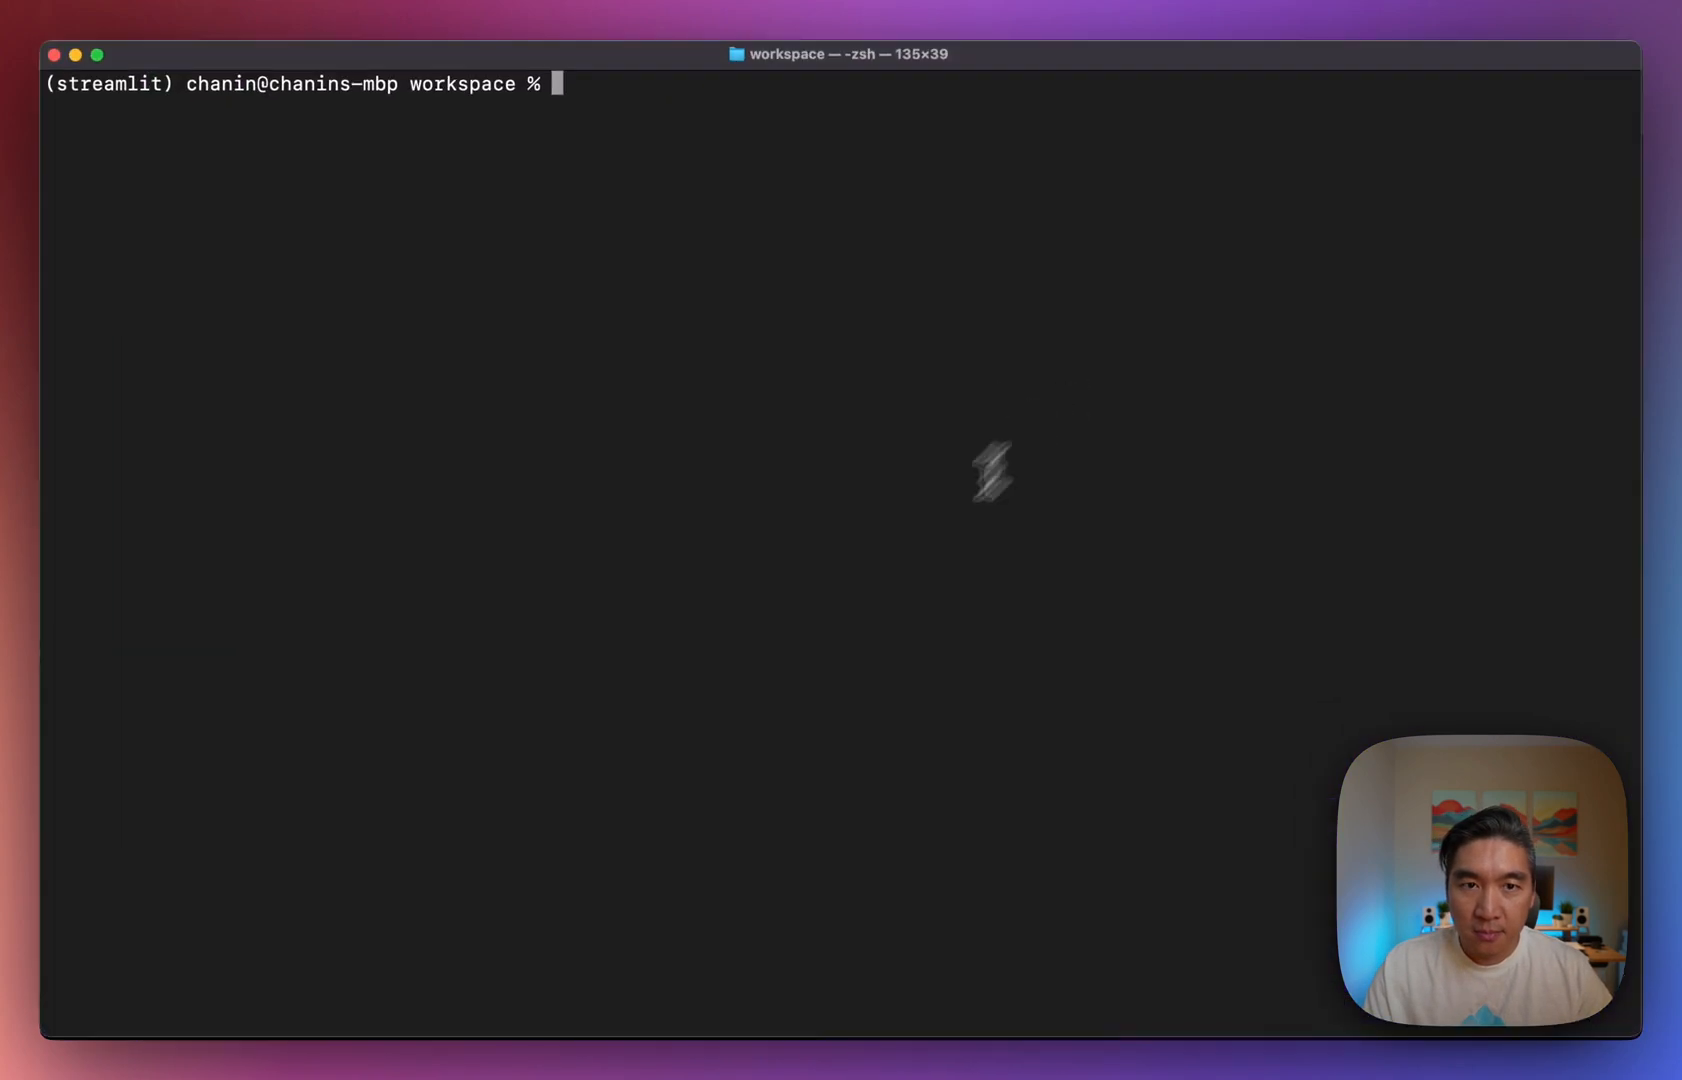
mouse_move(782, 704)
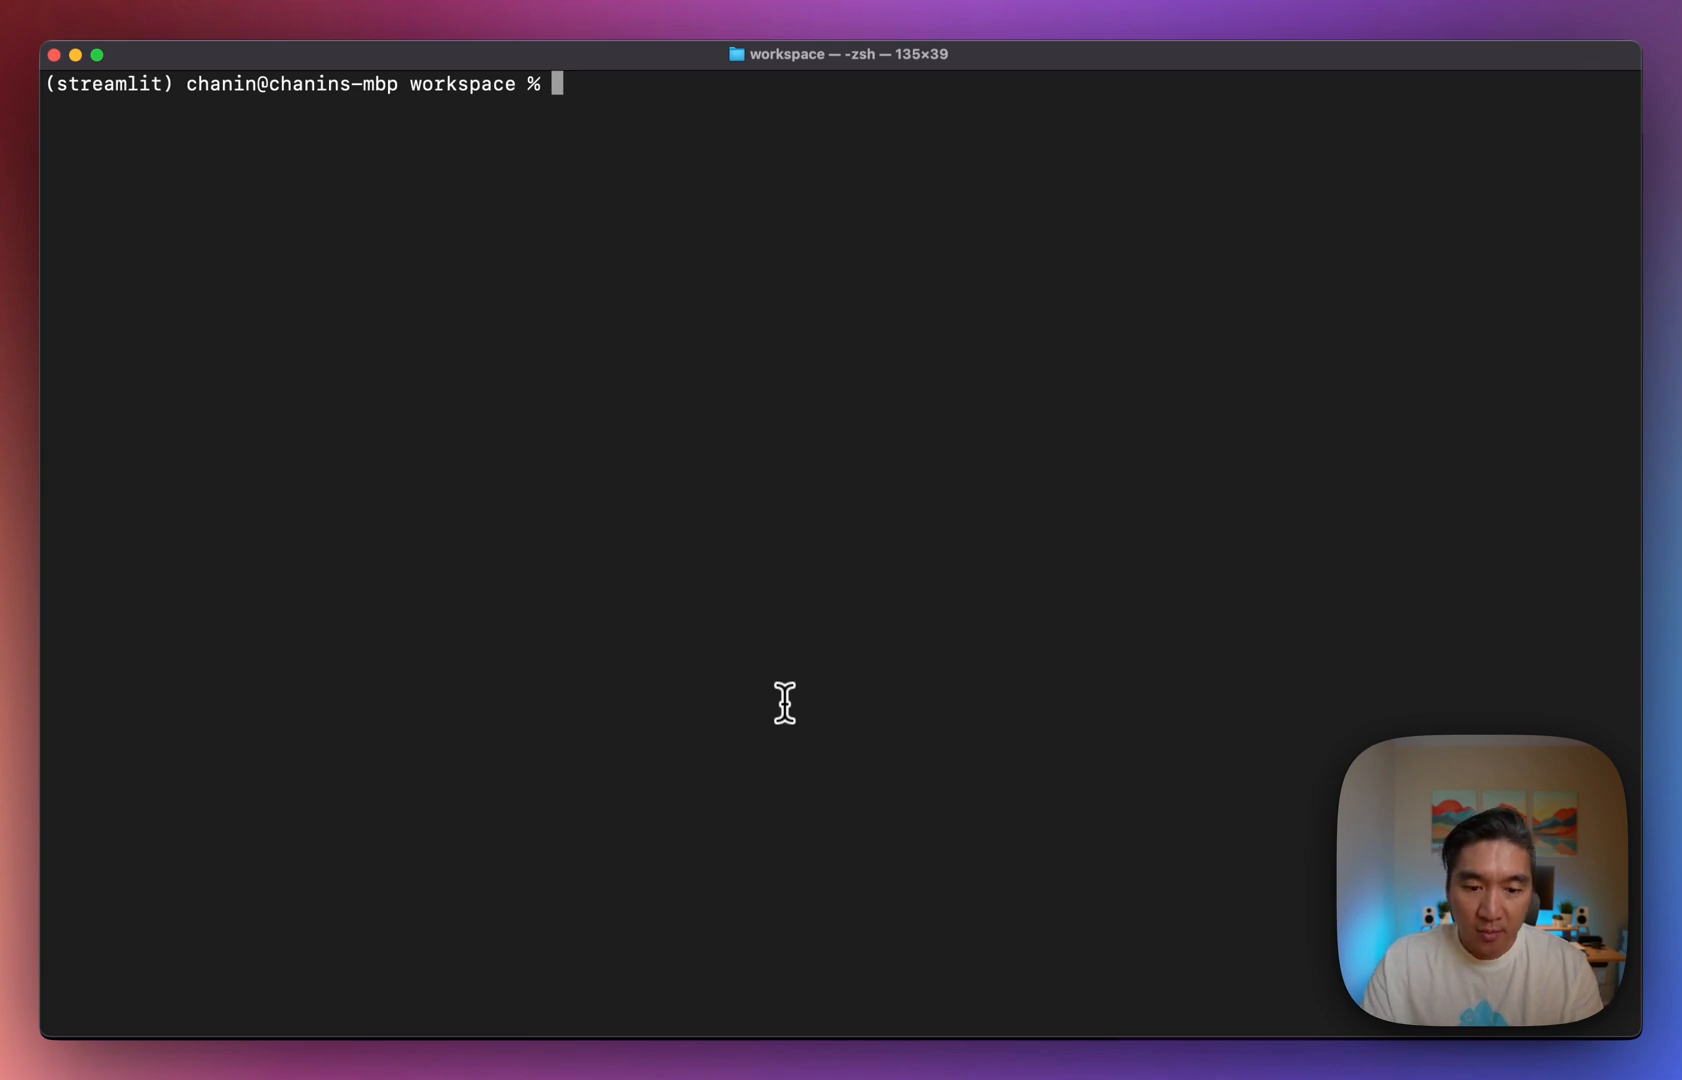
Make the myapp folder and write streamlit_app.py ending with an st.dataframe call to show the videos.
type("mkdir")
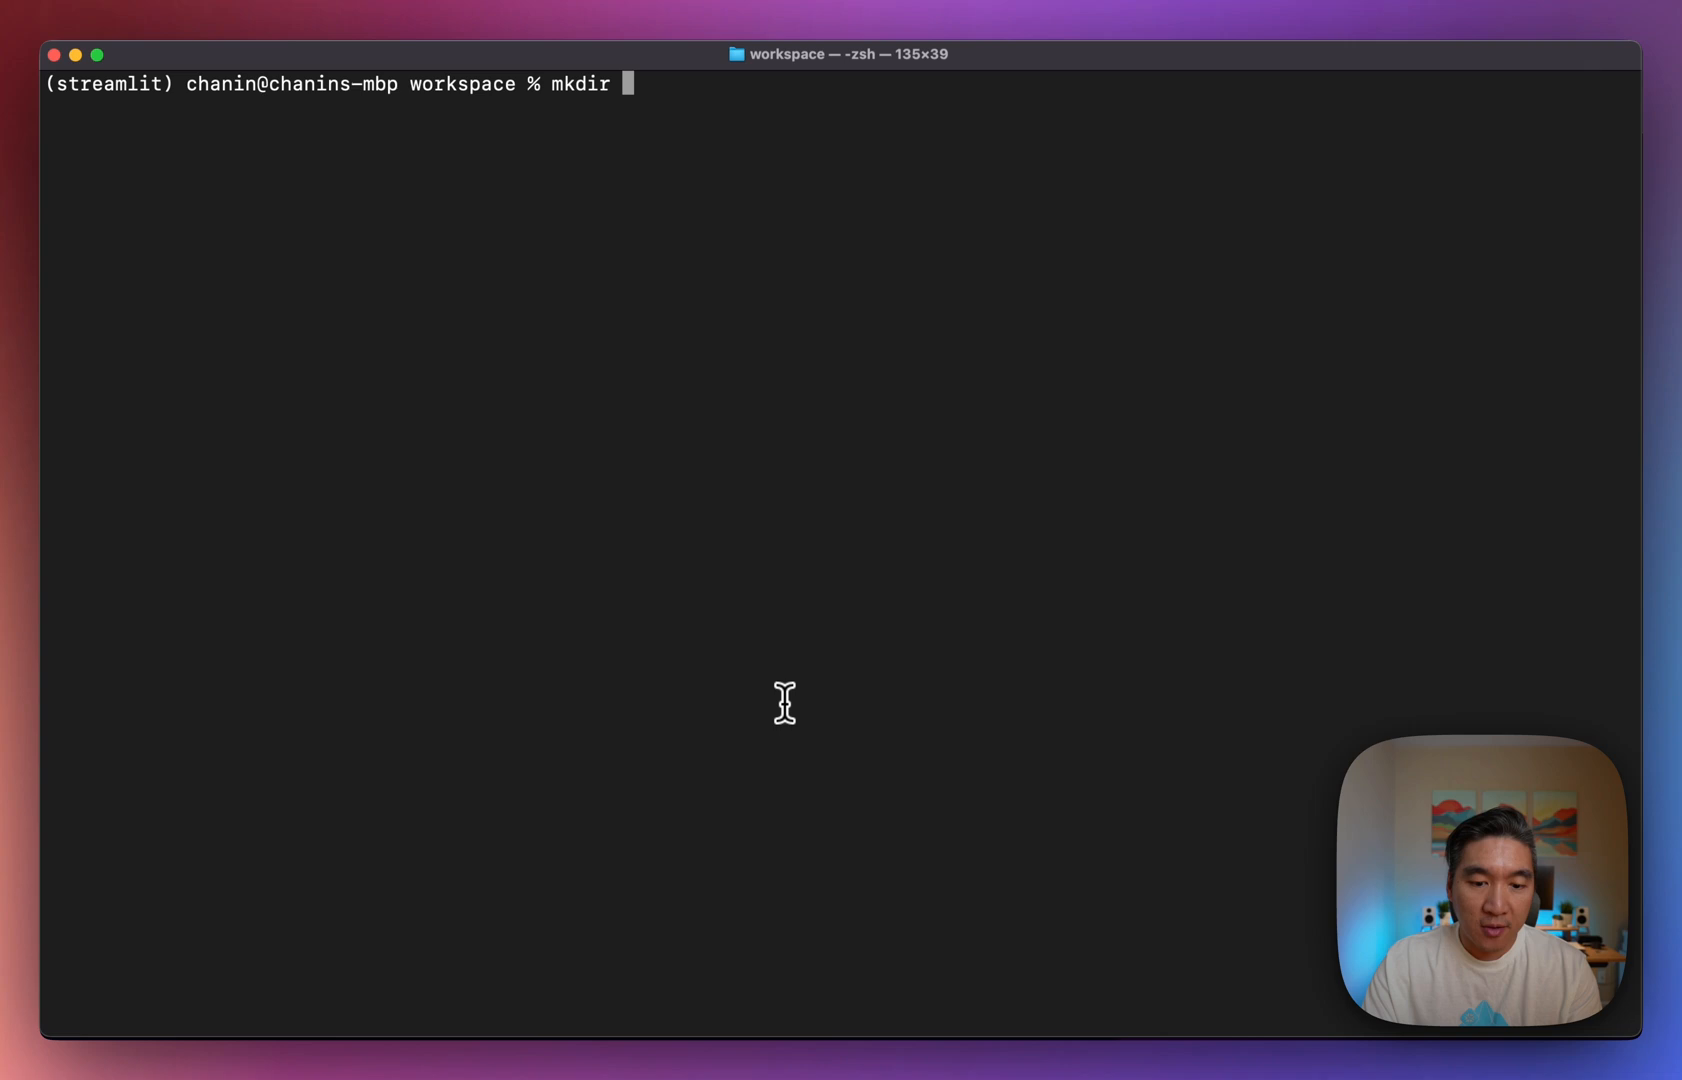
type("mya")
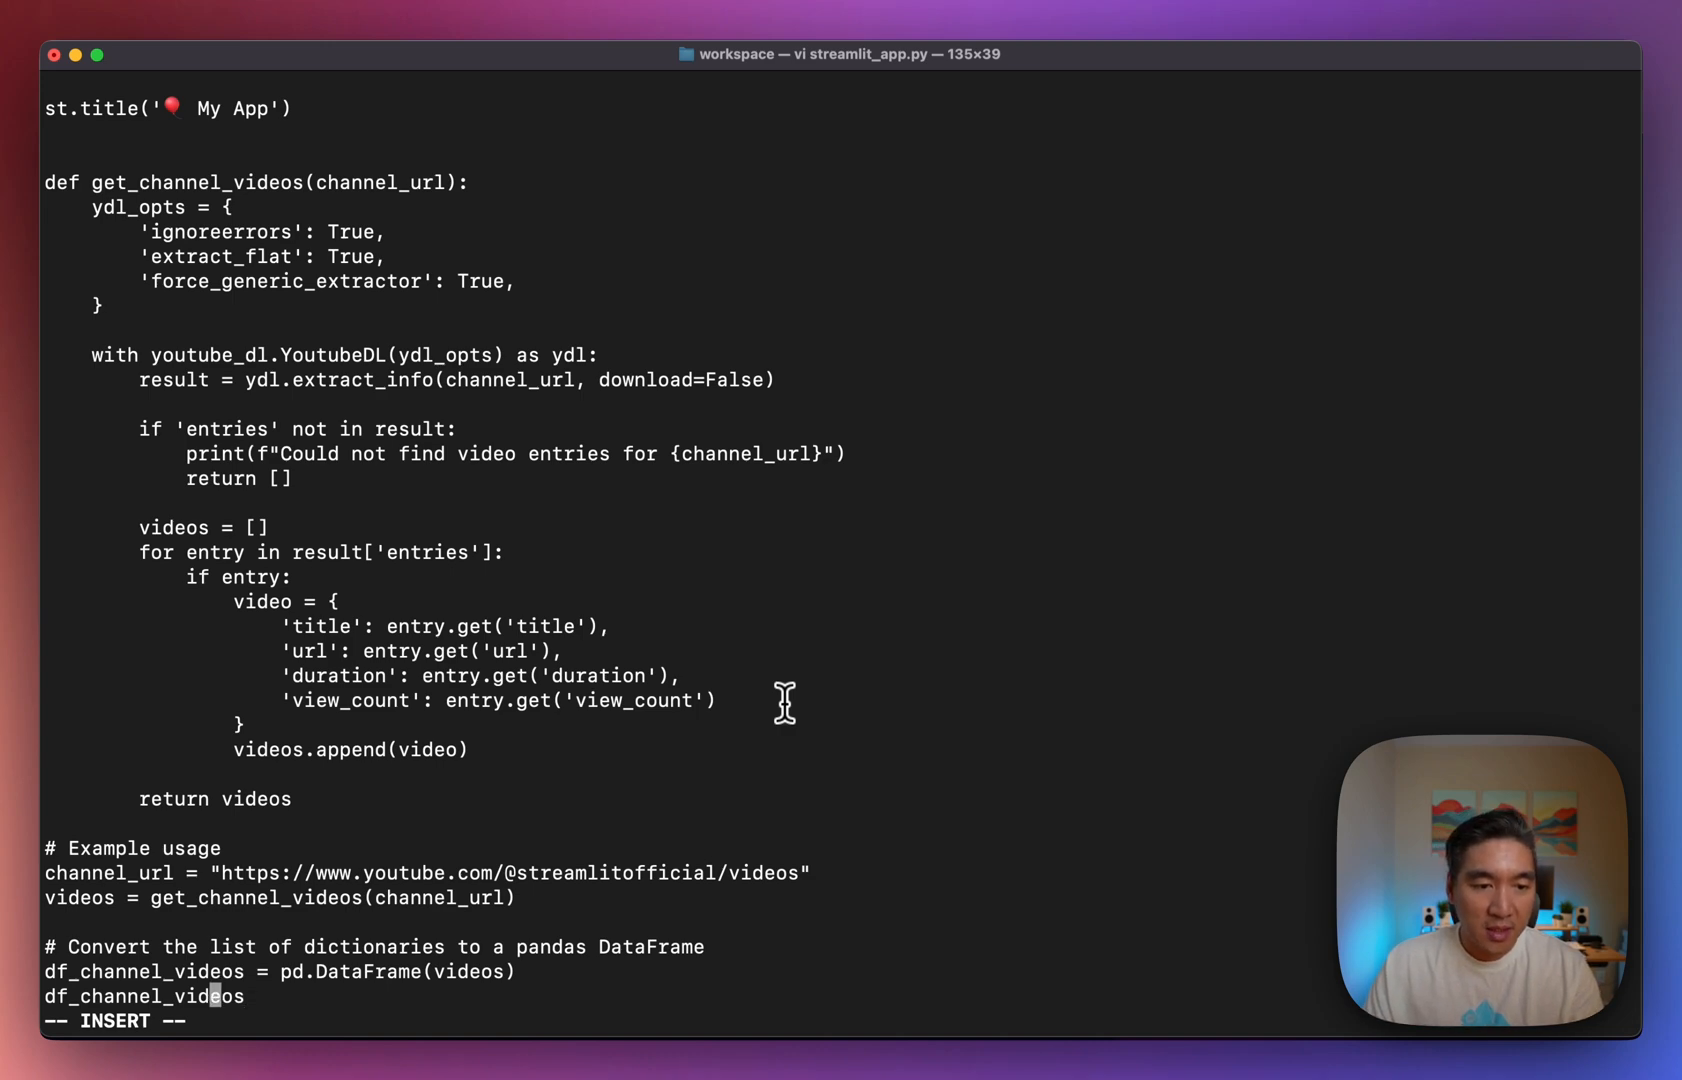
type("st.")
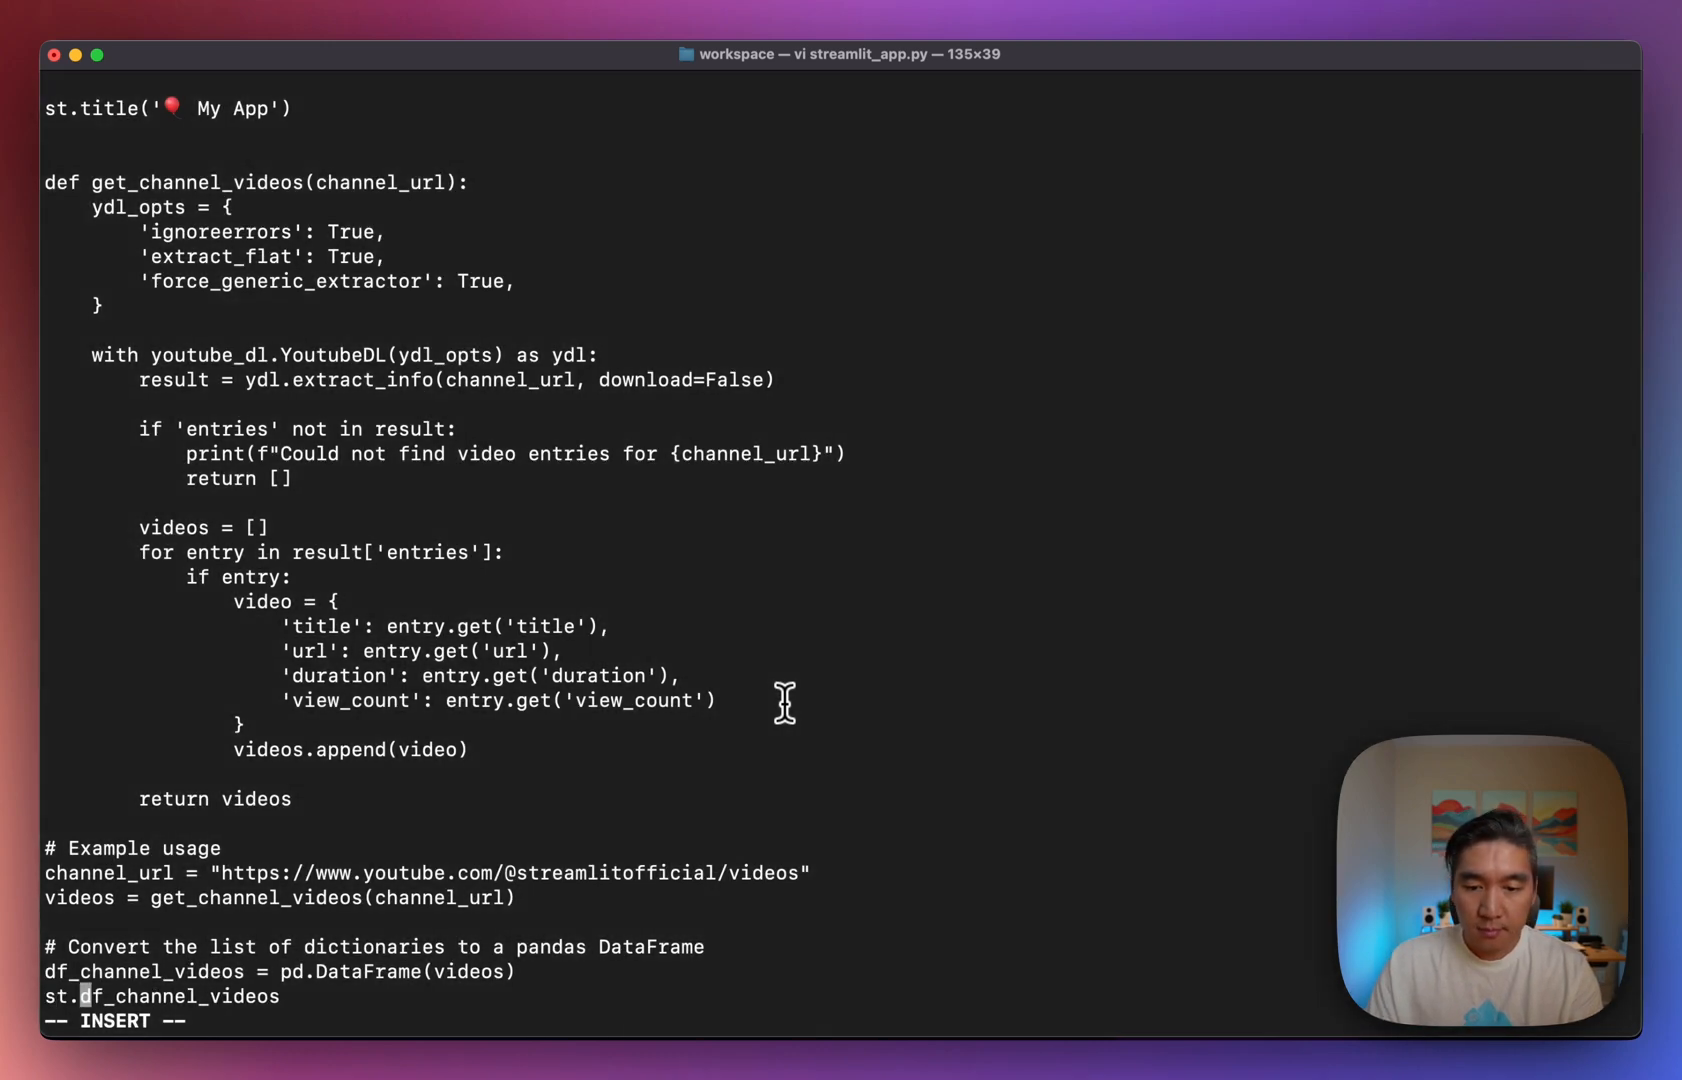
type("dataframe")
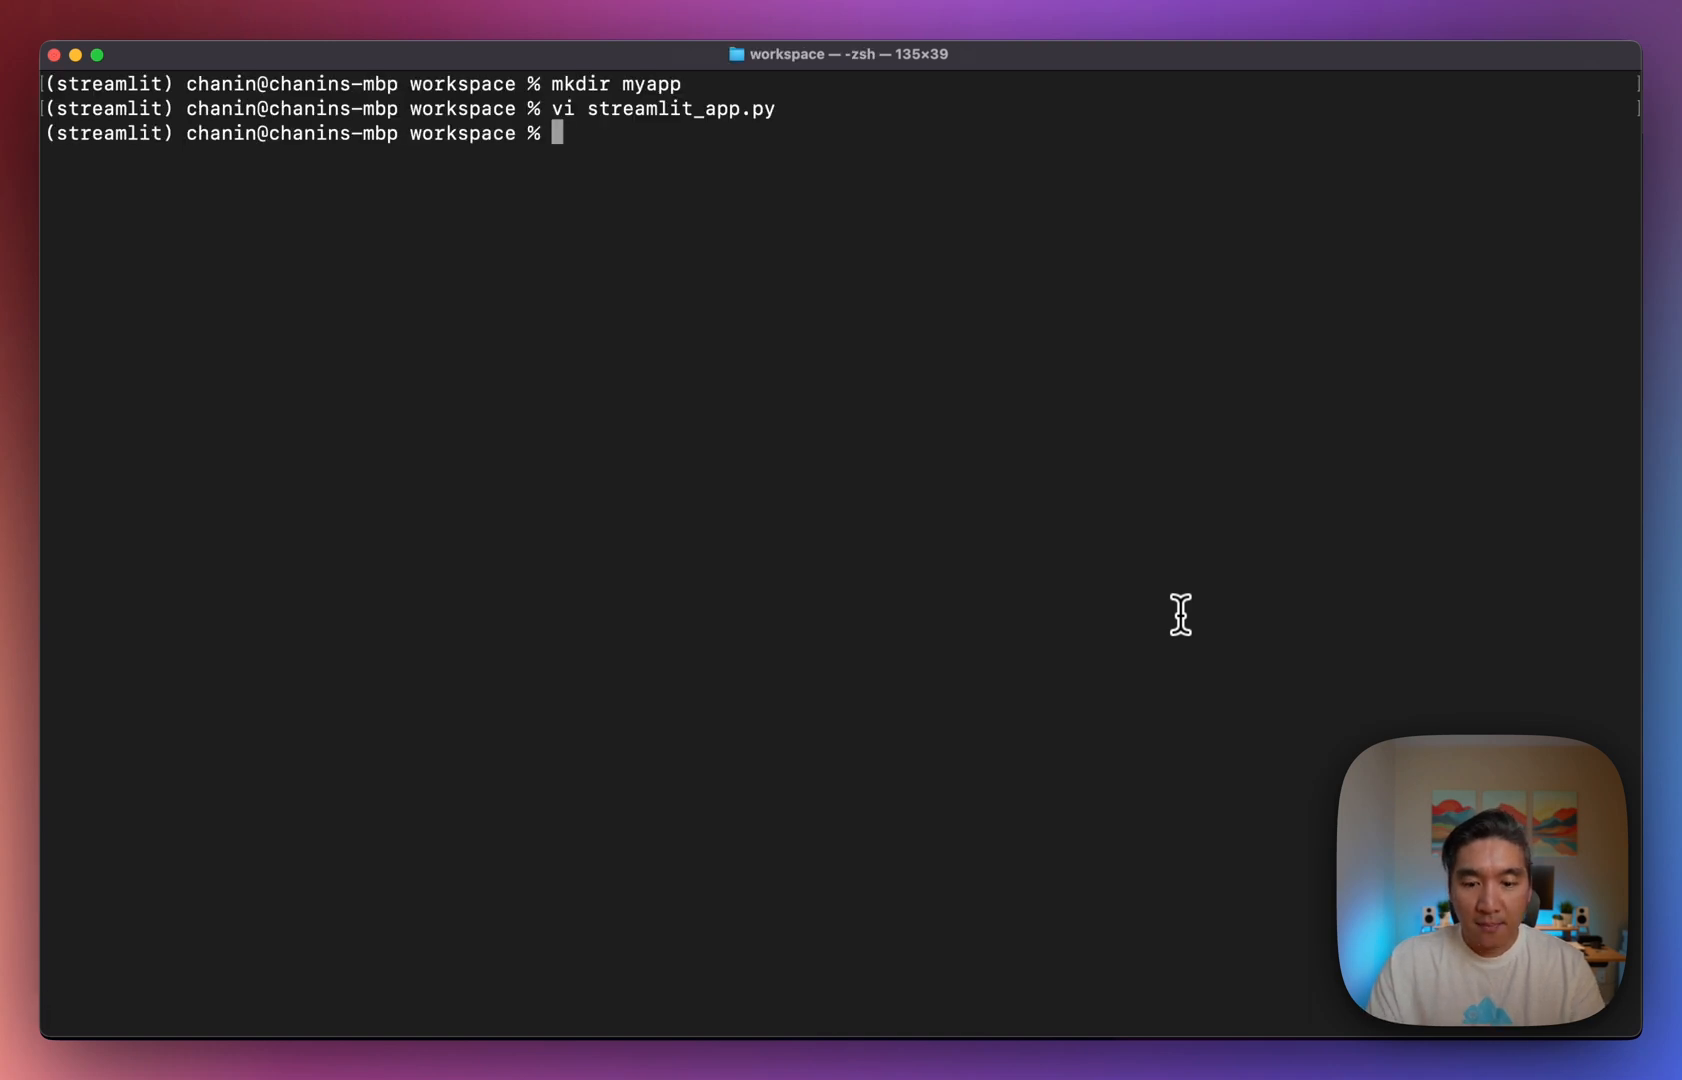
List the directory and move streamlit_app.py into the myapp folder.
type("ls -l")
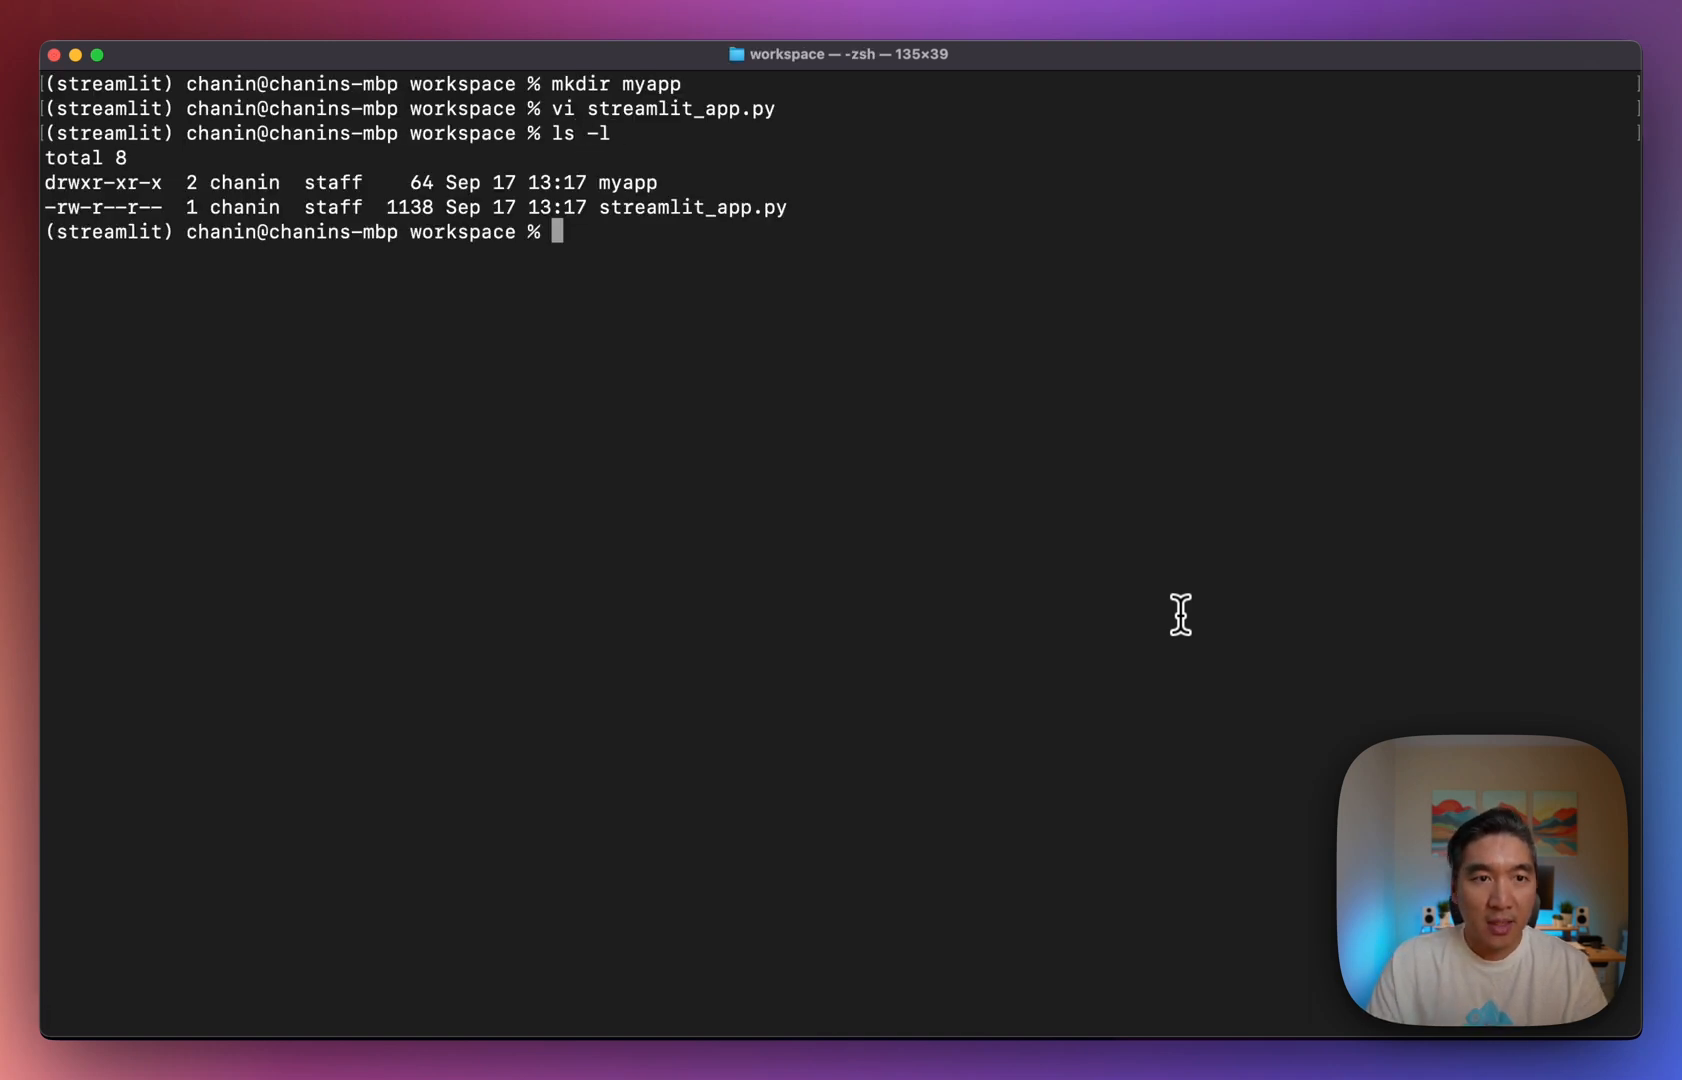
mouse_move(604, 208)
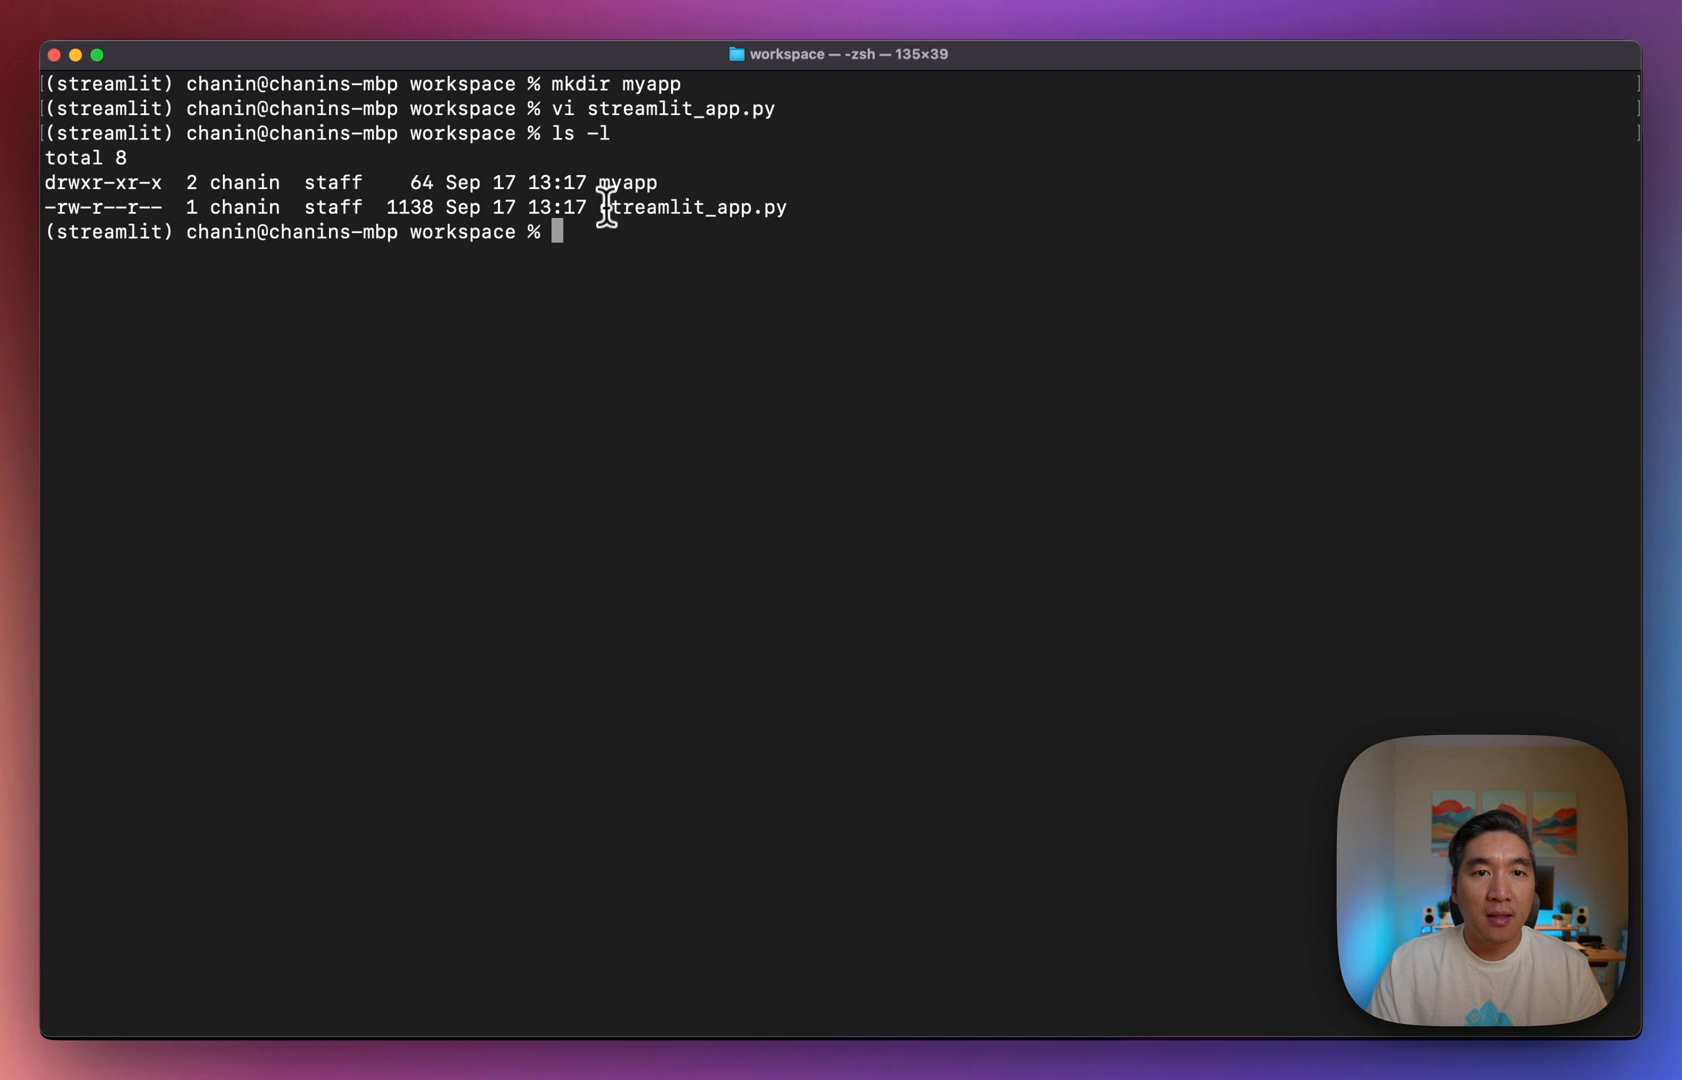
type("m")
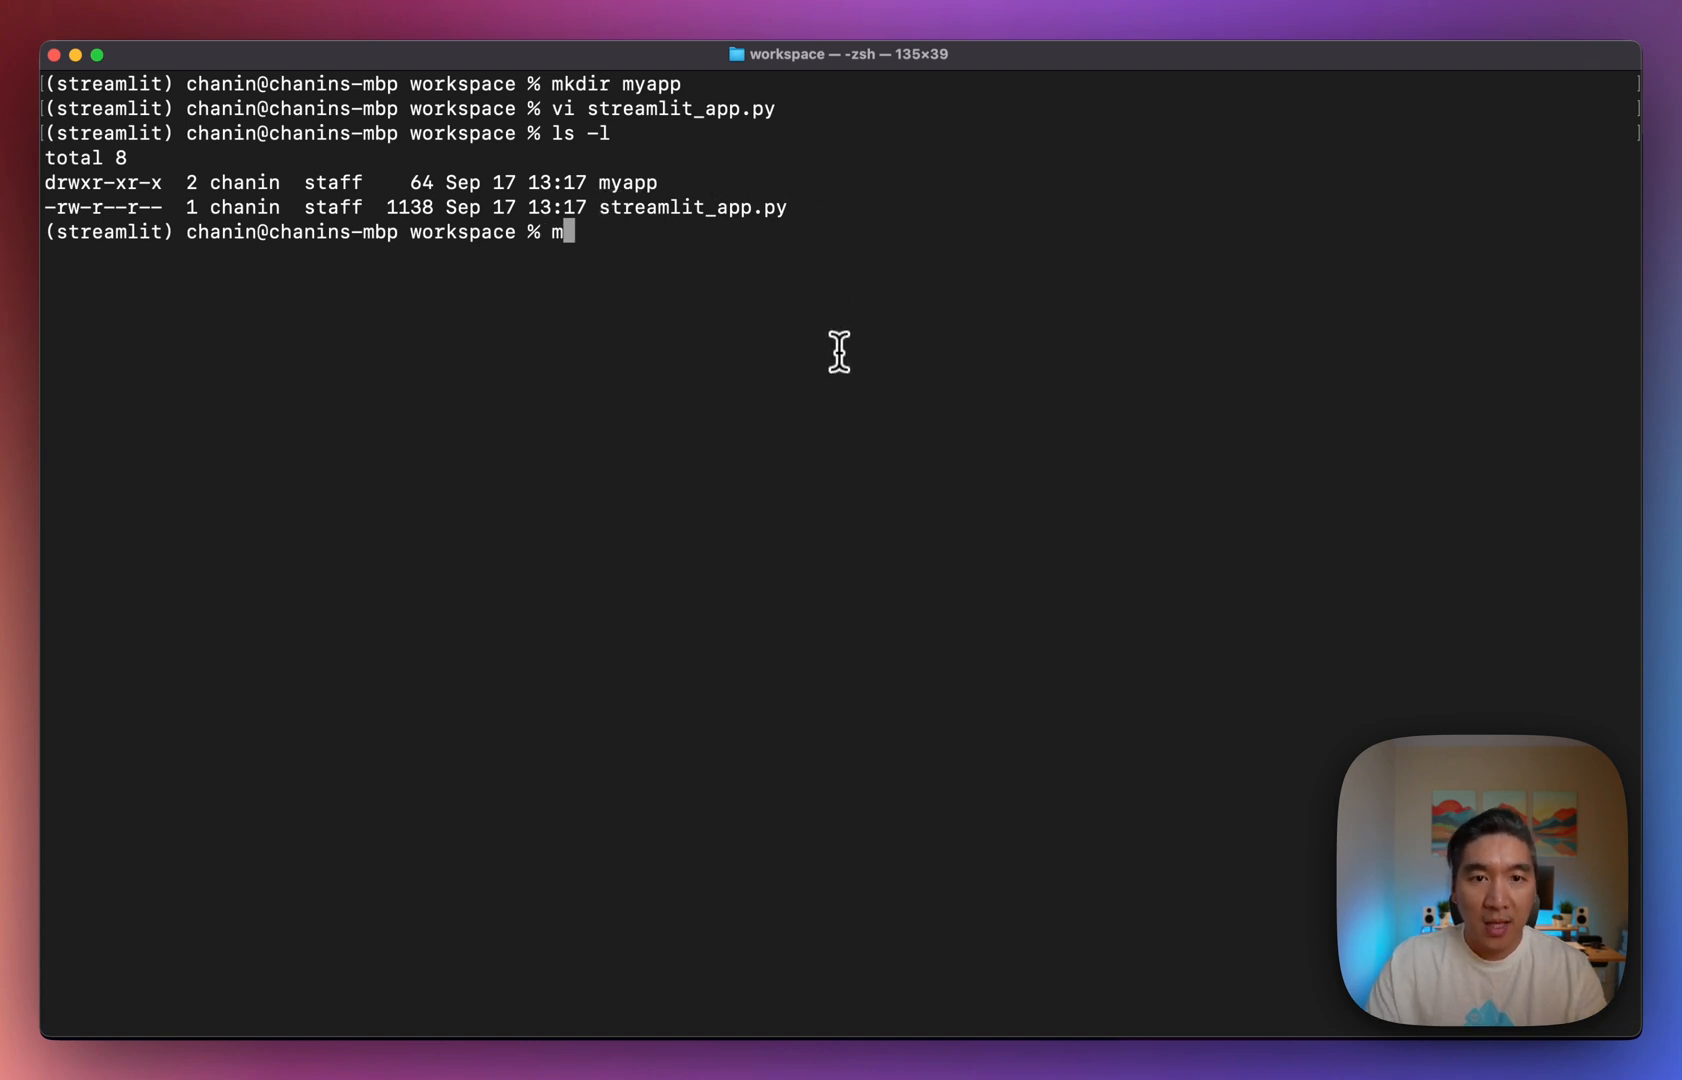
key("Backspace")
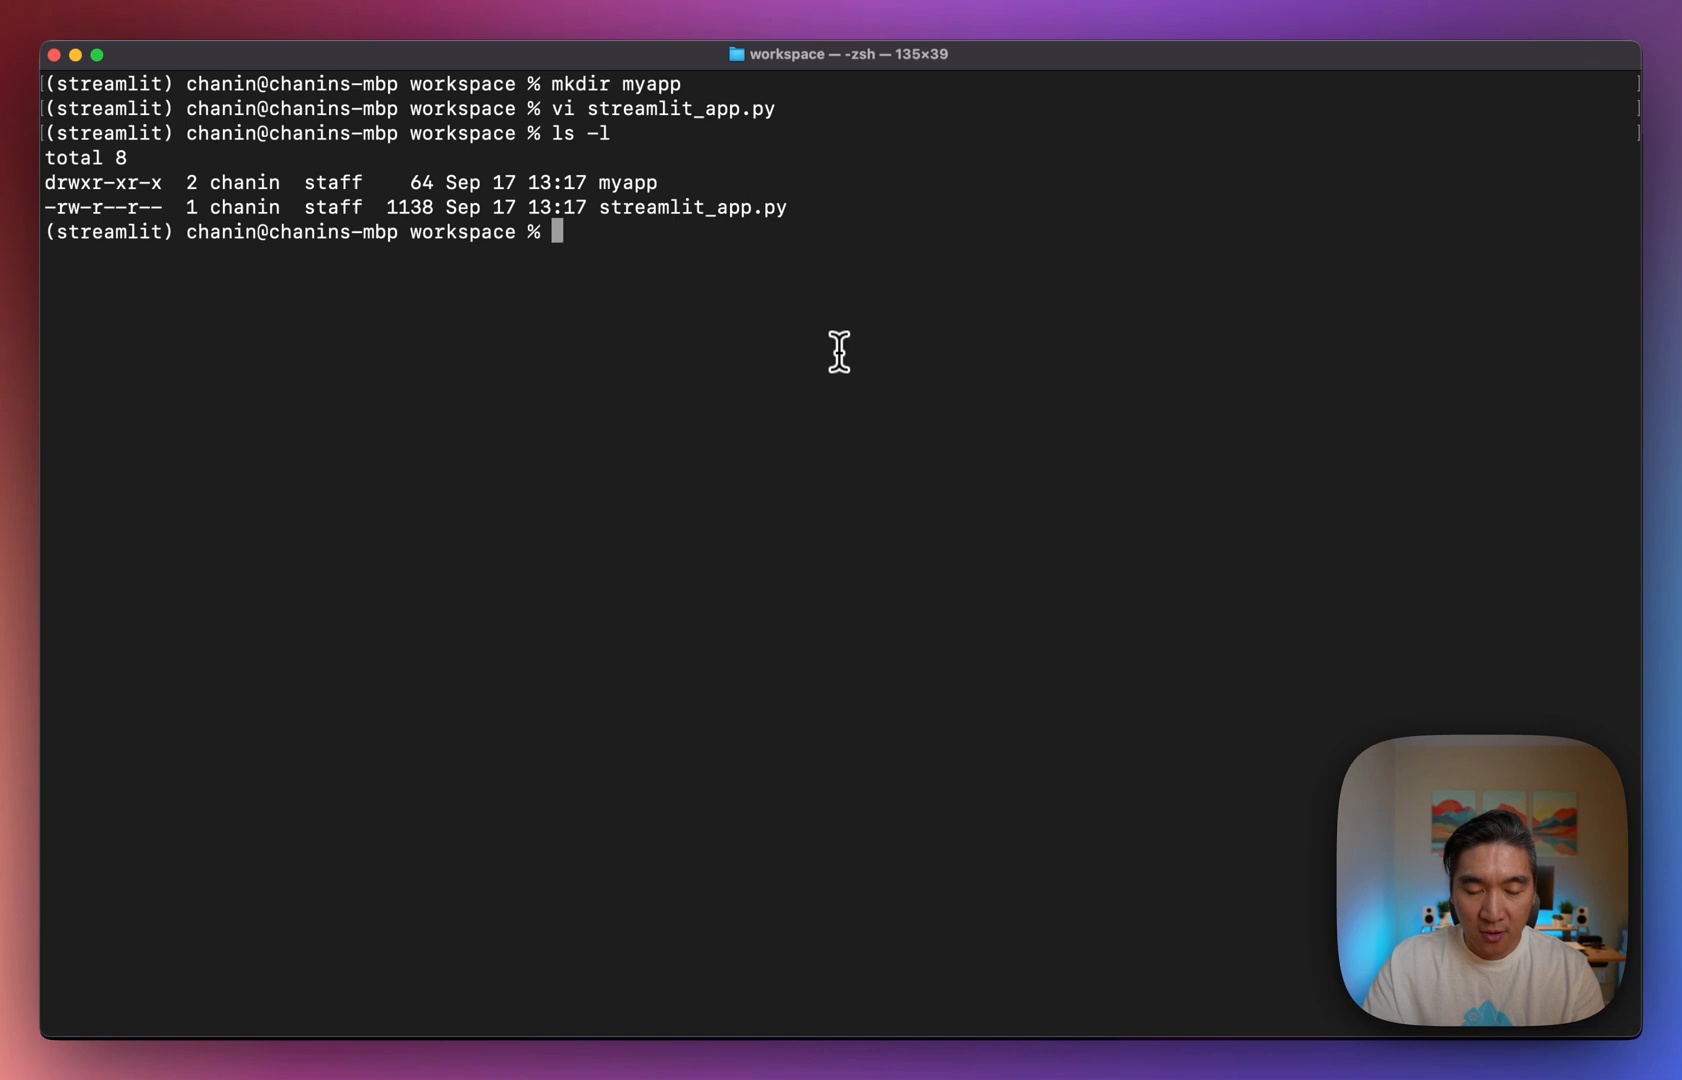
type("mv streamlit_app.py myapp")
type("cd myapp")
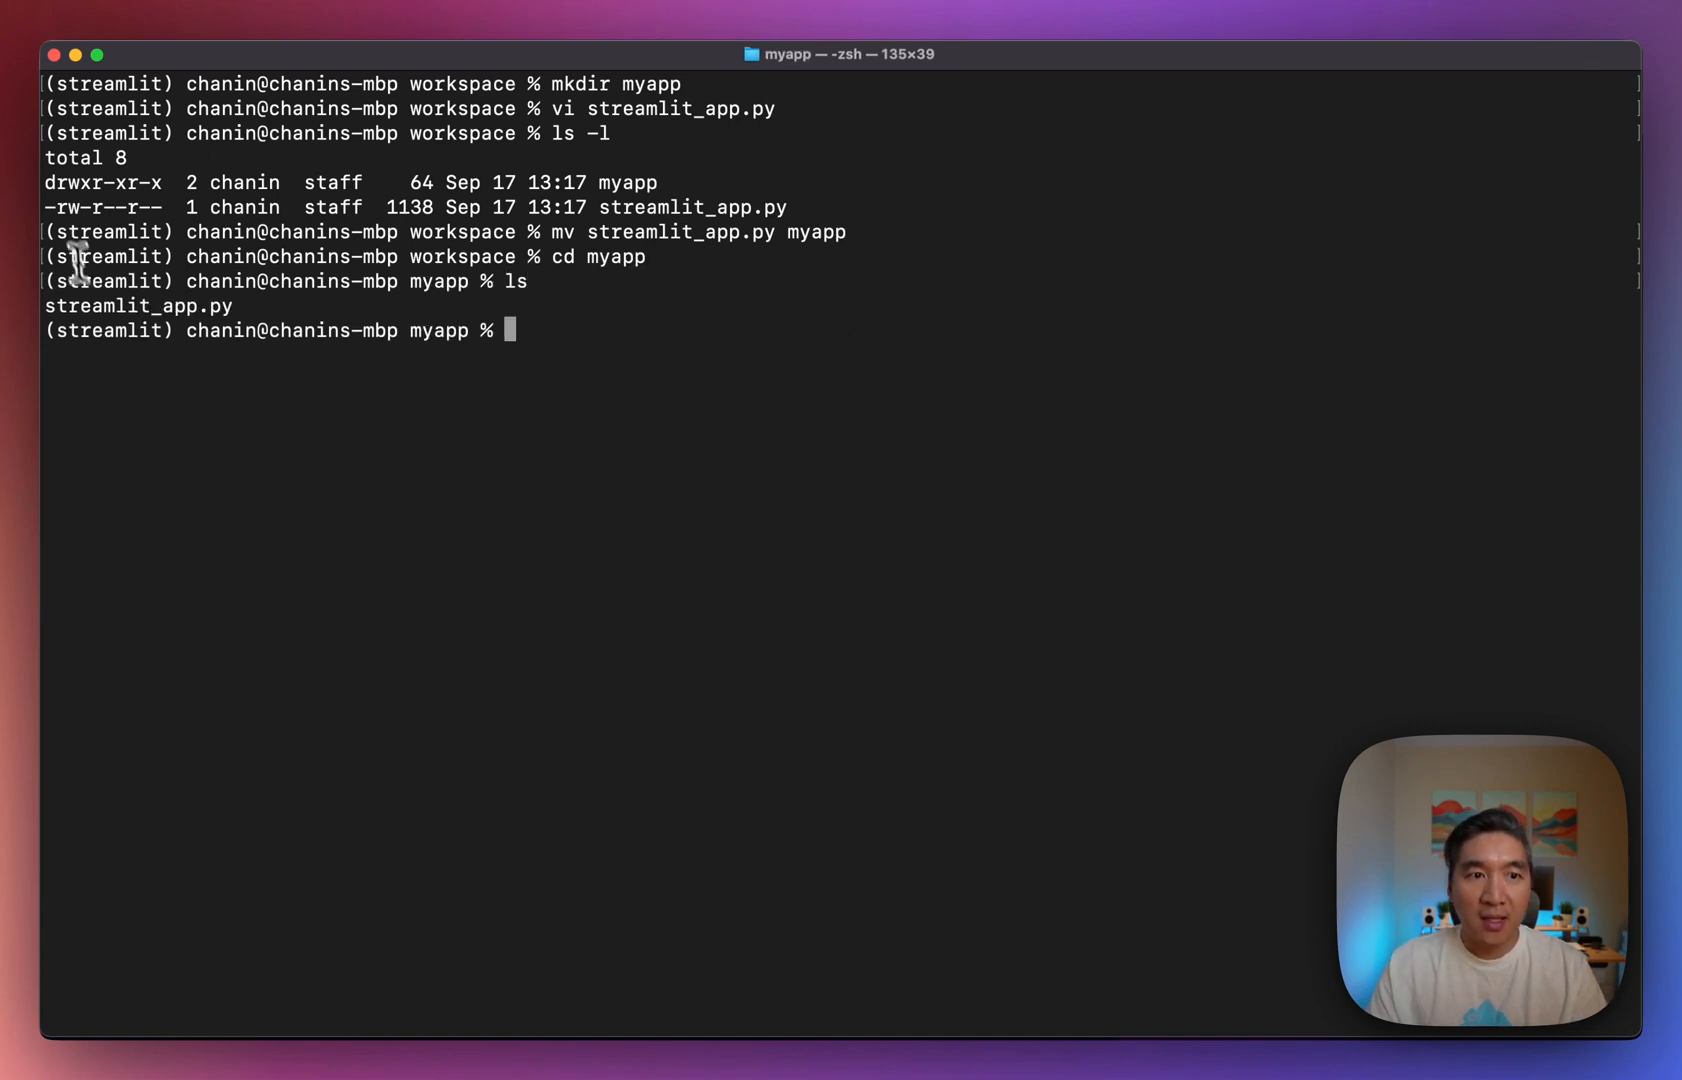
Launch the app locally with streamlit run streamlit_app.py.
type("s")
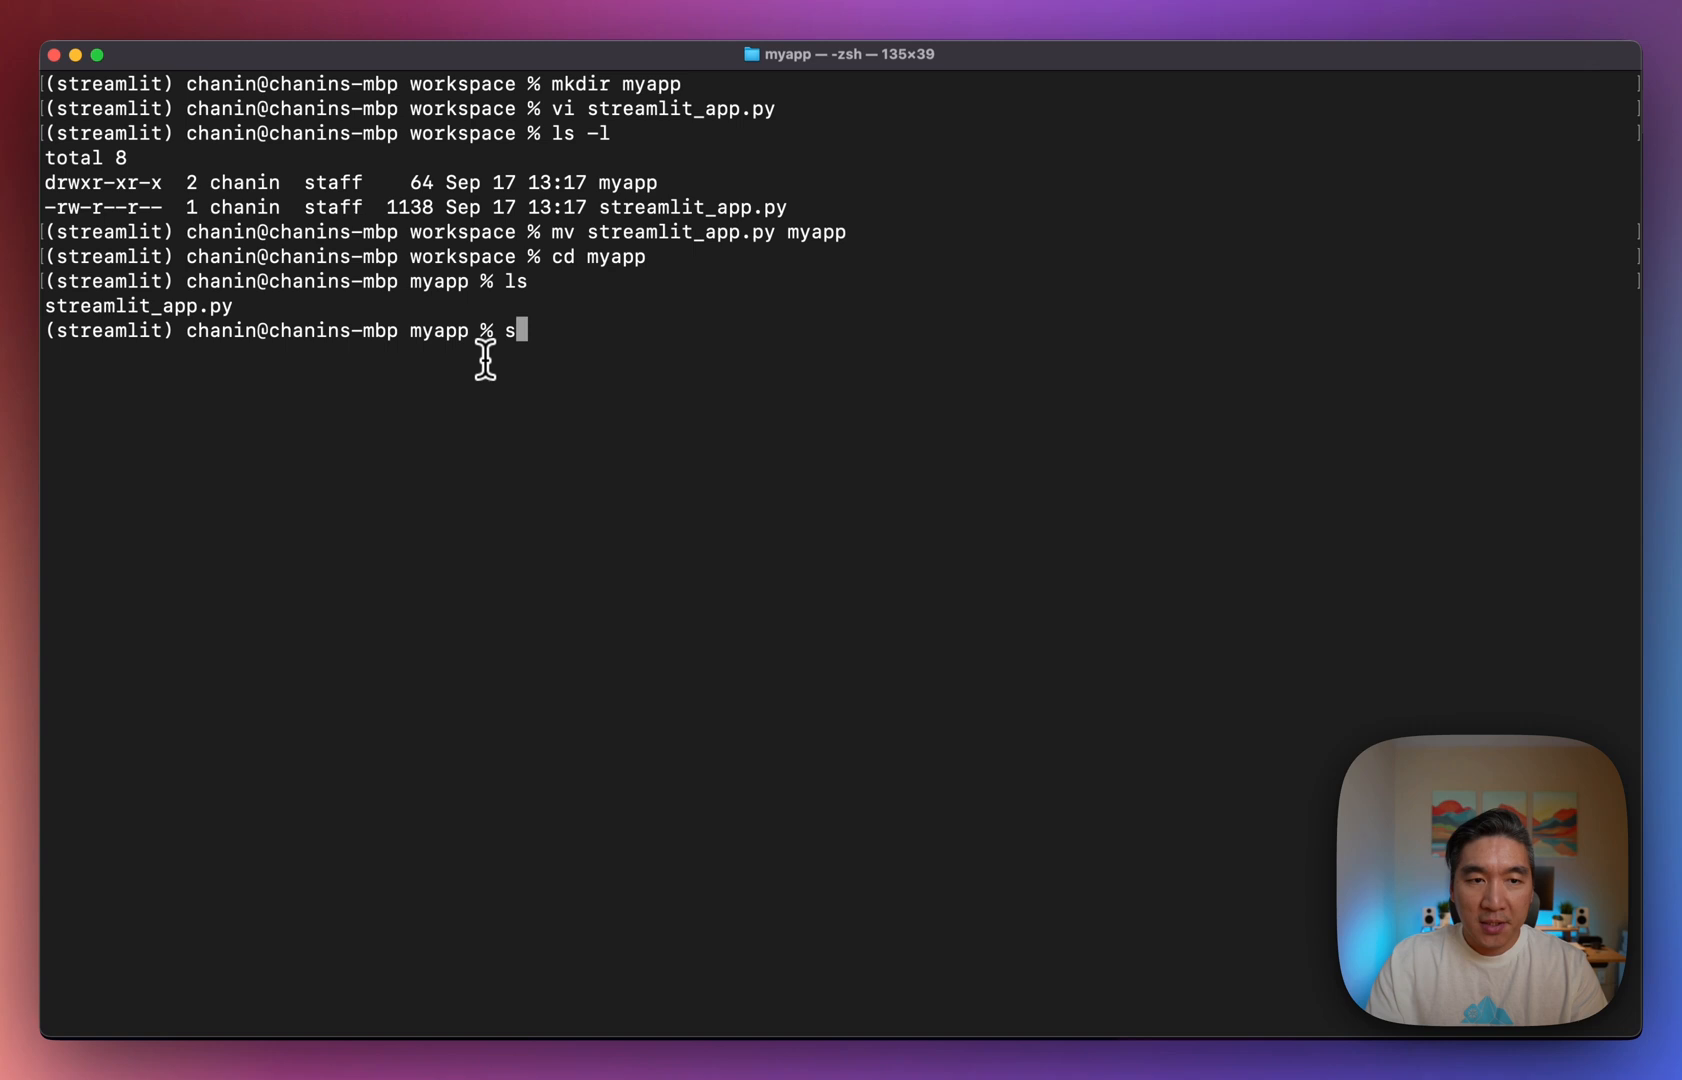
type("treamlit run")
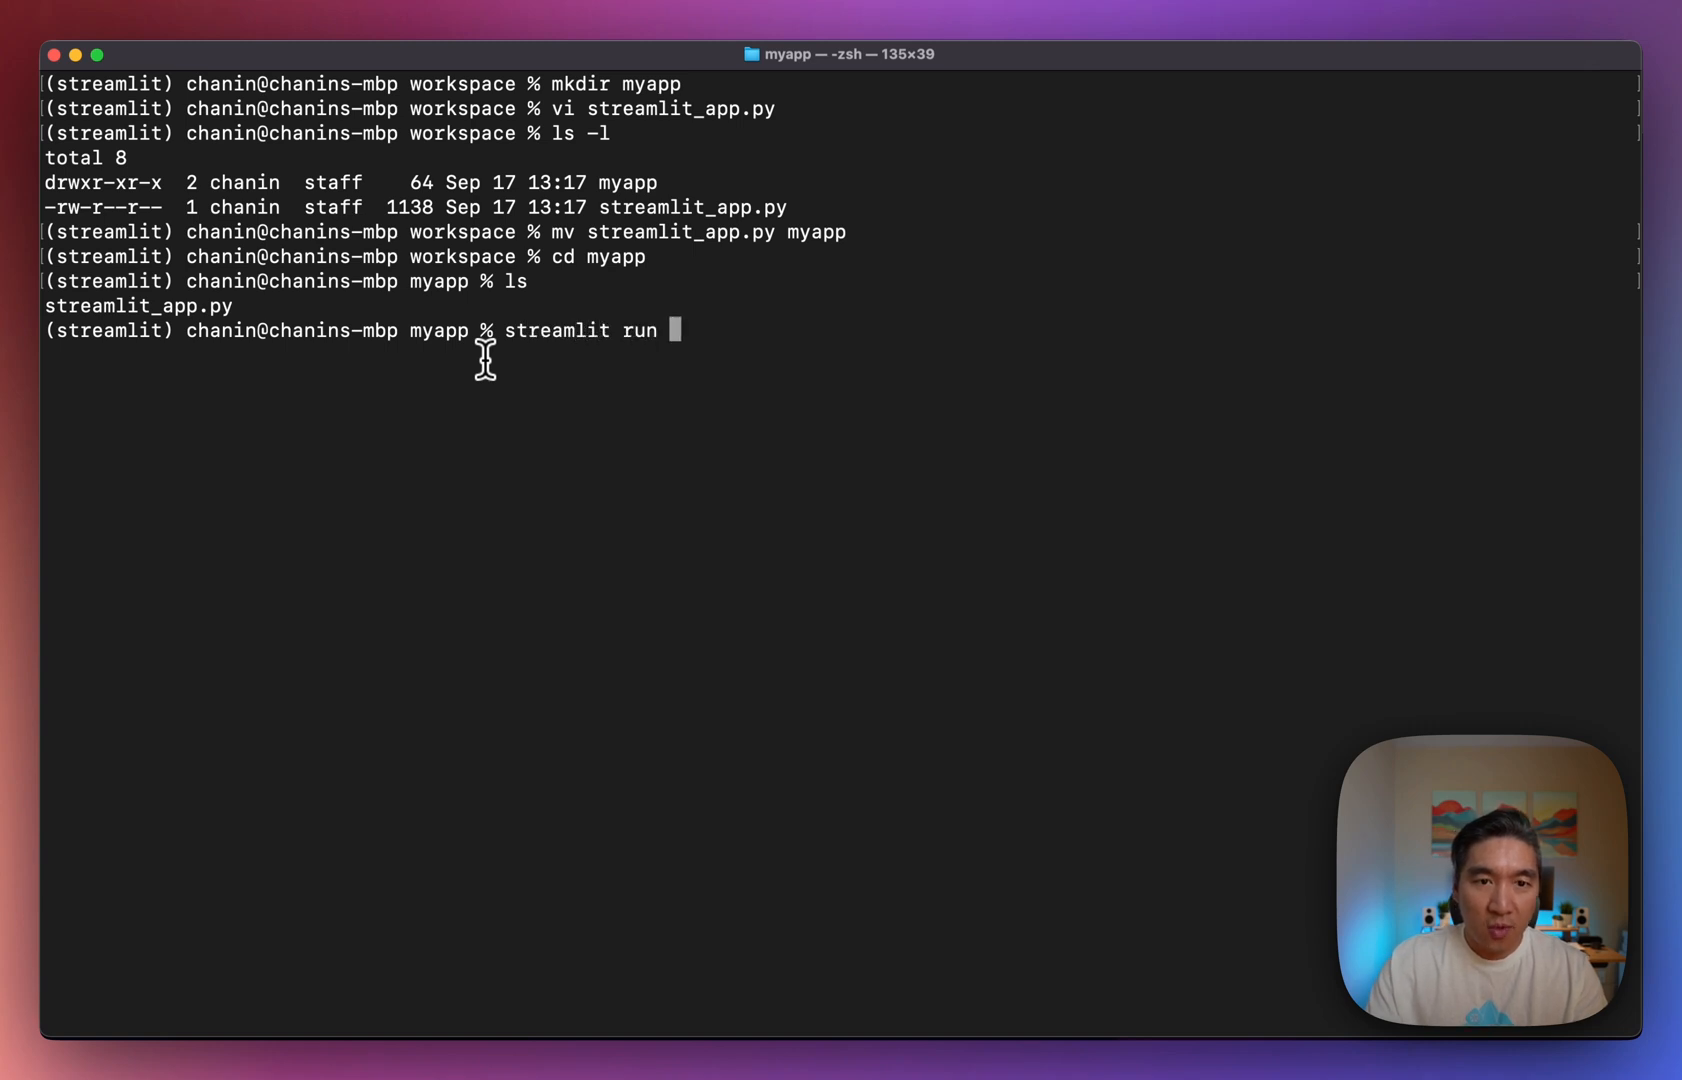
type("streamlit_a")
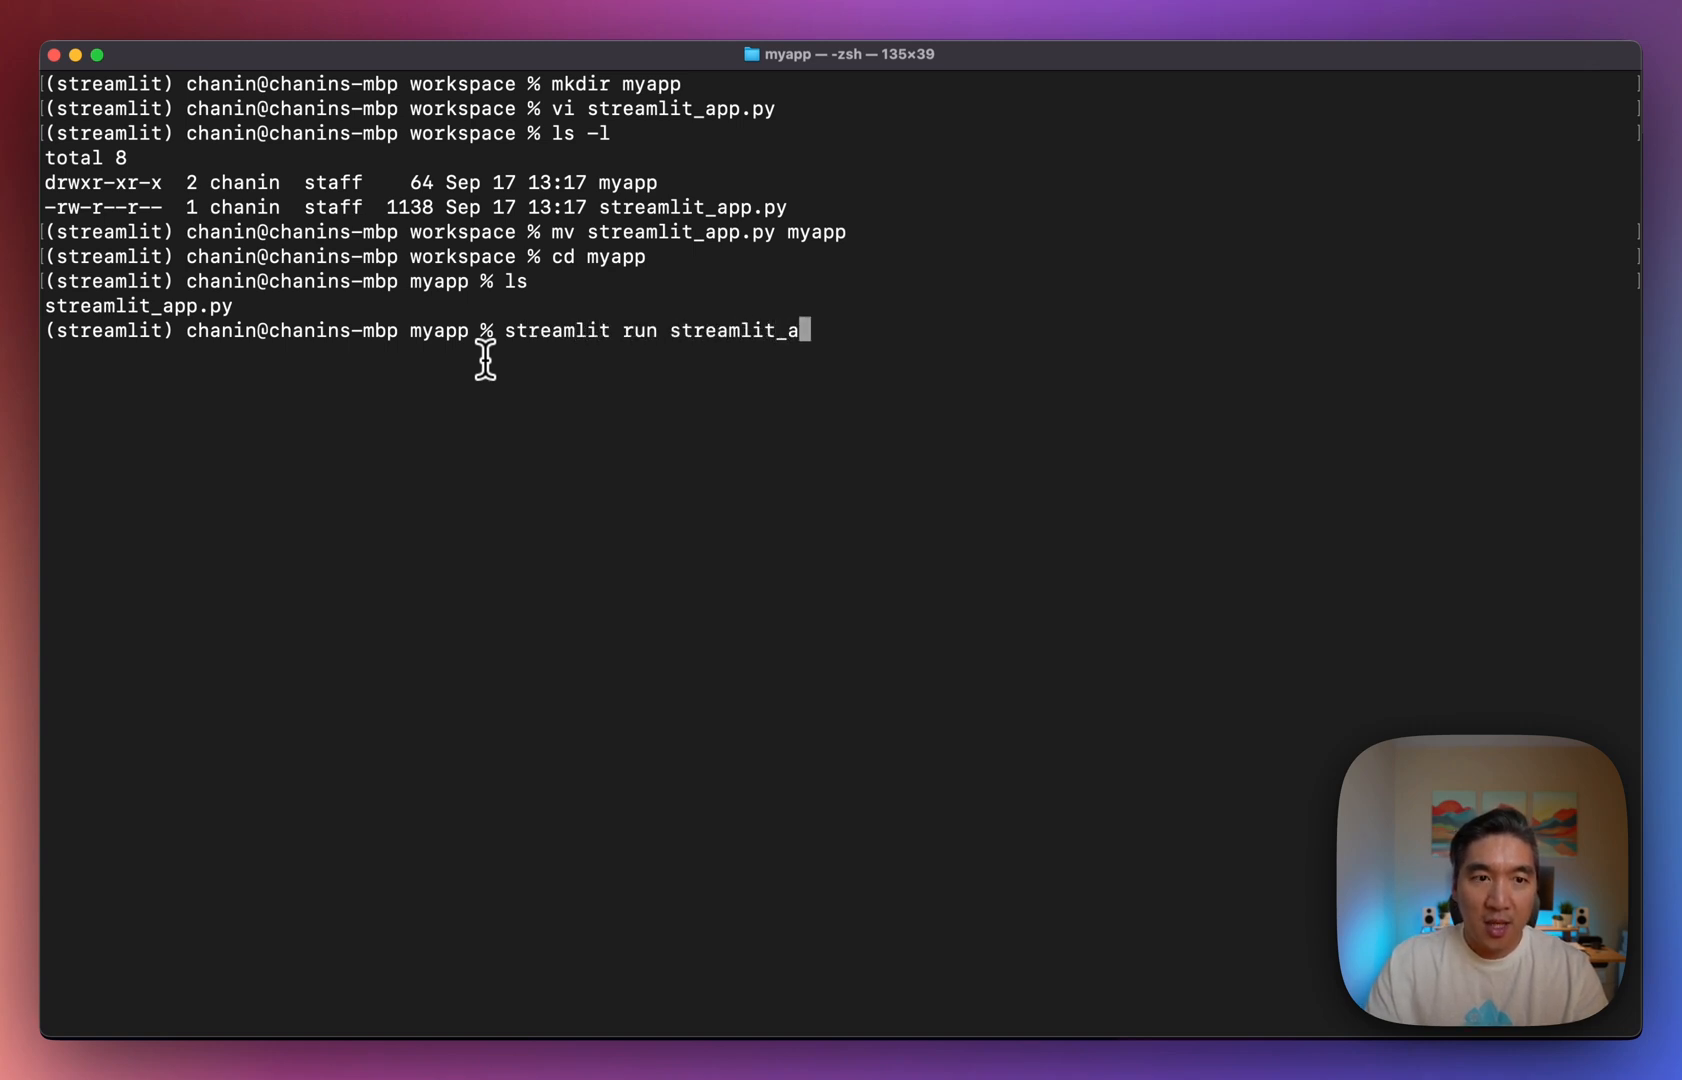
type("pp.py")
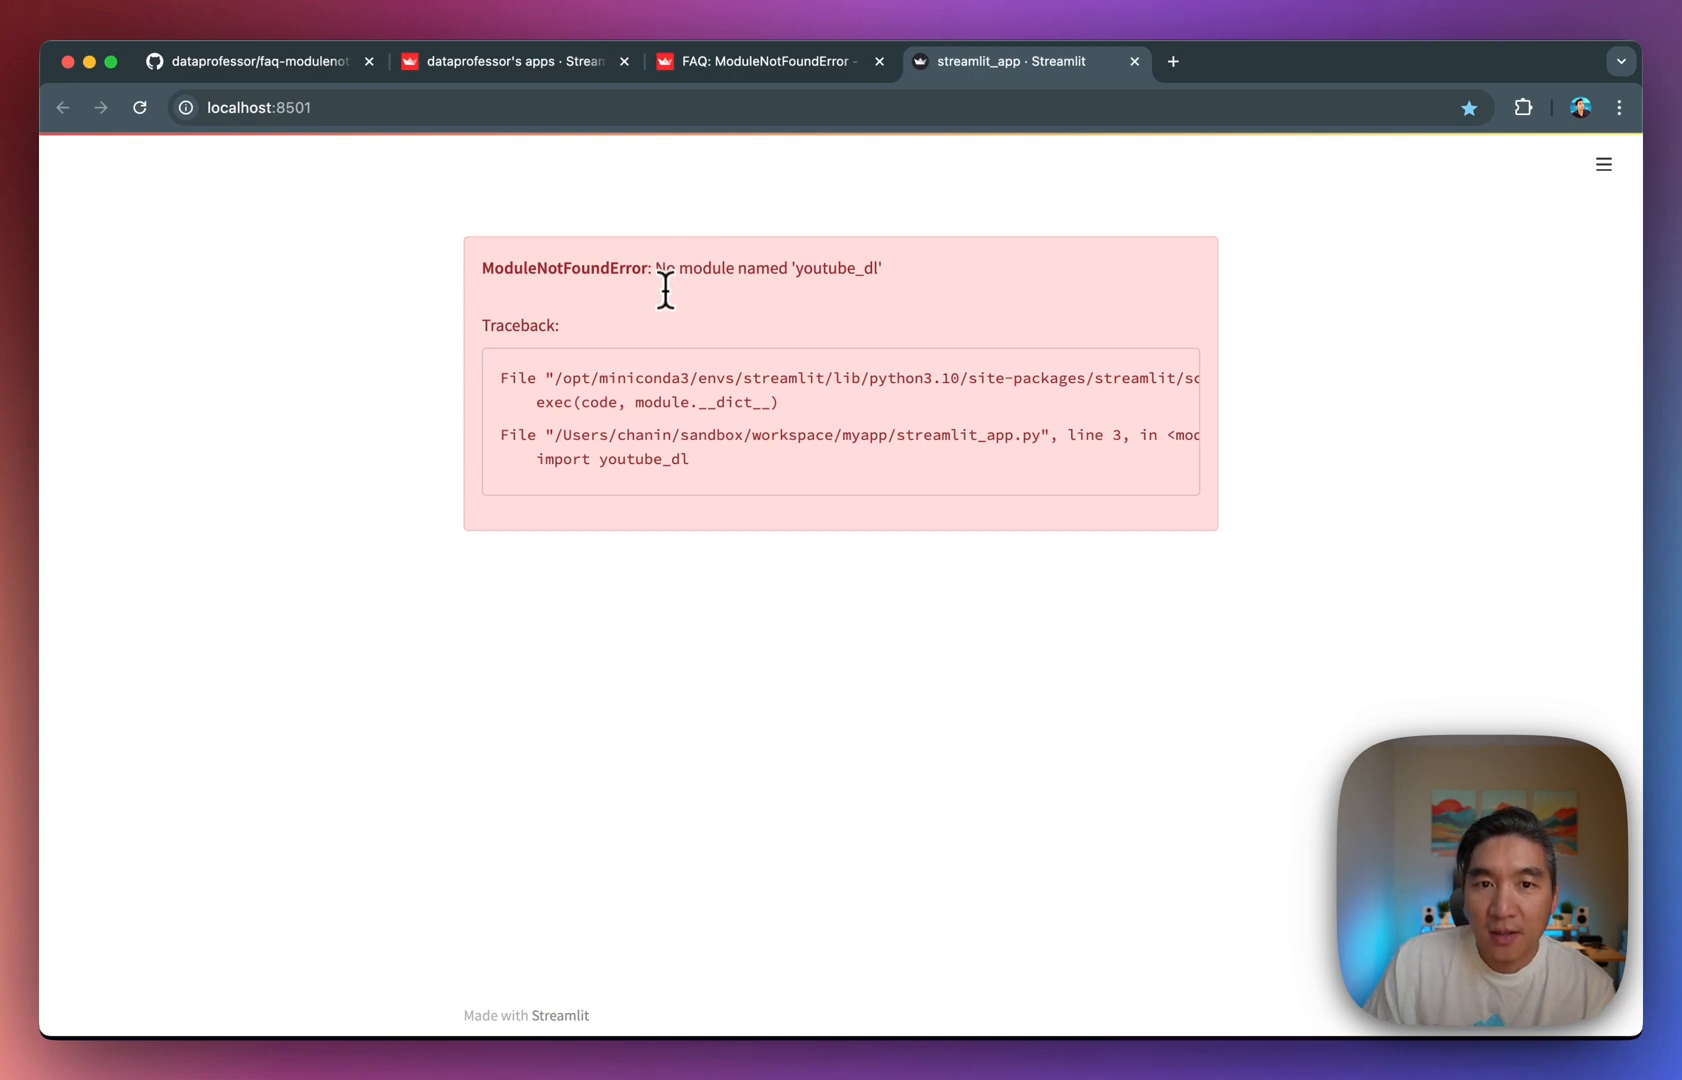
mouse_move(770, 284)
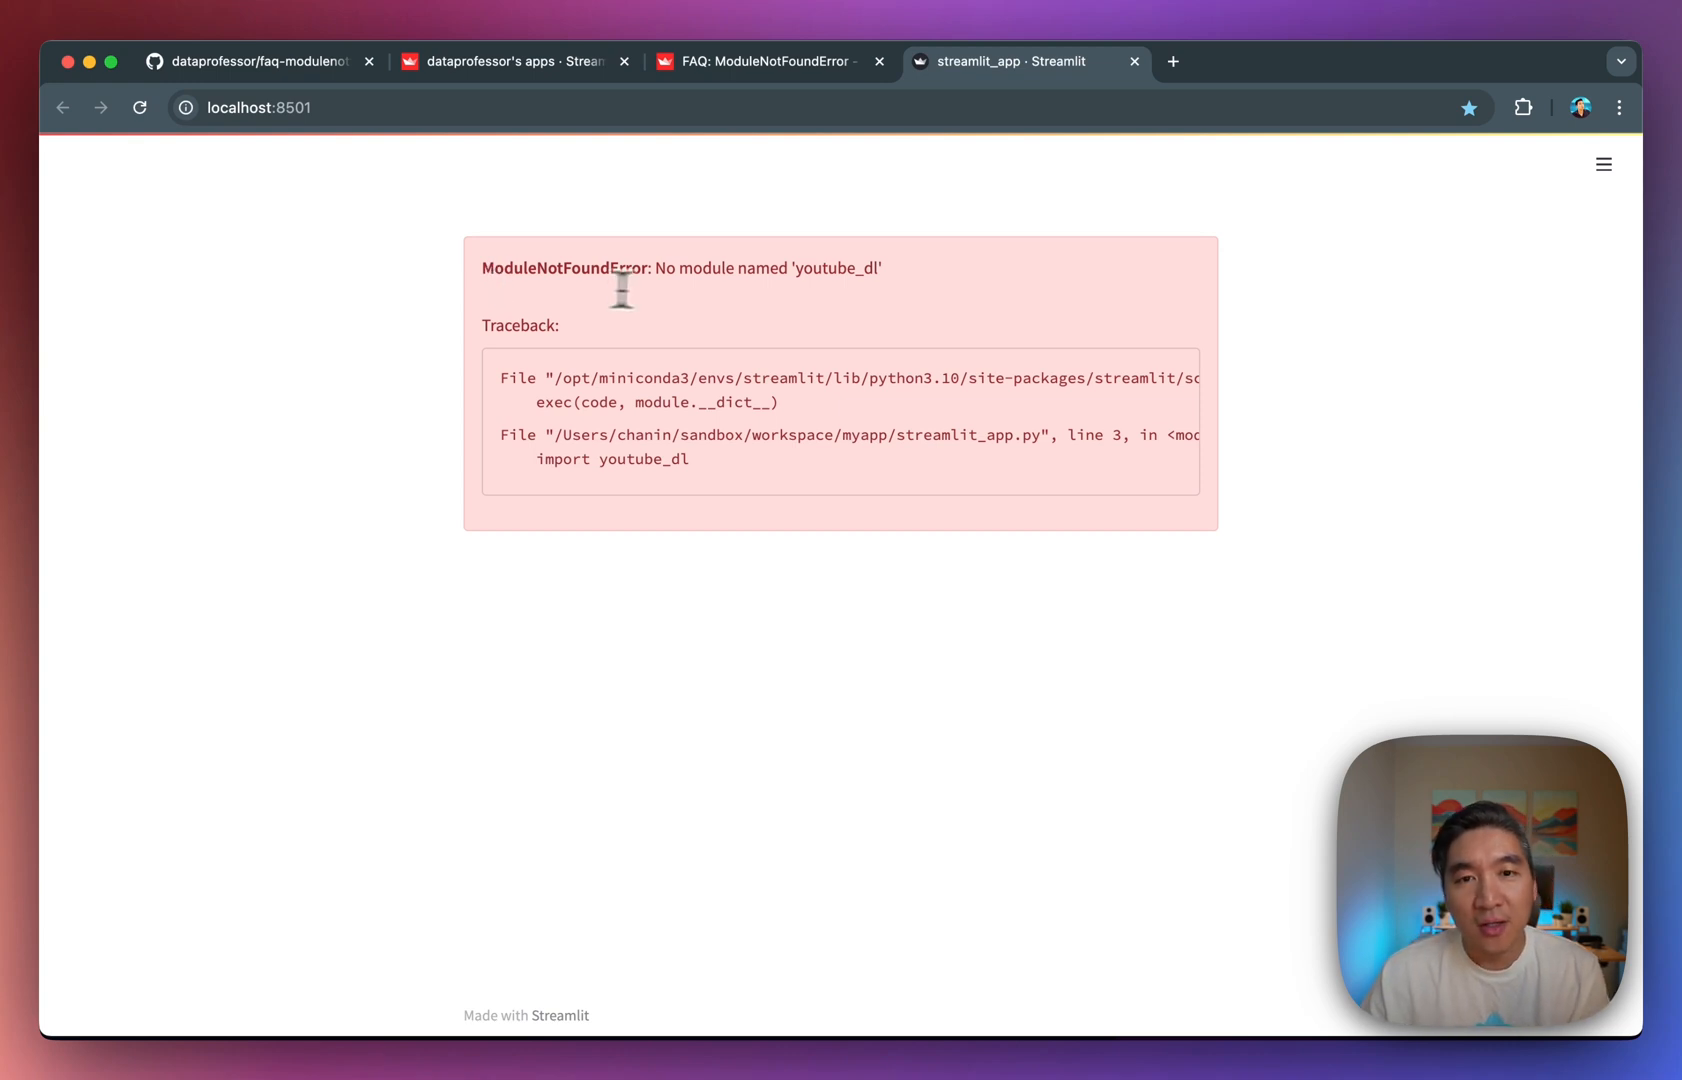
mouse_move(612, 274)
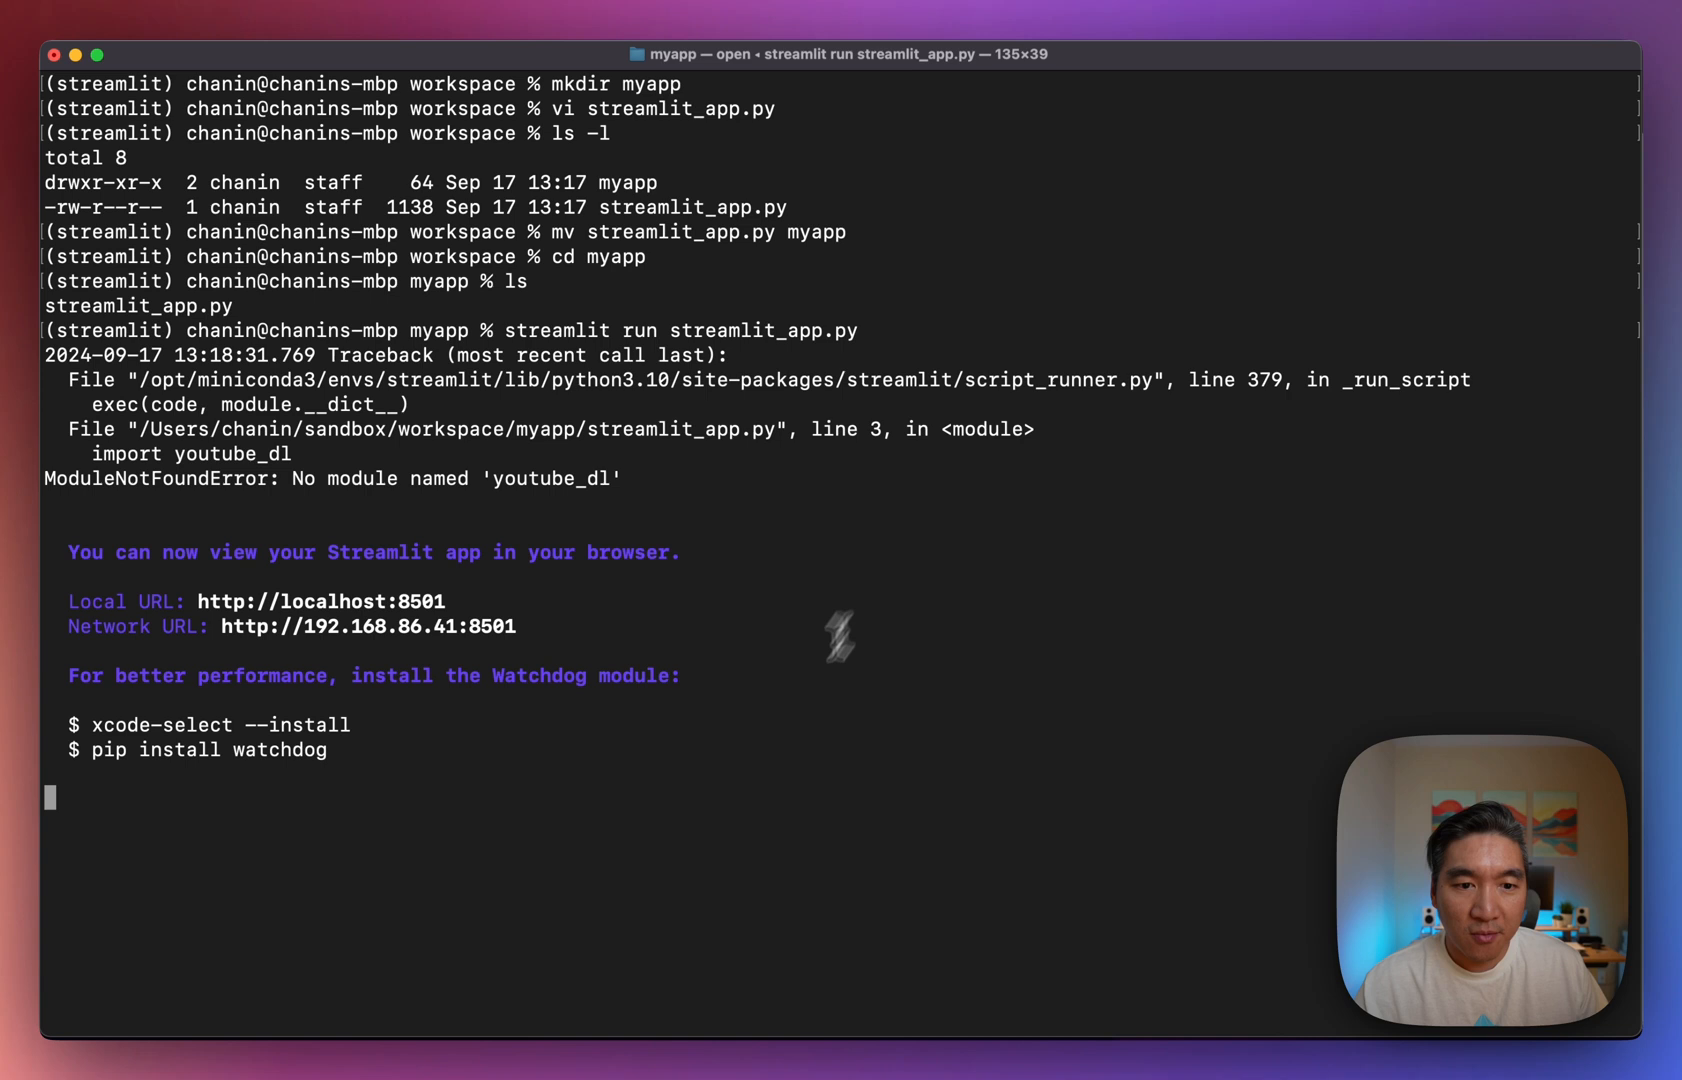
mouse_move(316, 788)
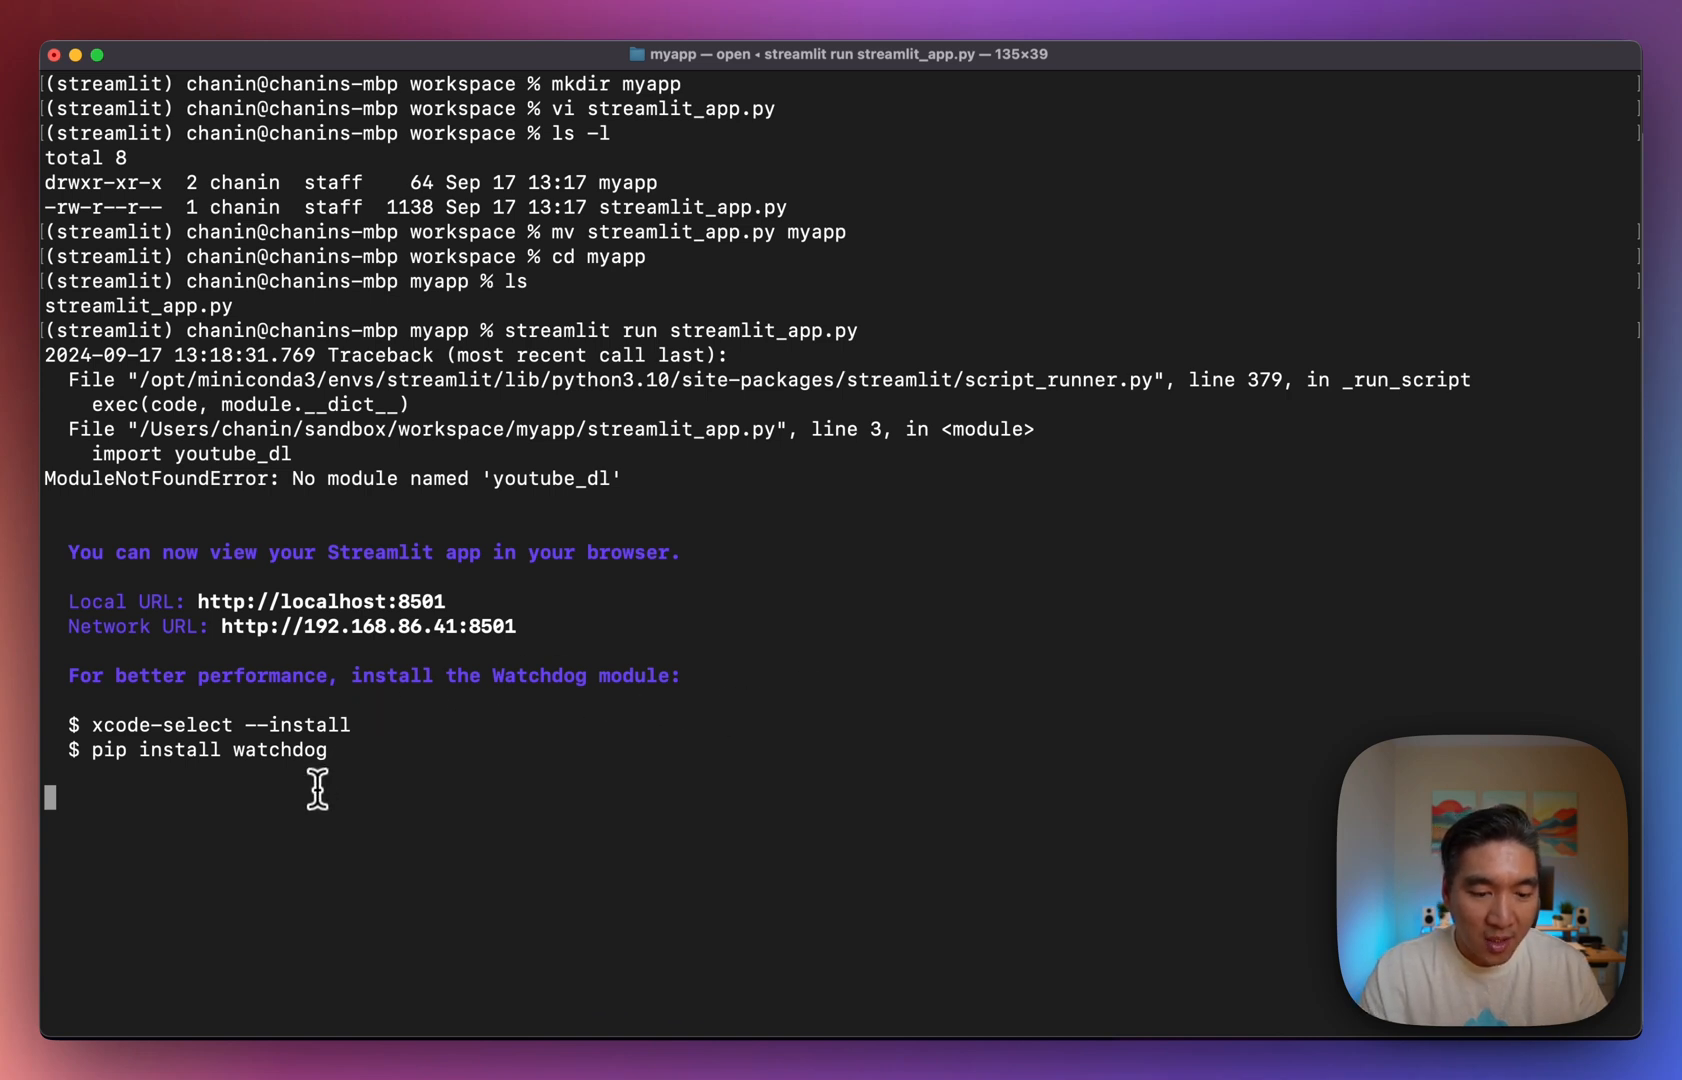
Stop the local server and print streamlit_app.py with cat to review its youtube_dl import.
key("ctrl+c")
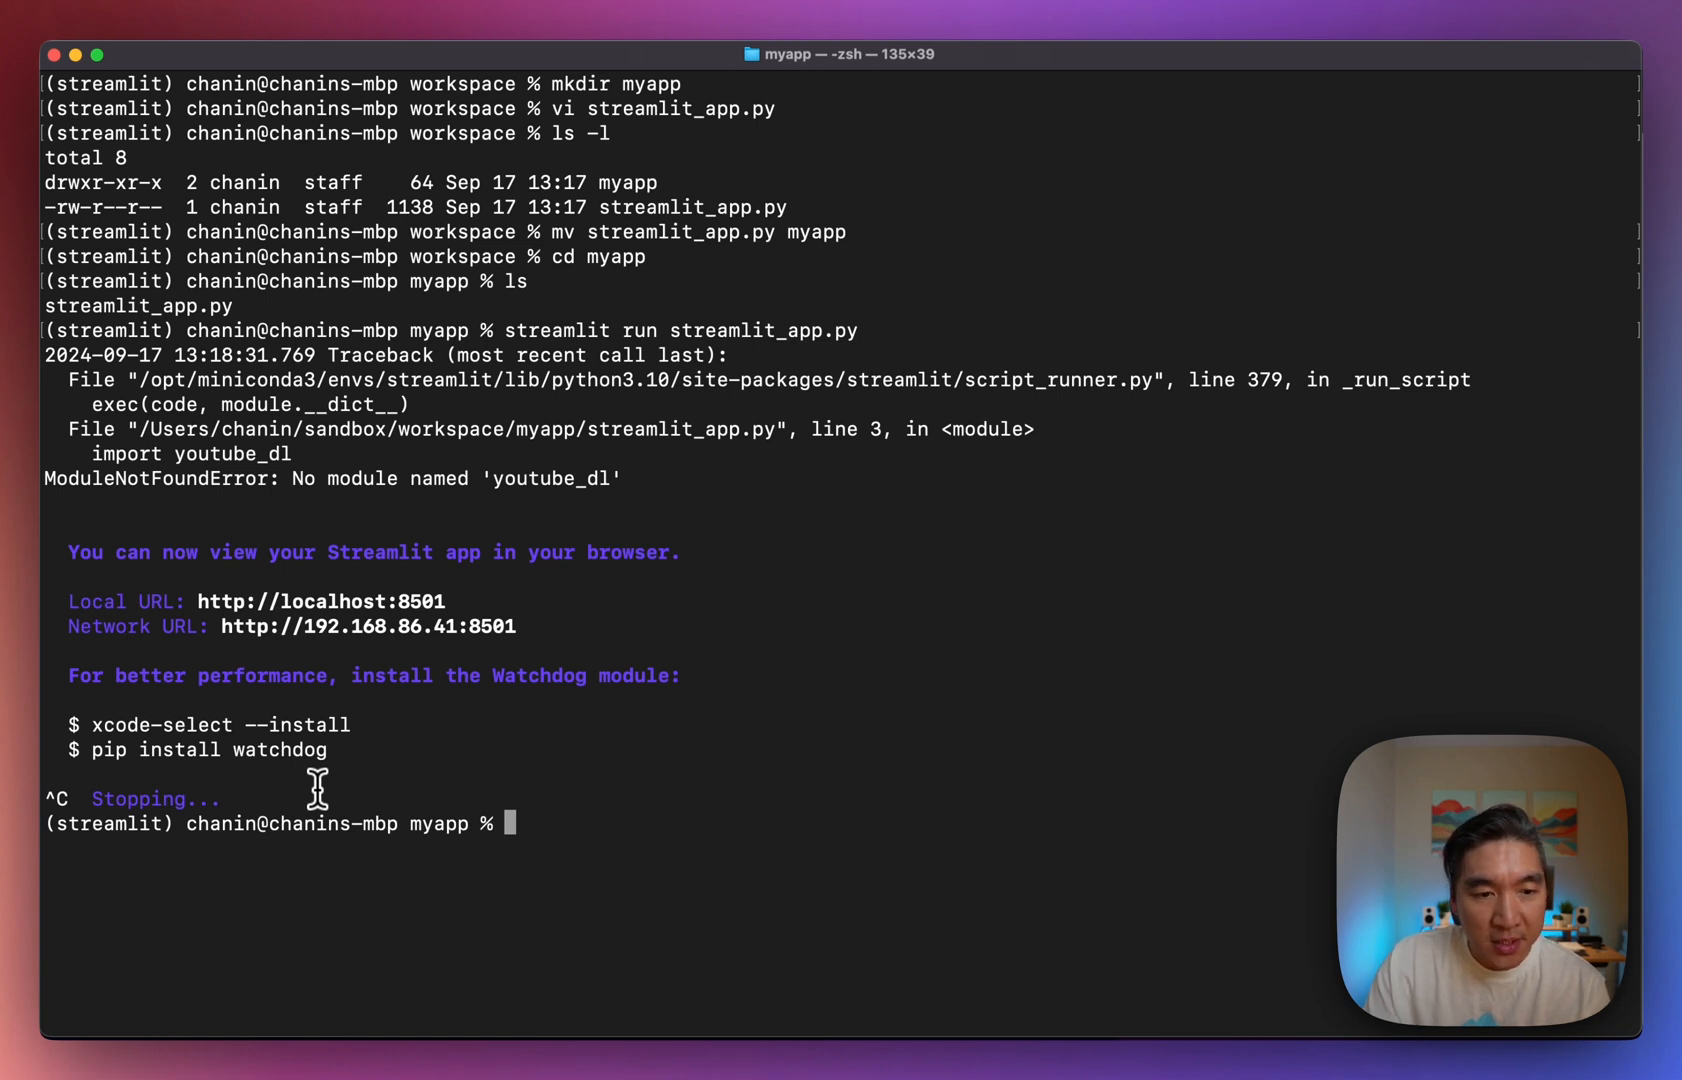
type("cat")
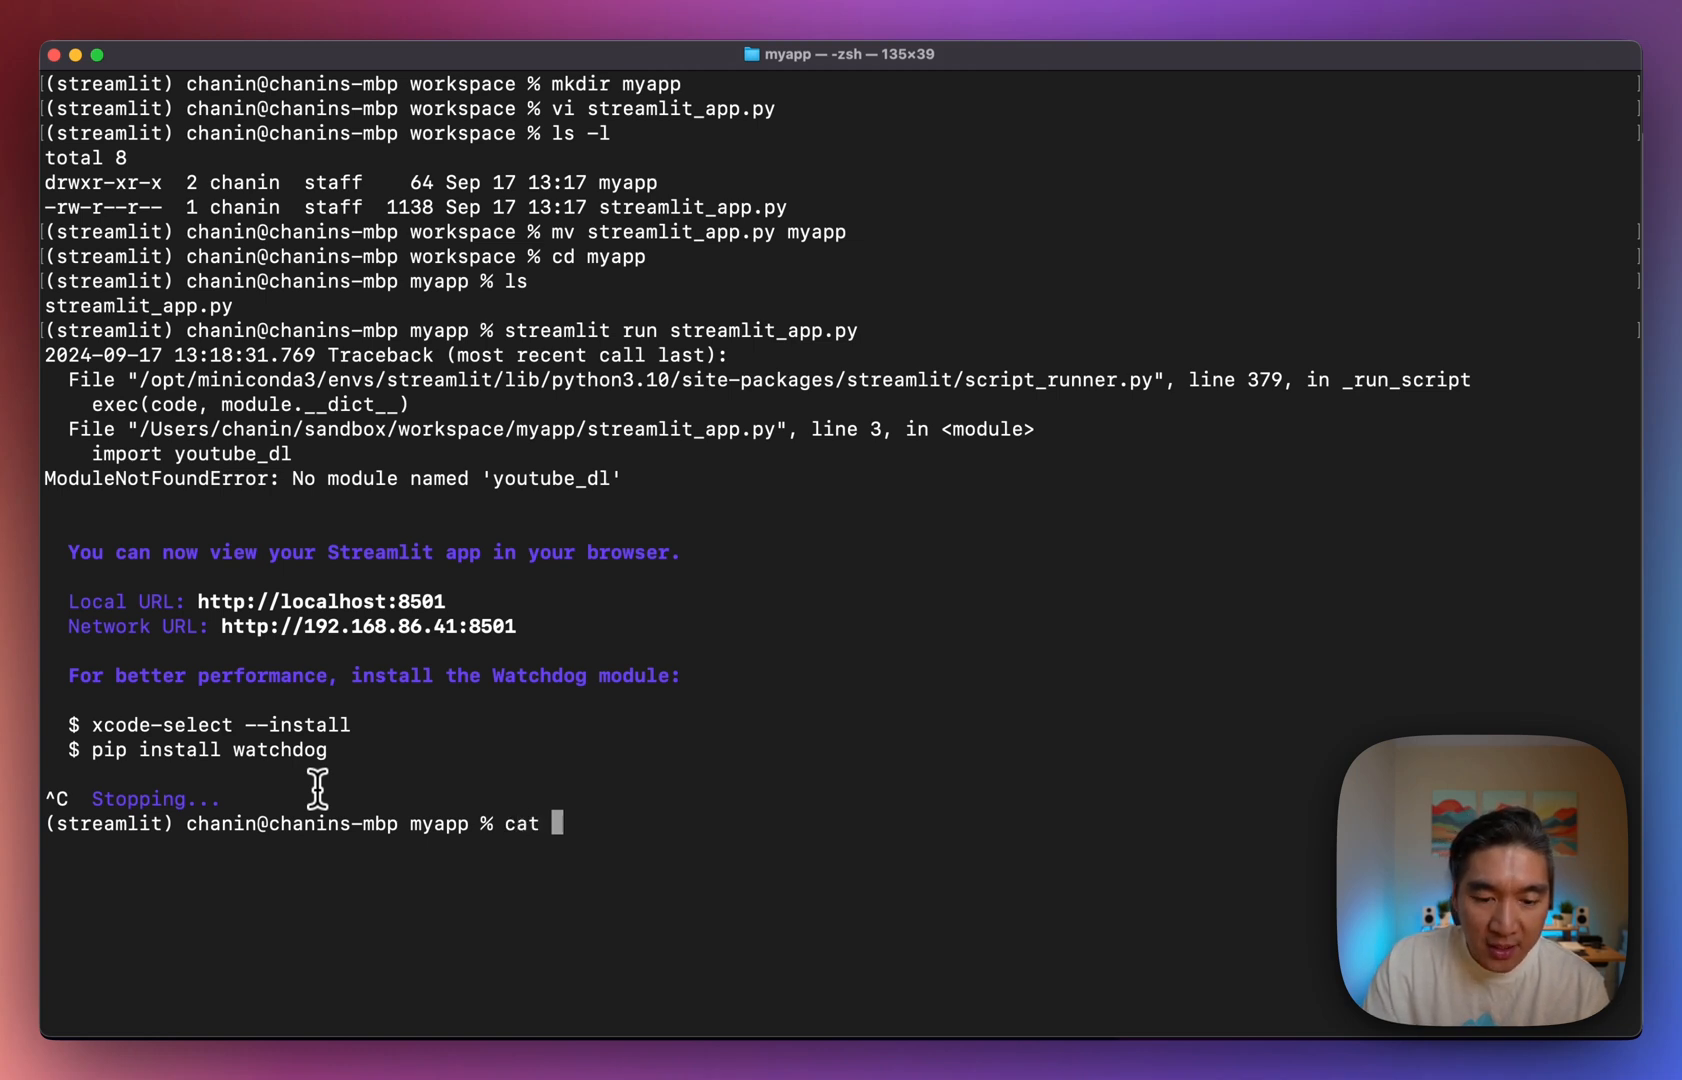
type("streamlit_app.p")
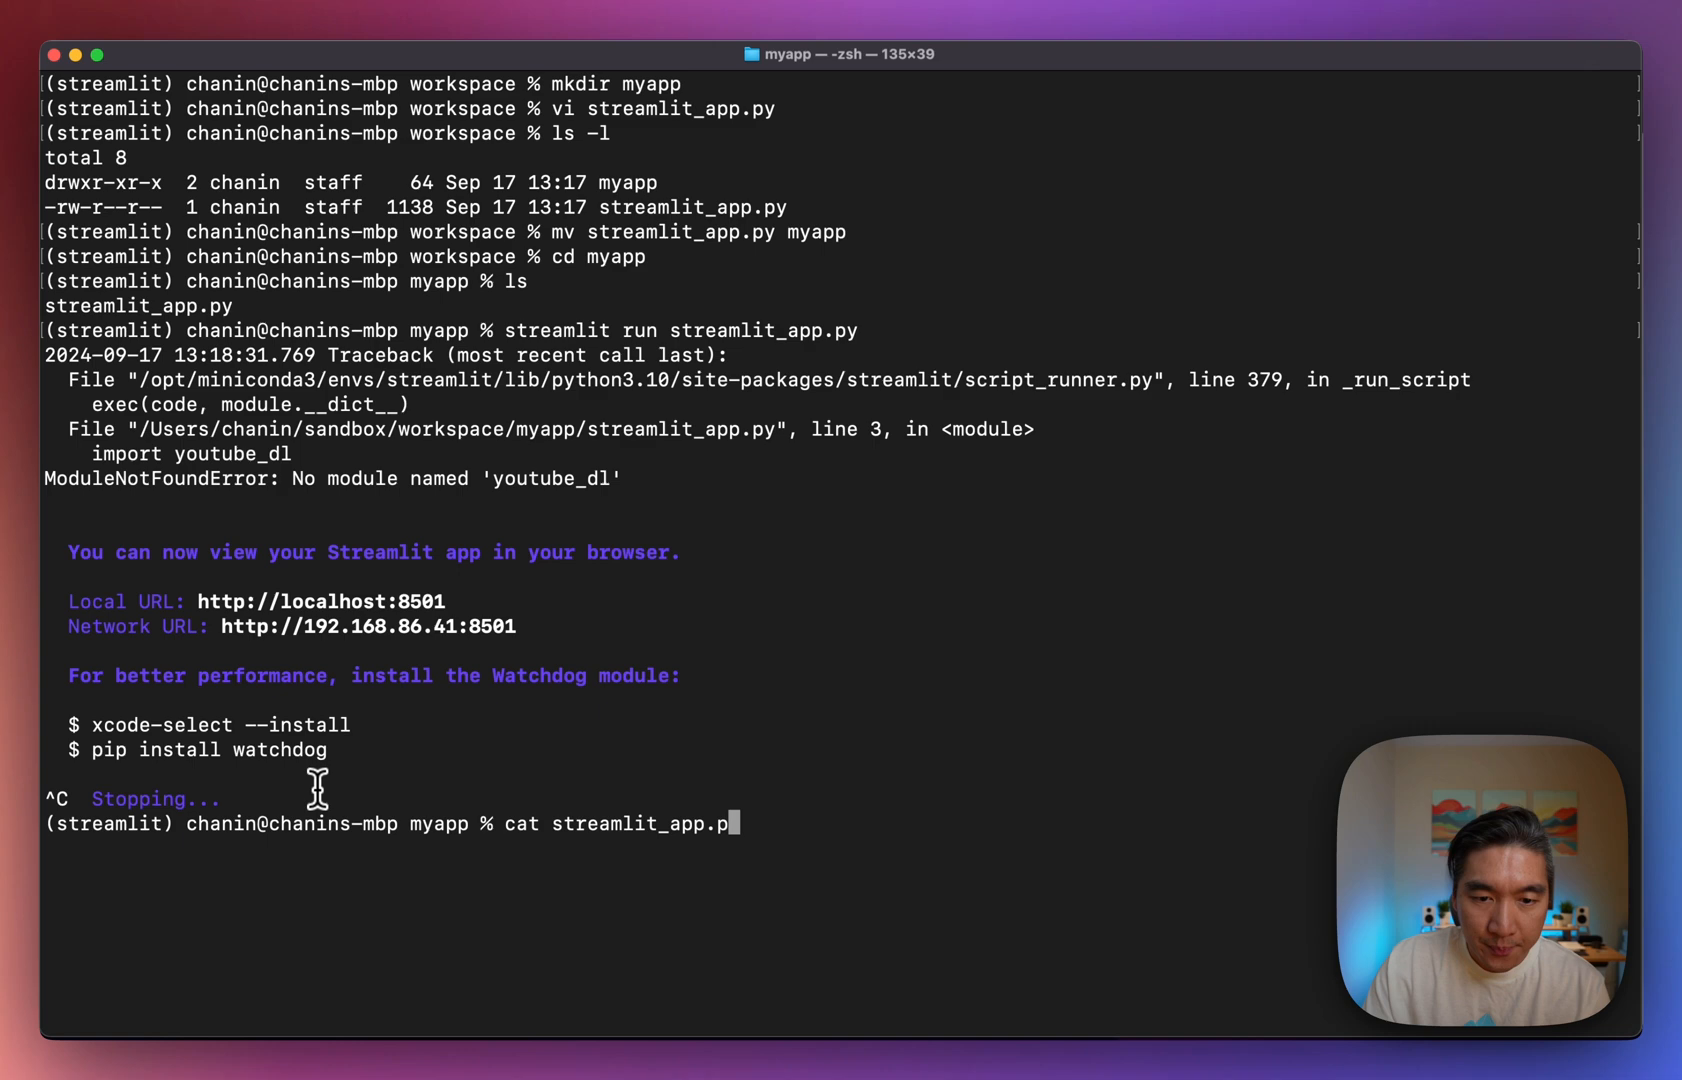
key("enter")
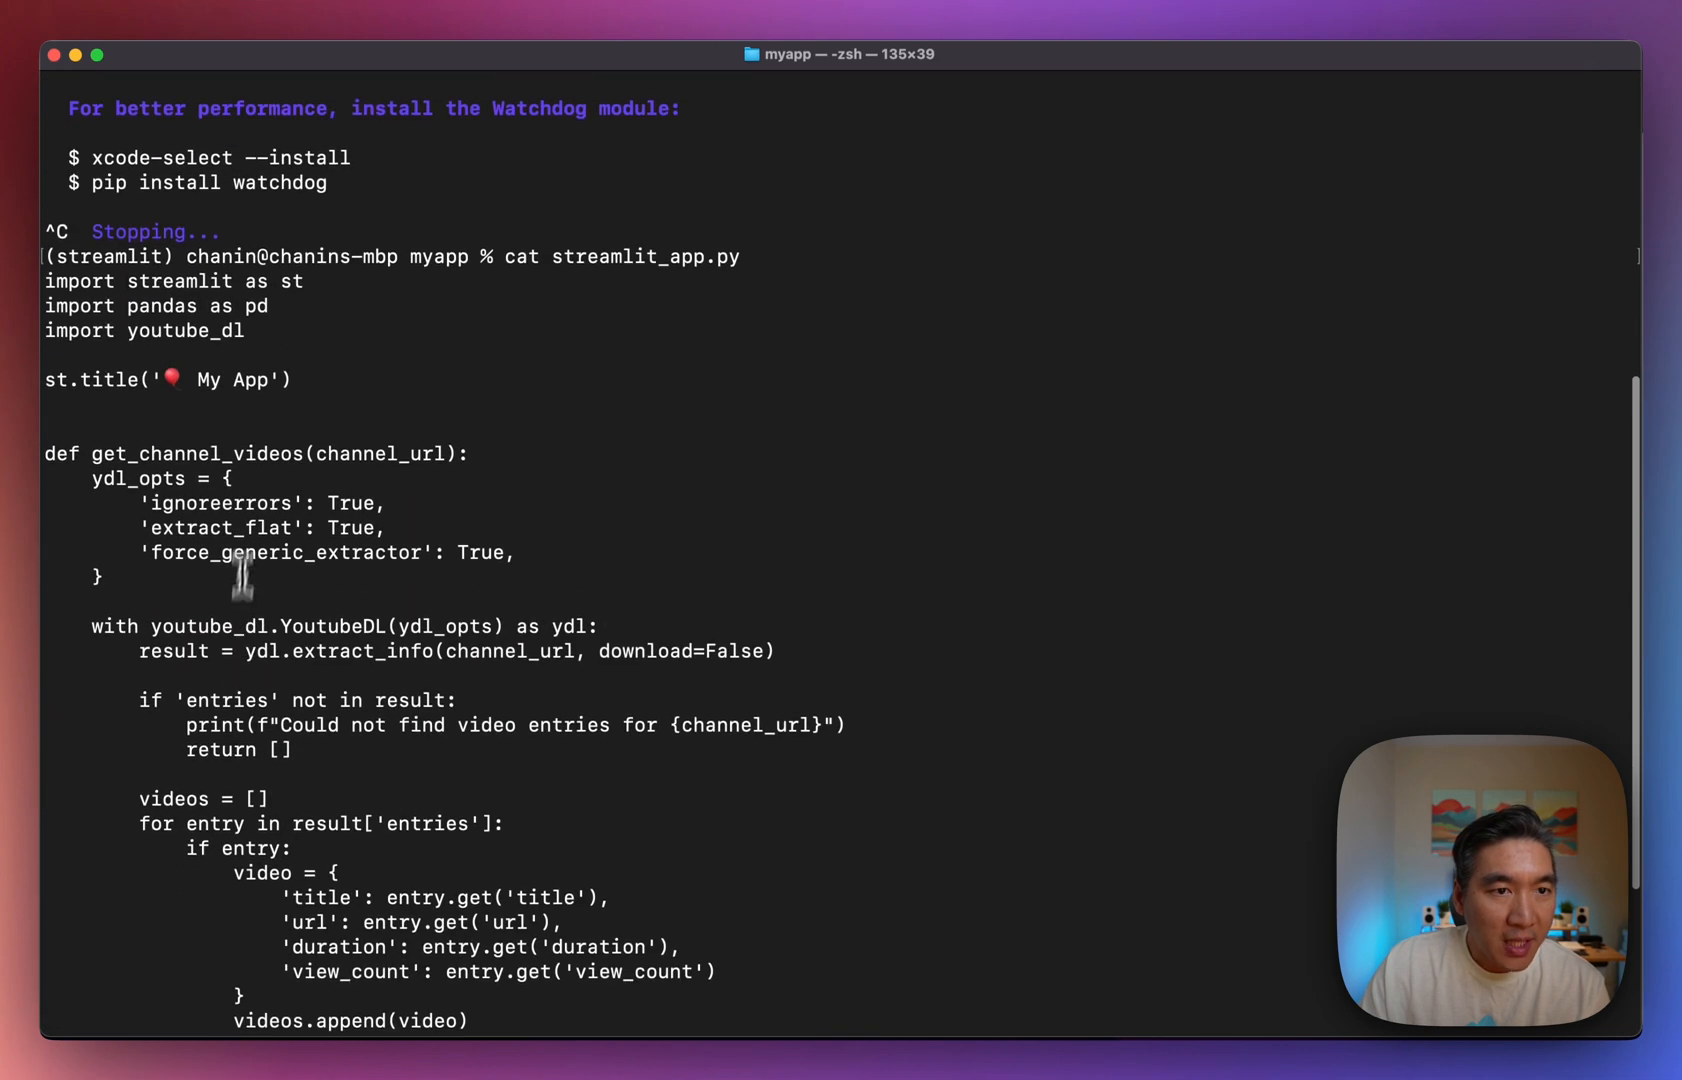
mouse_move(210, 294)
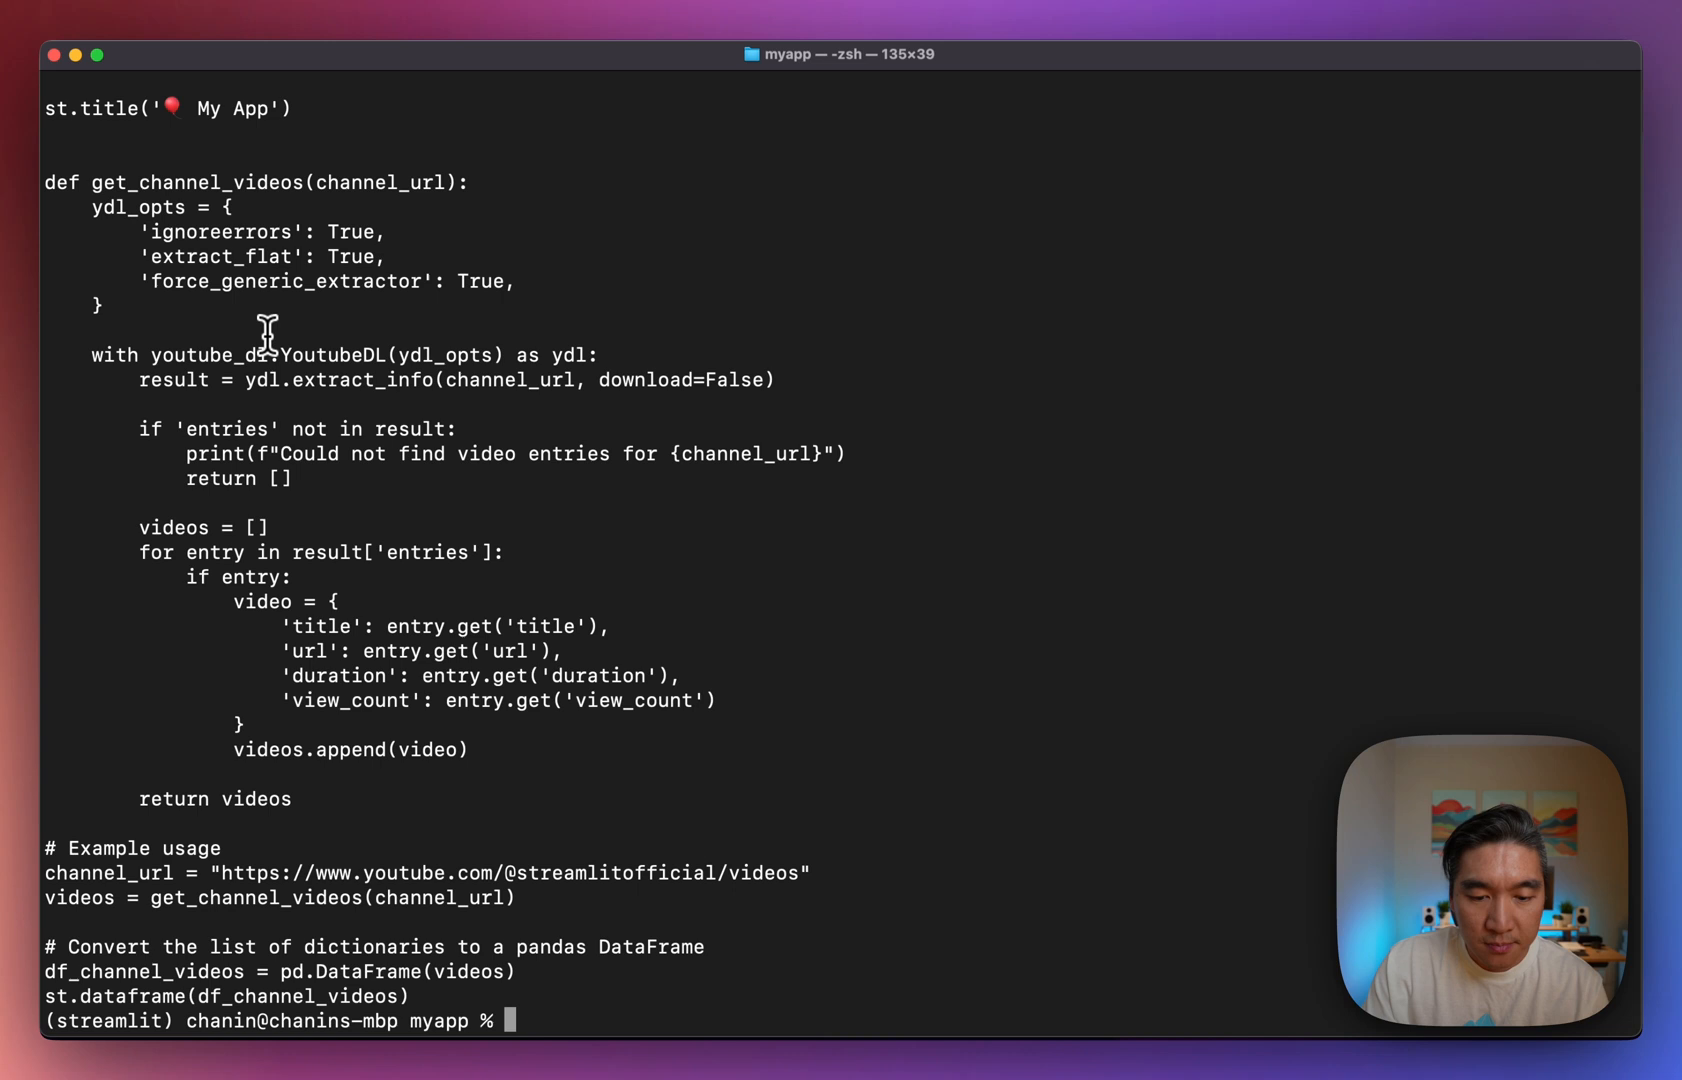
type("conda")
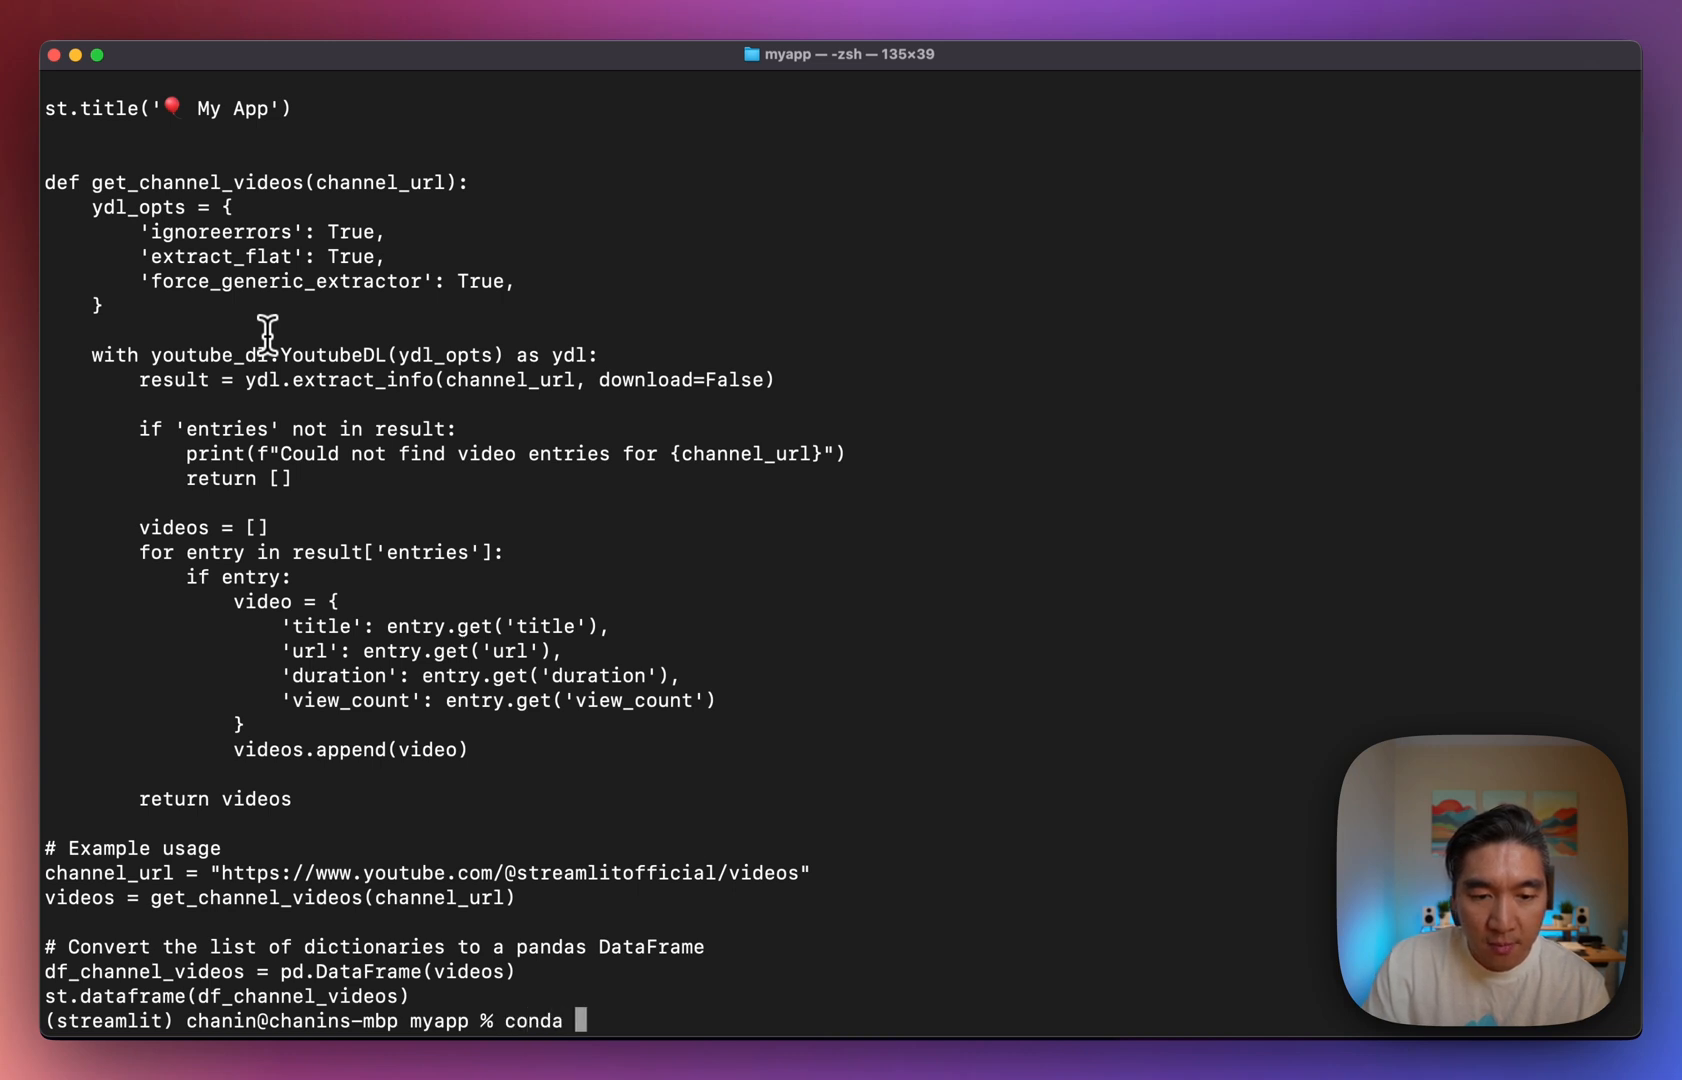
Run conda list and look through the streamlit environment's installed packages for youtube_dl.
type("list")
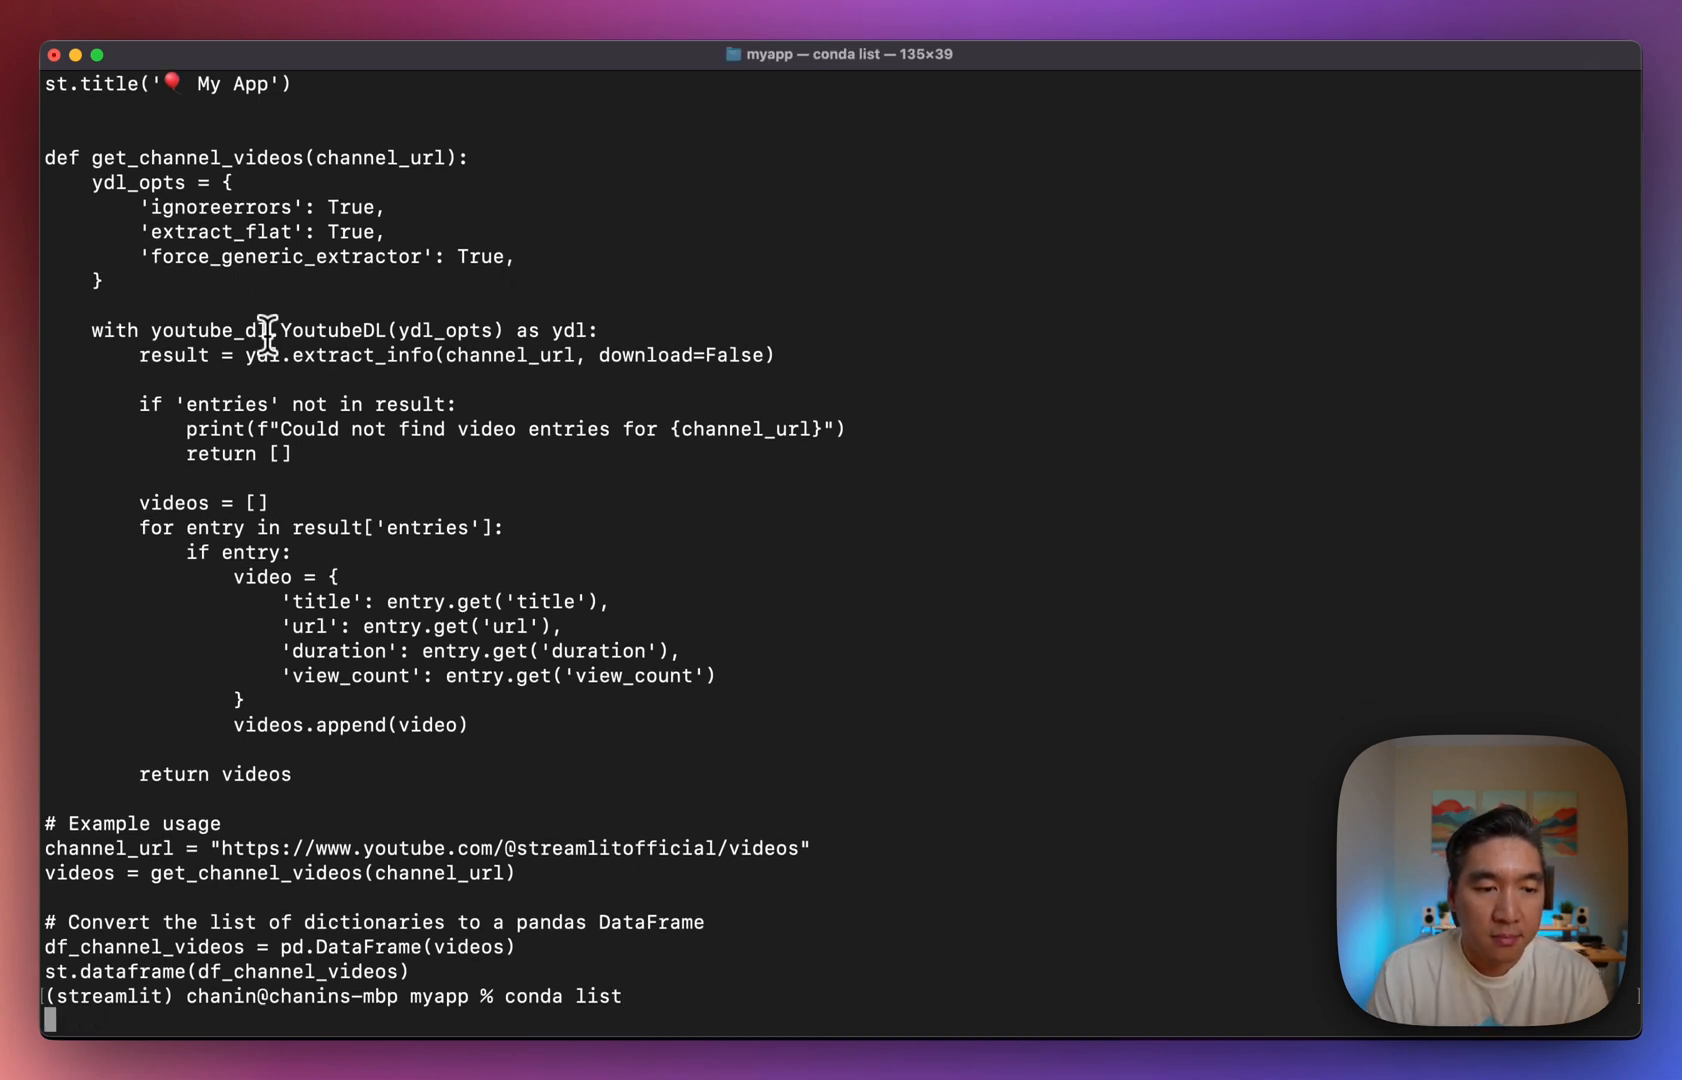
mouse_move(874, 424)
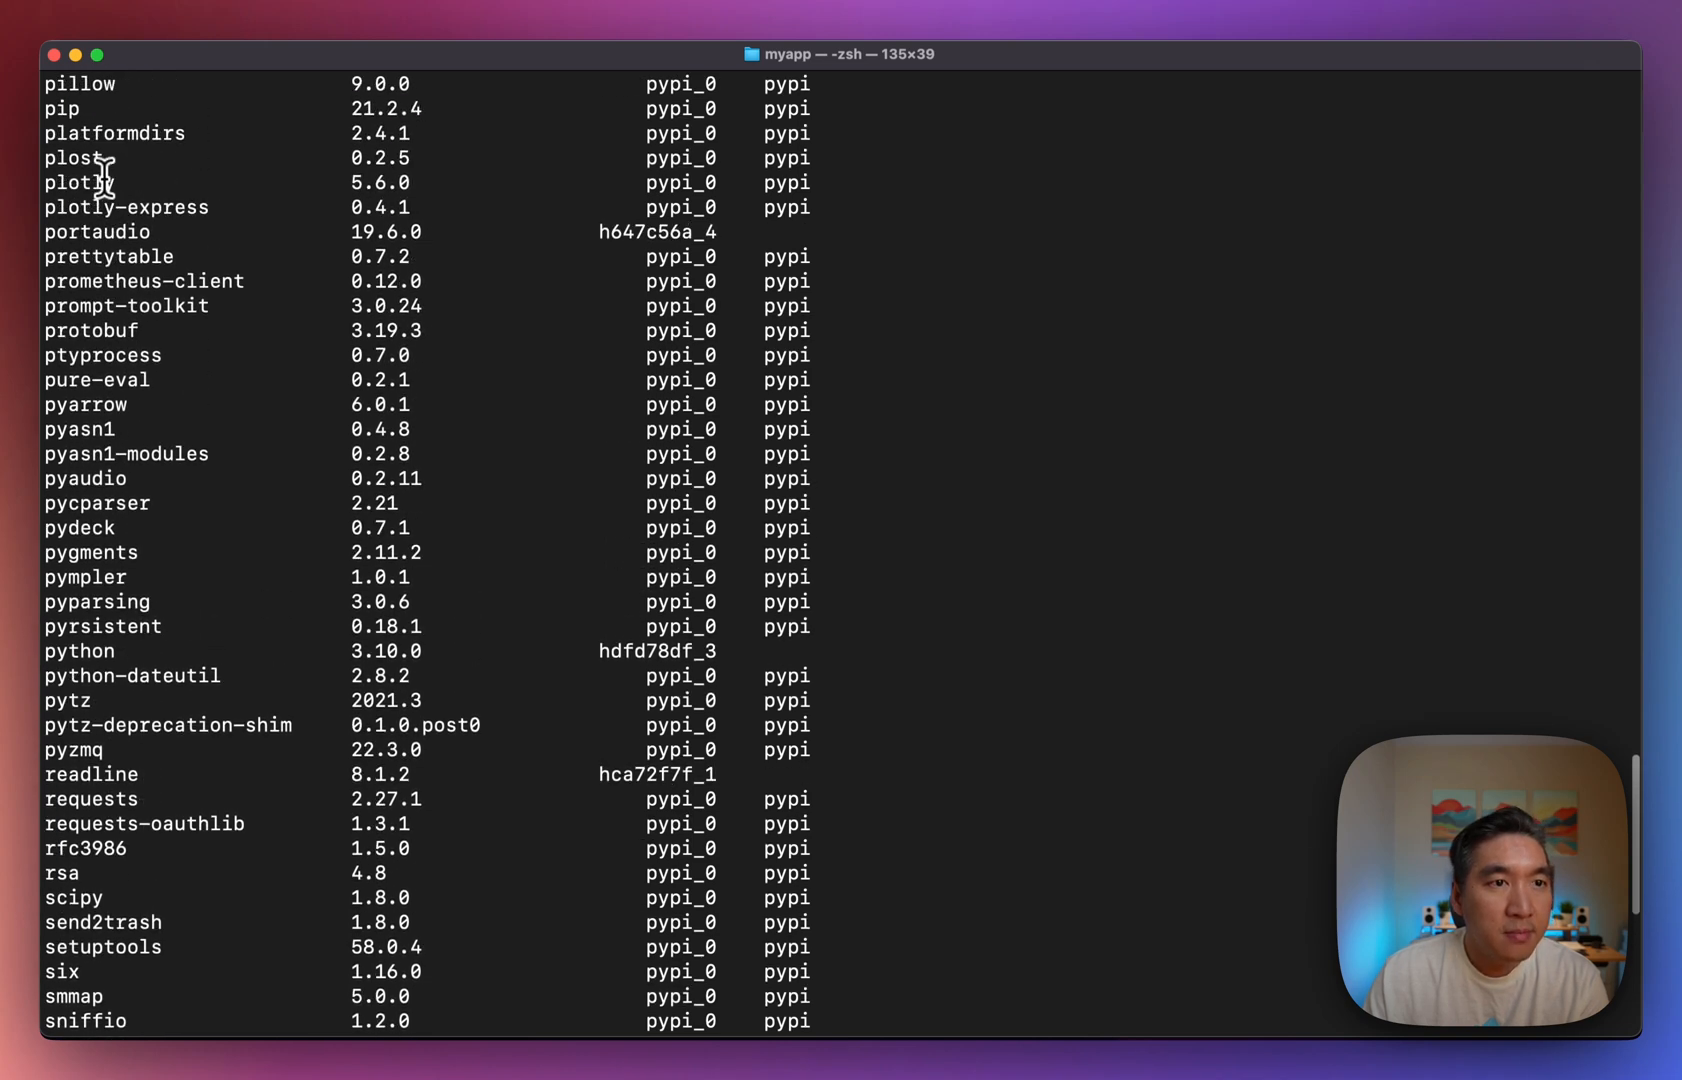
scroll("up", 3)
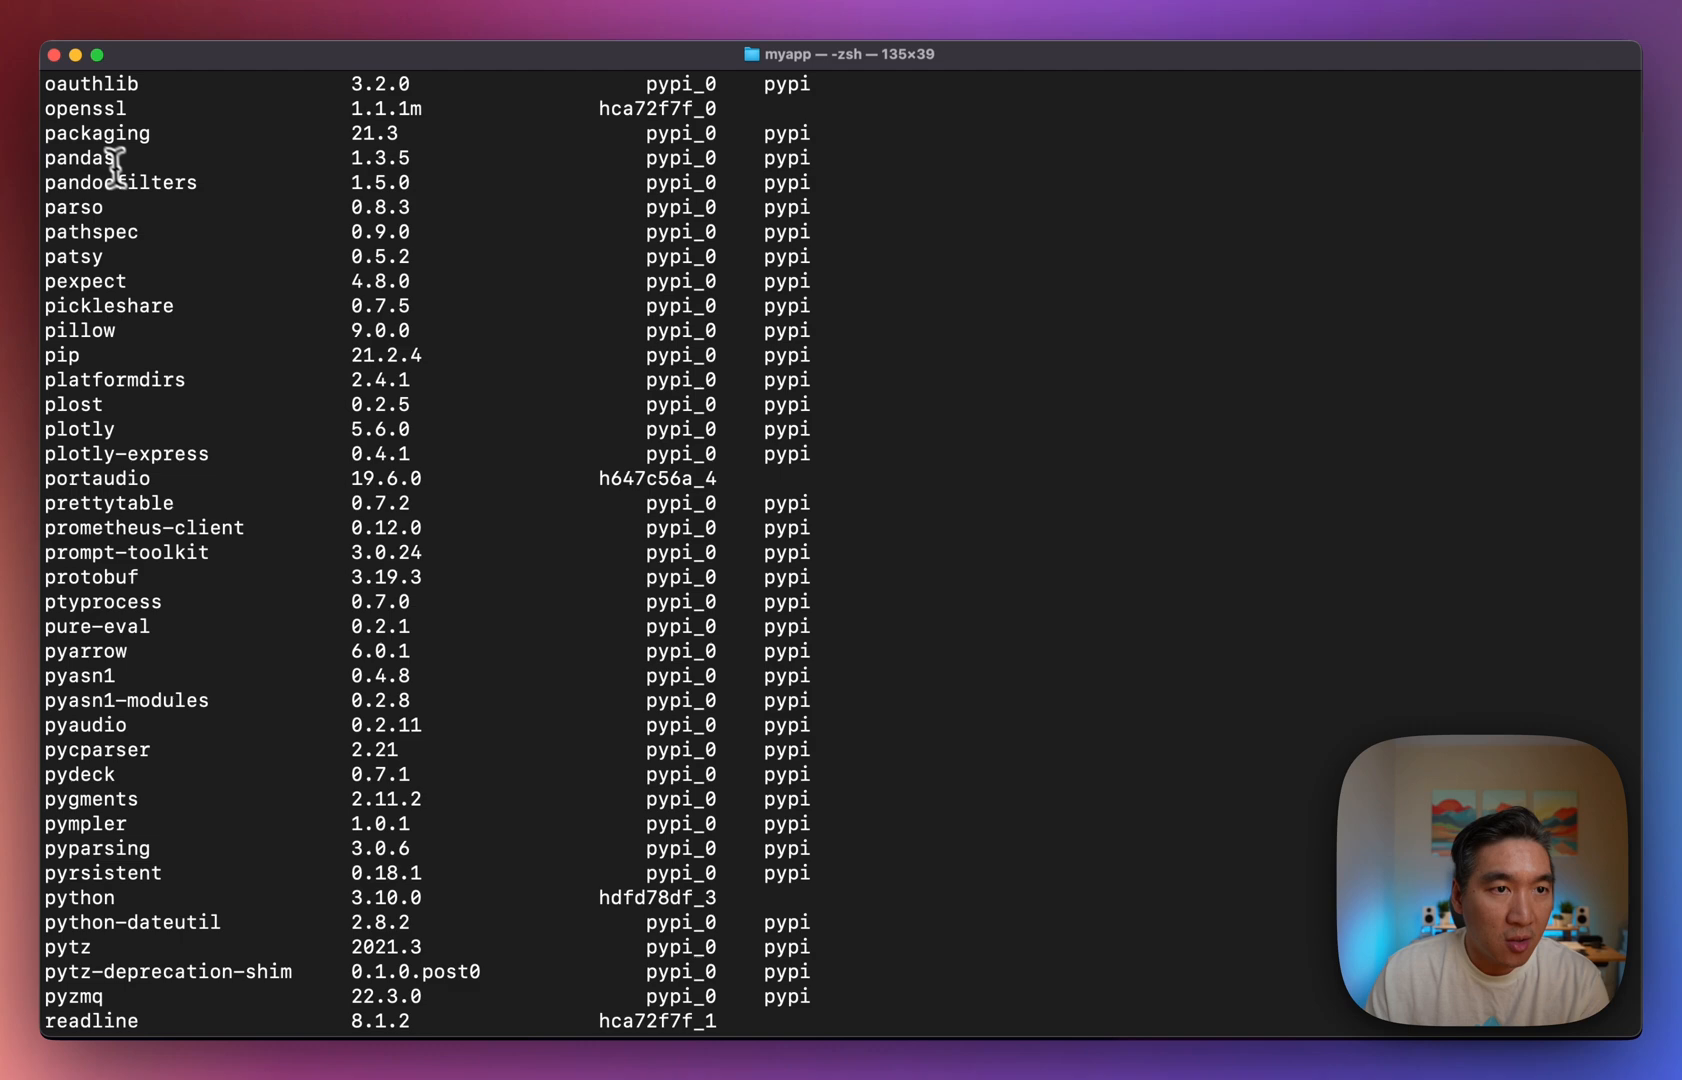
scroll("down", 3)
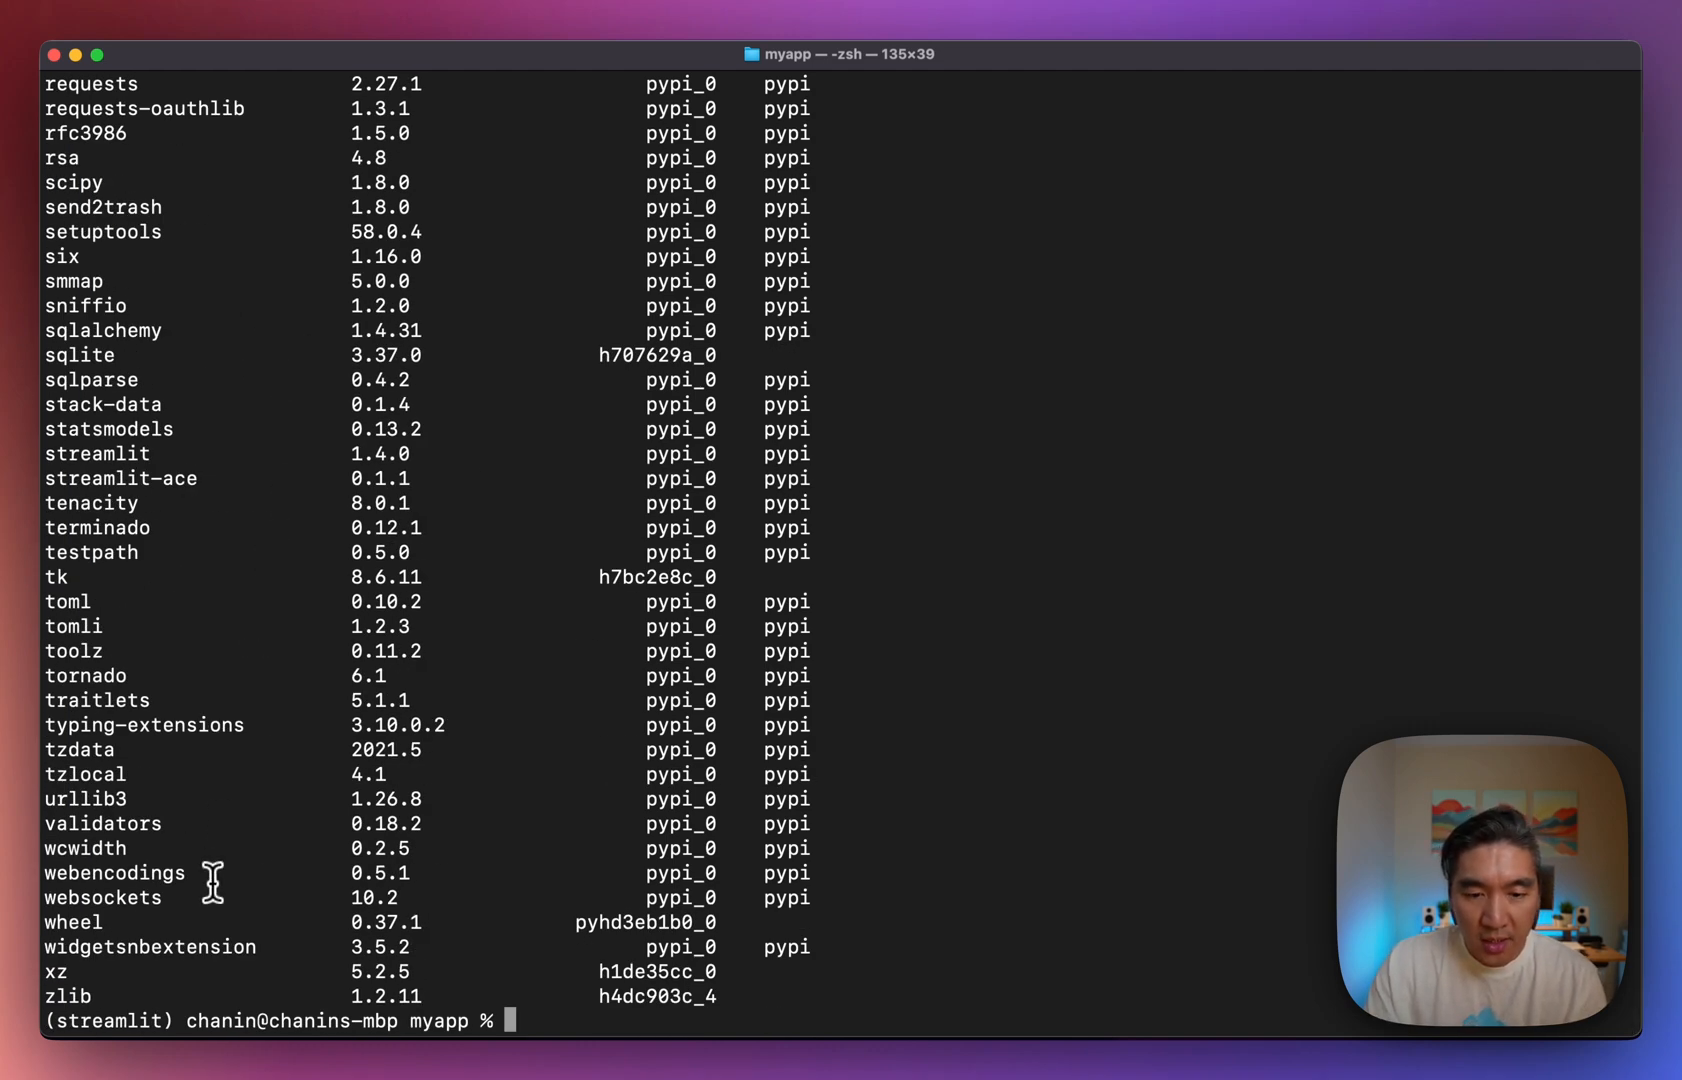
Install youtube_dl with pip, confirm it via conda list, and relaunch streamlit_app.py.
type("pip")
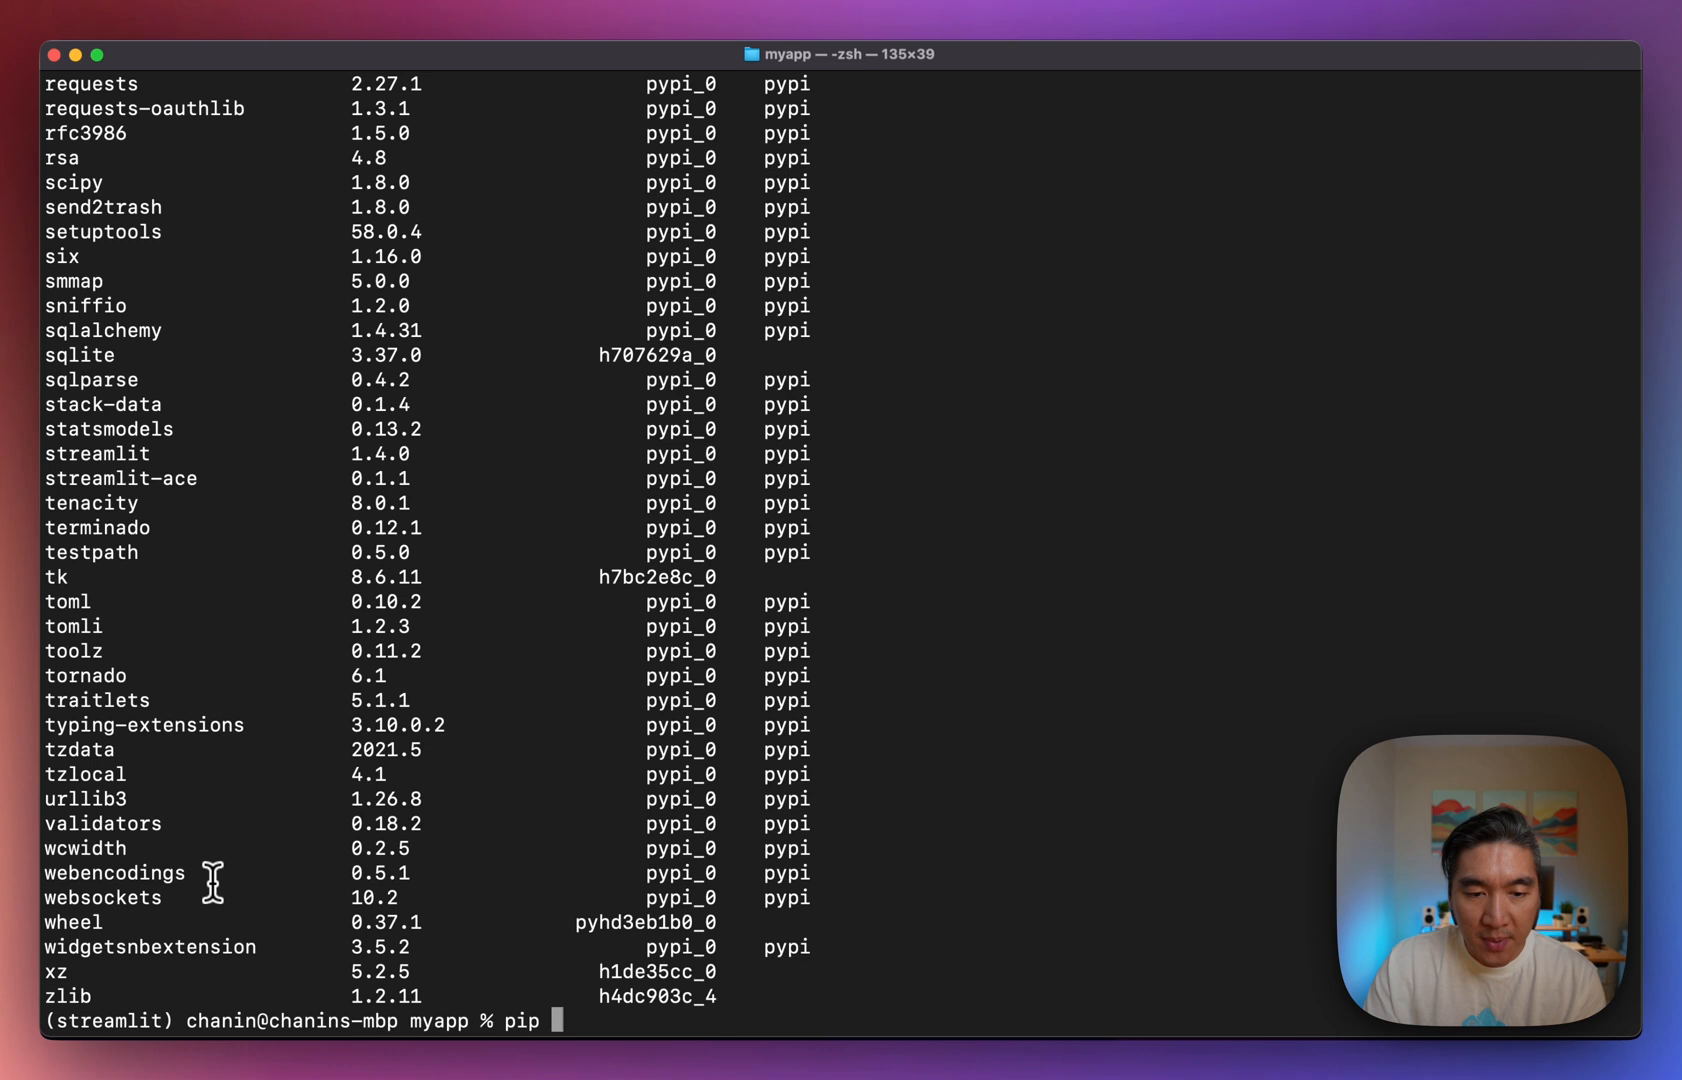
type("install youtube_dl")
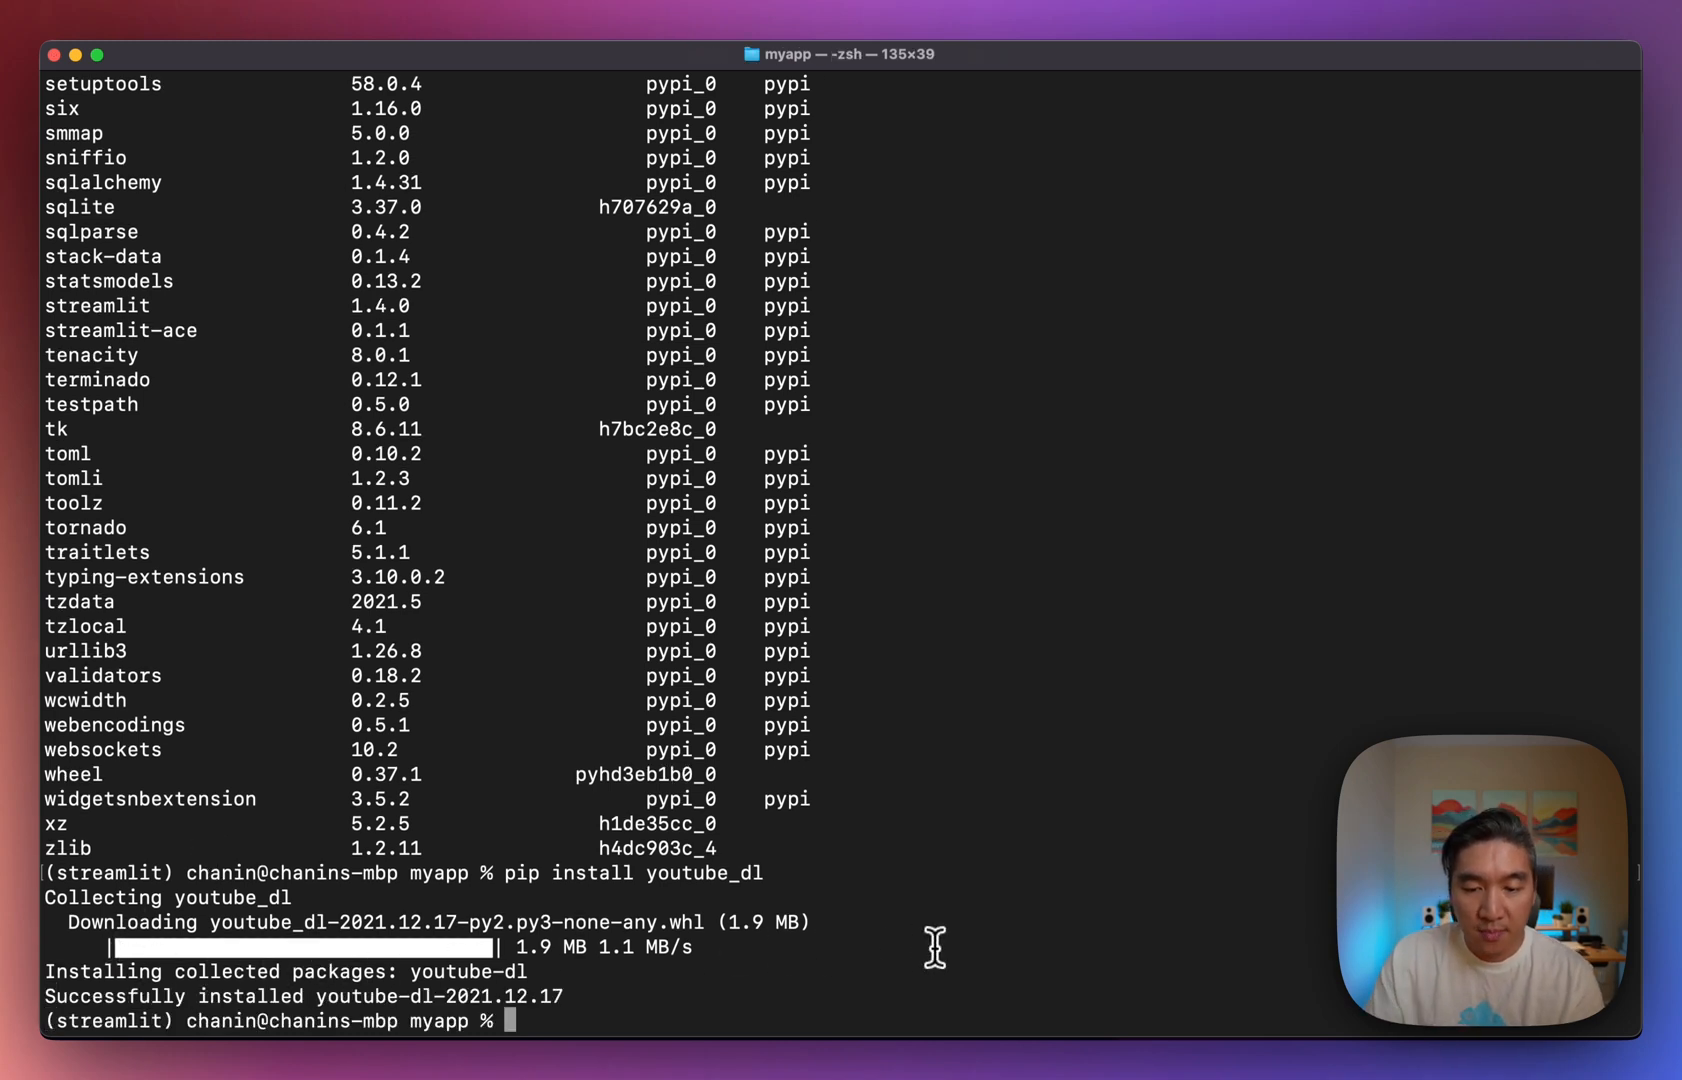
type("conda list")
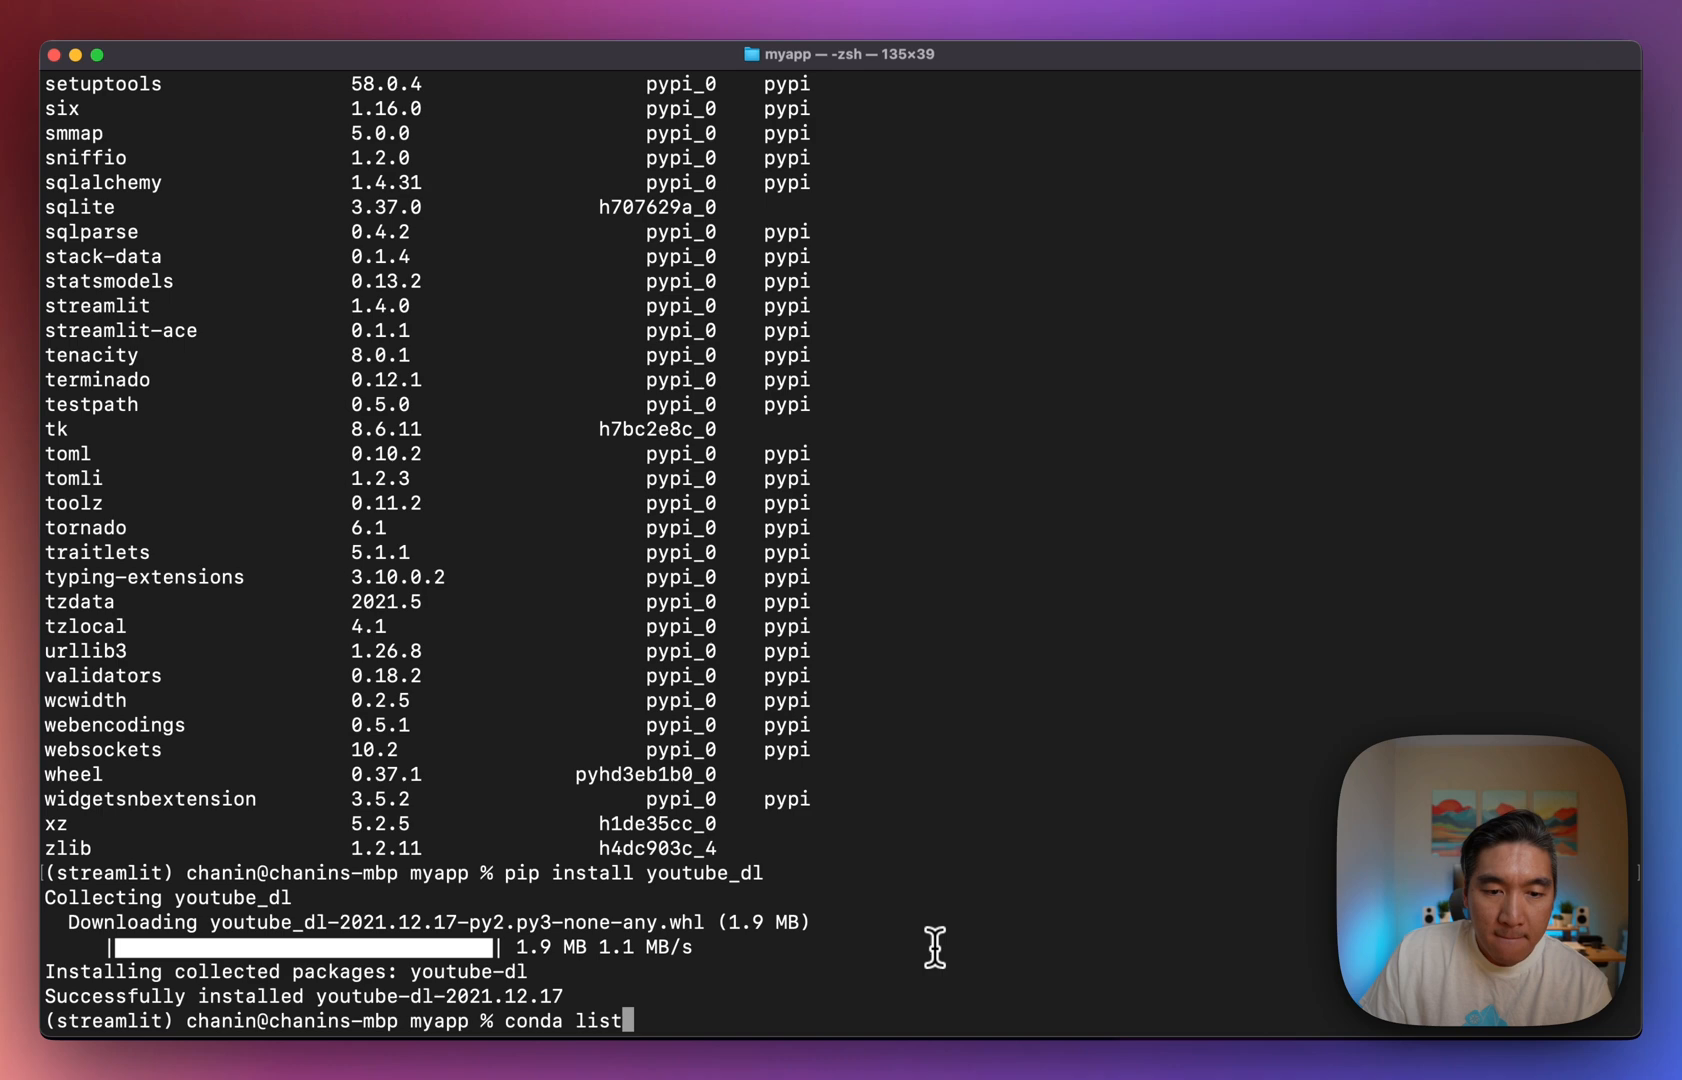
type("streamlit run streamlit_app.py")
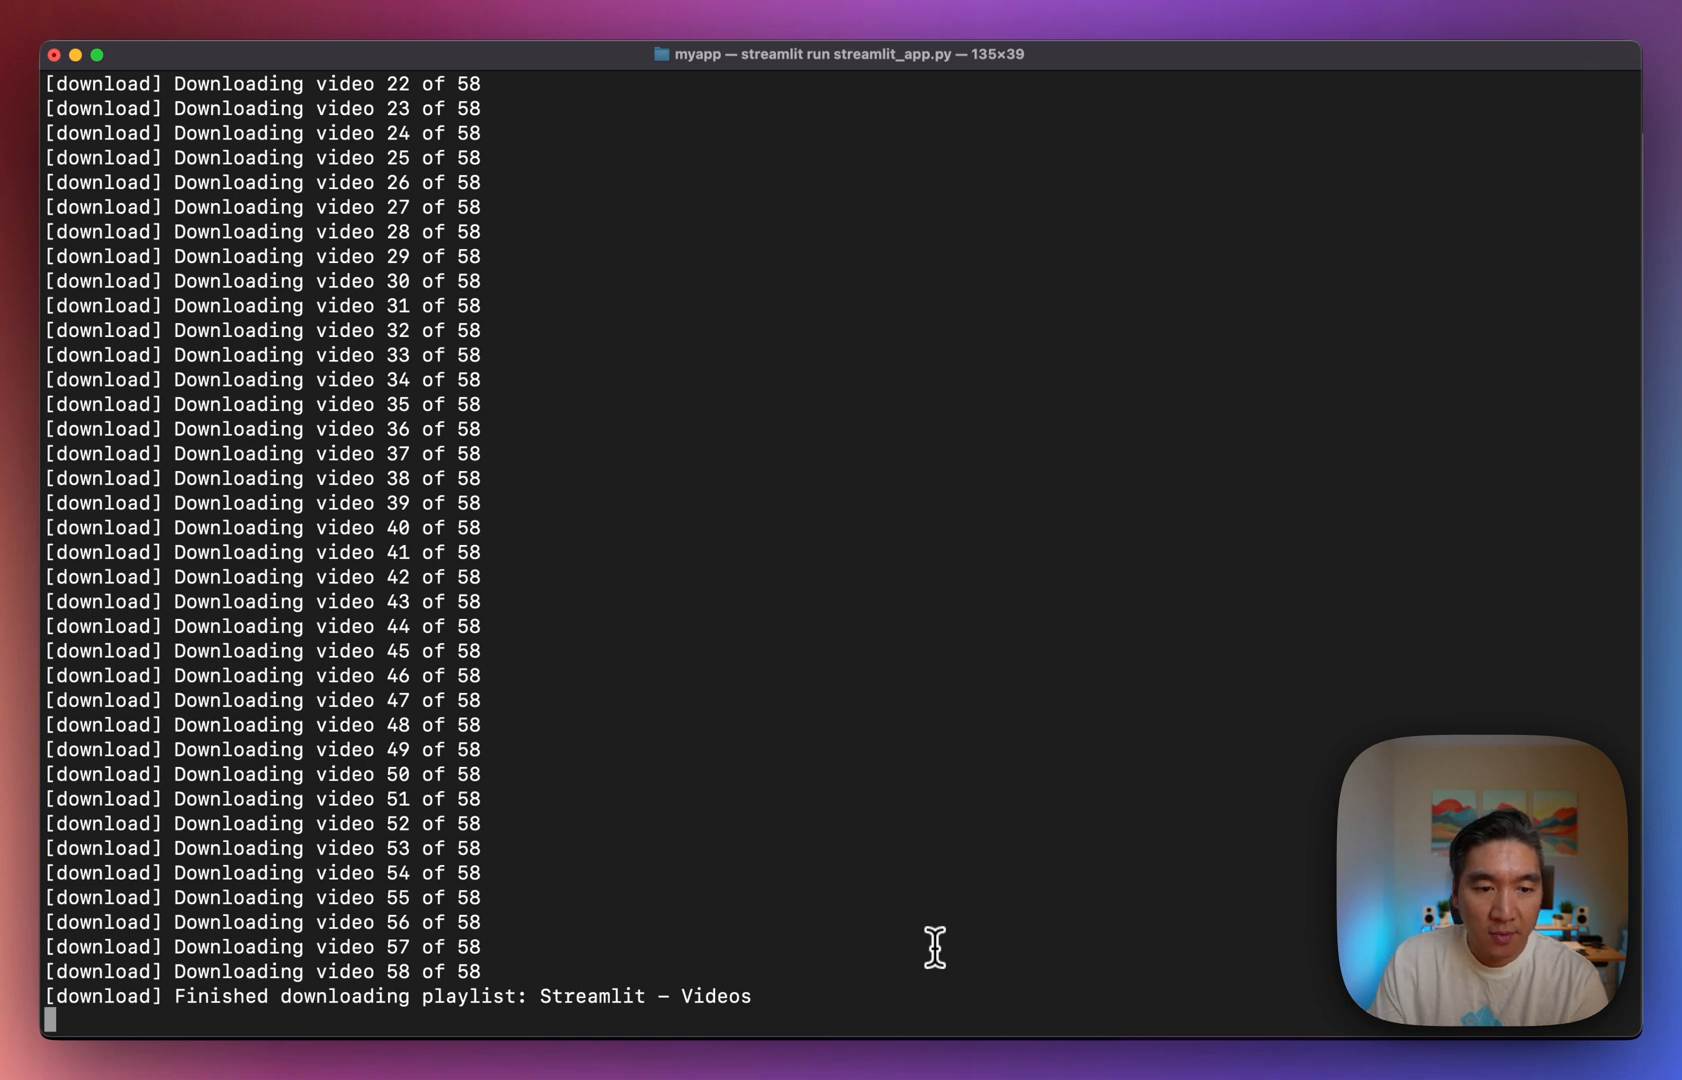
mouse_move(958, 660)
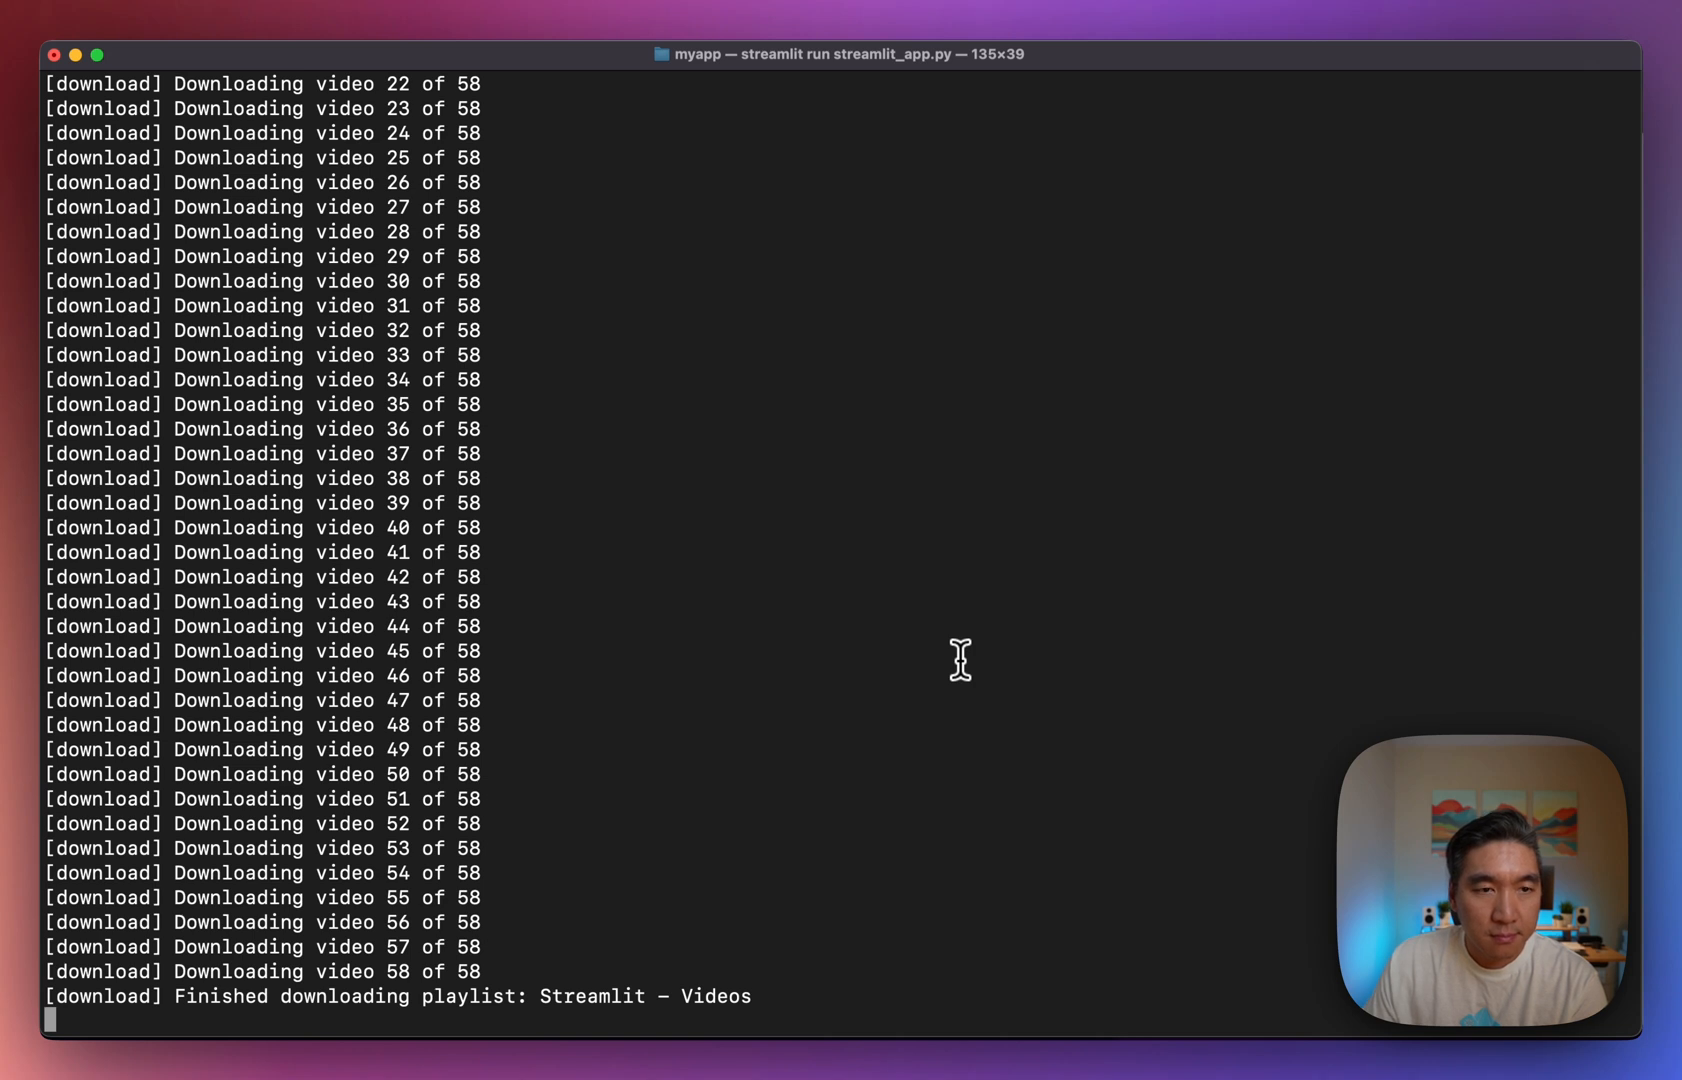
mouse_move(598, 500)
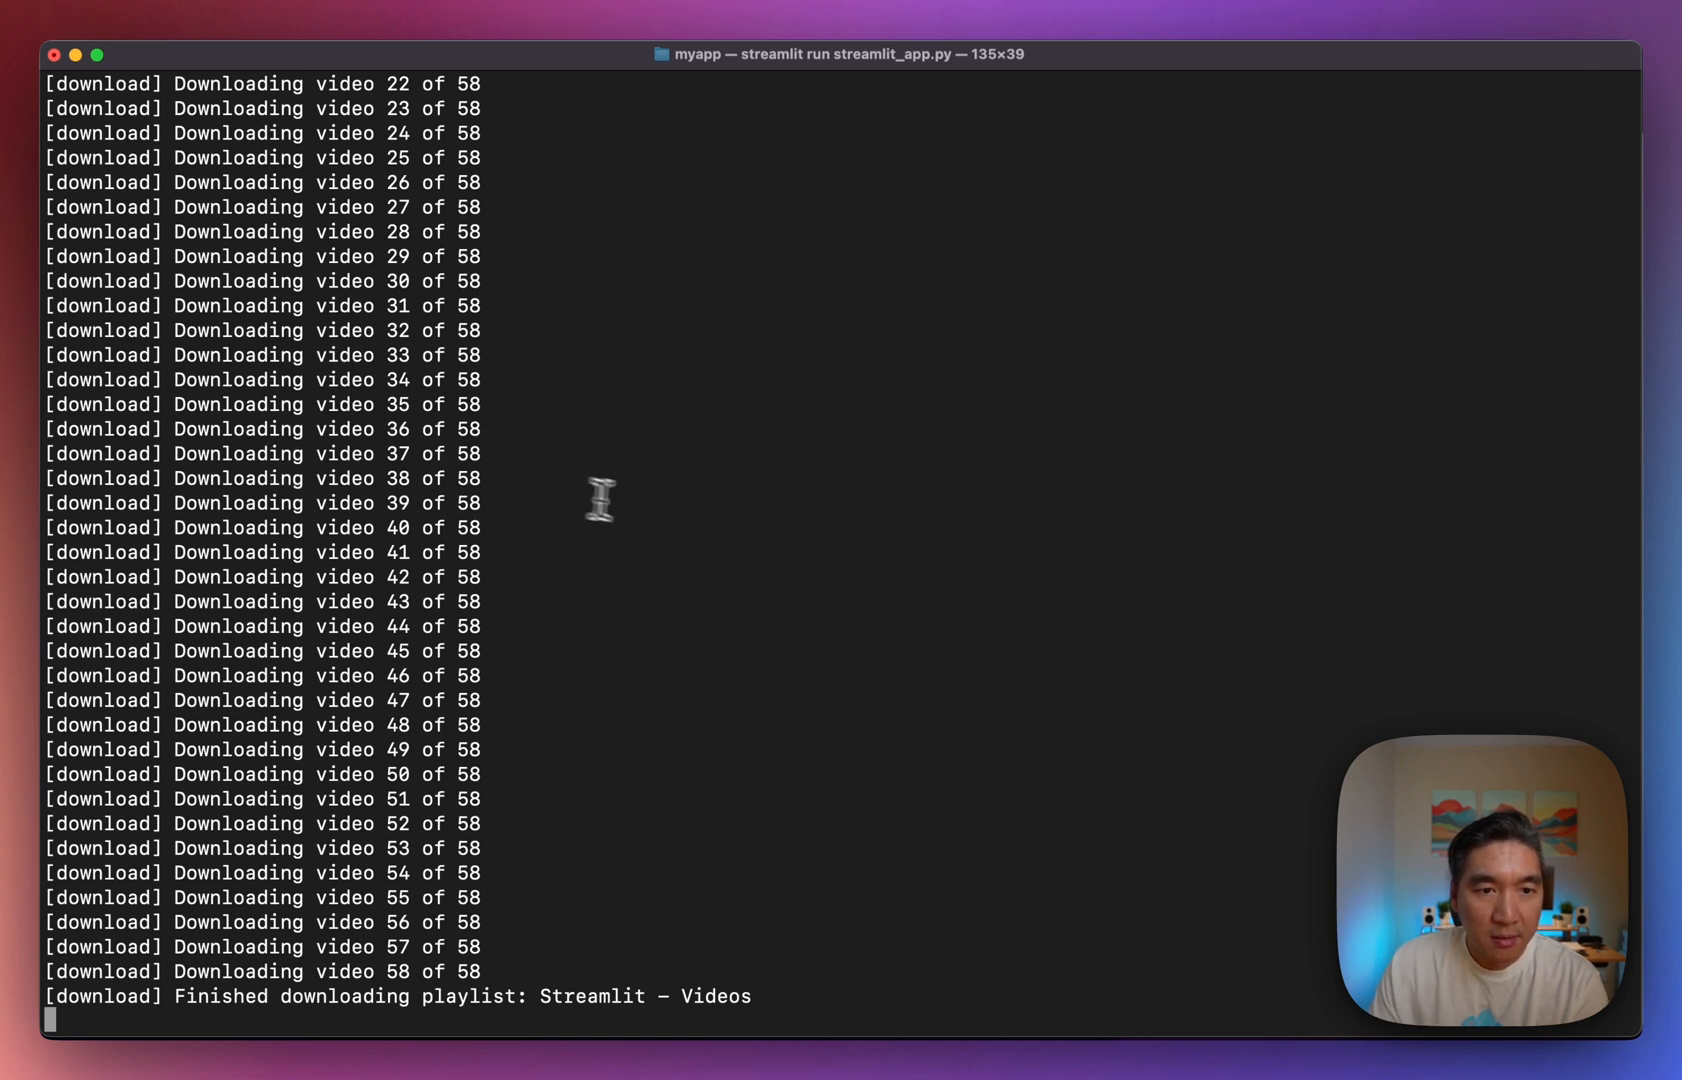
mouse_move(642, 512)
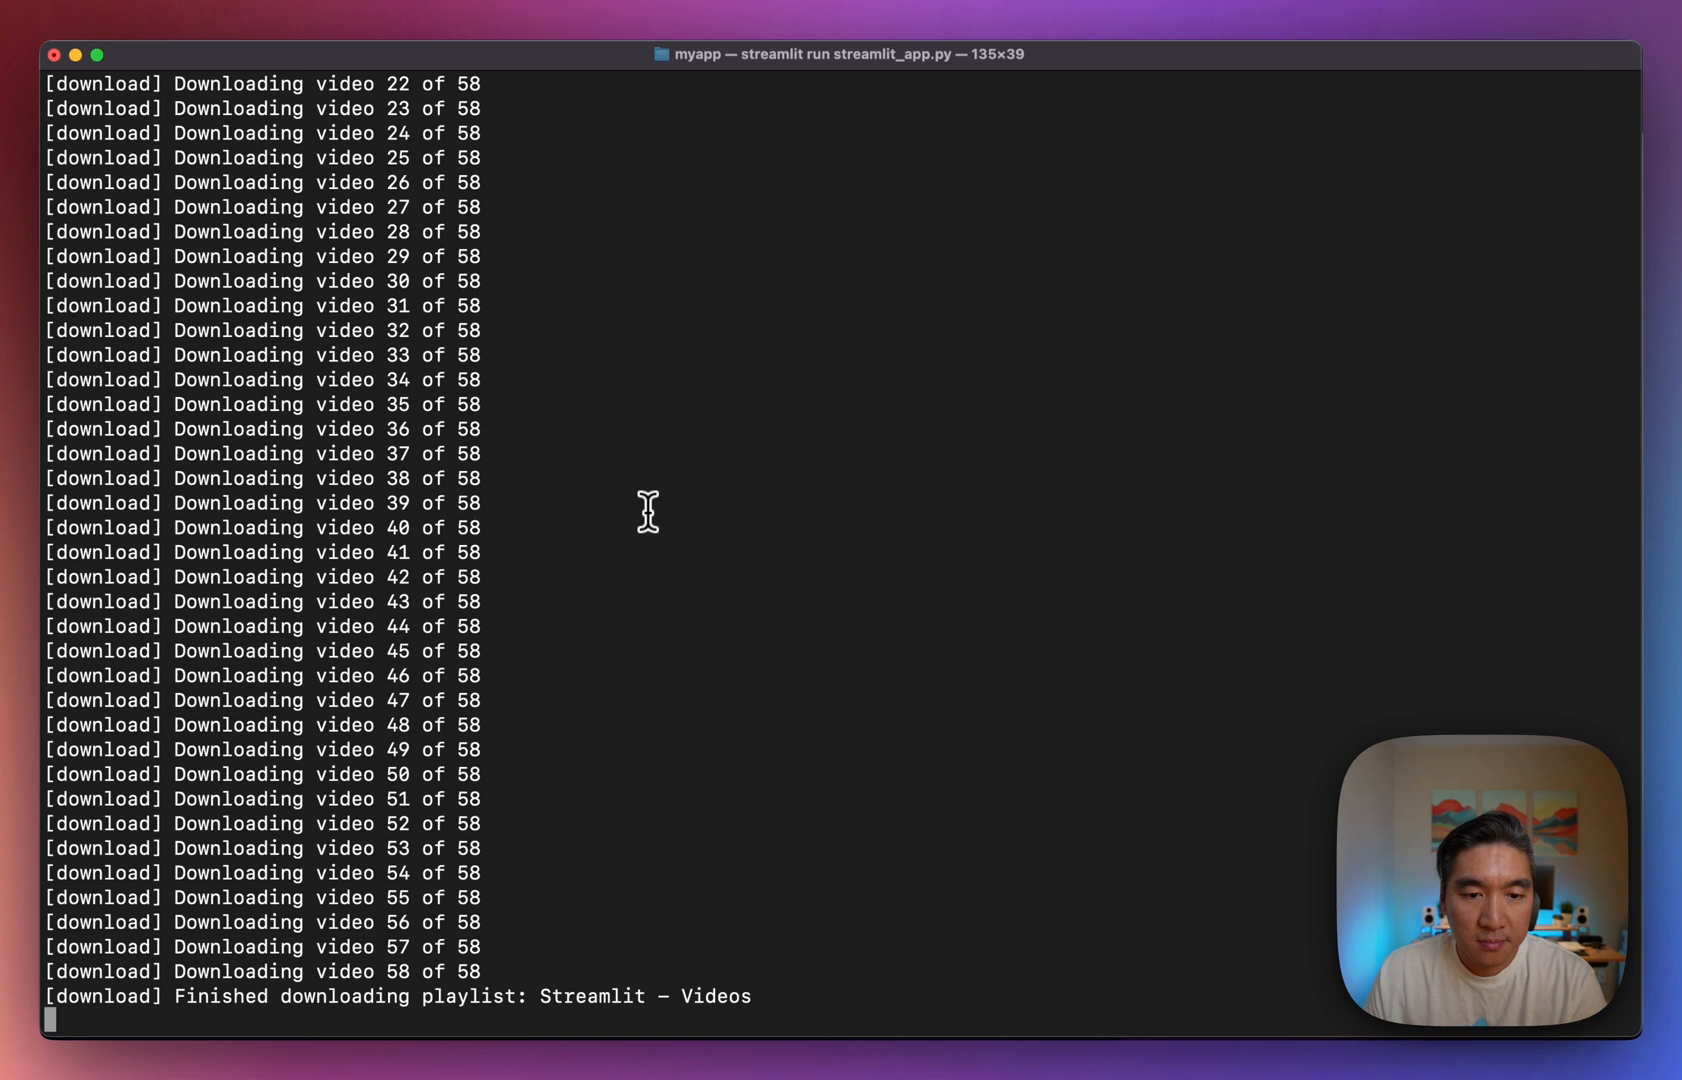
mouse_move(308, 536)
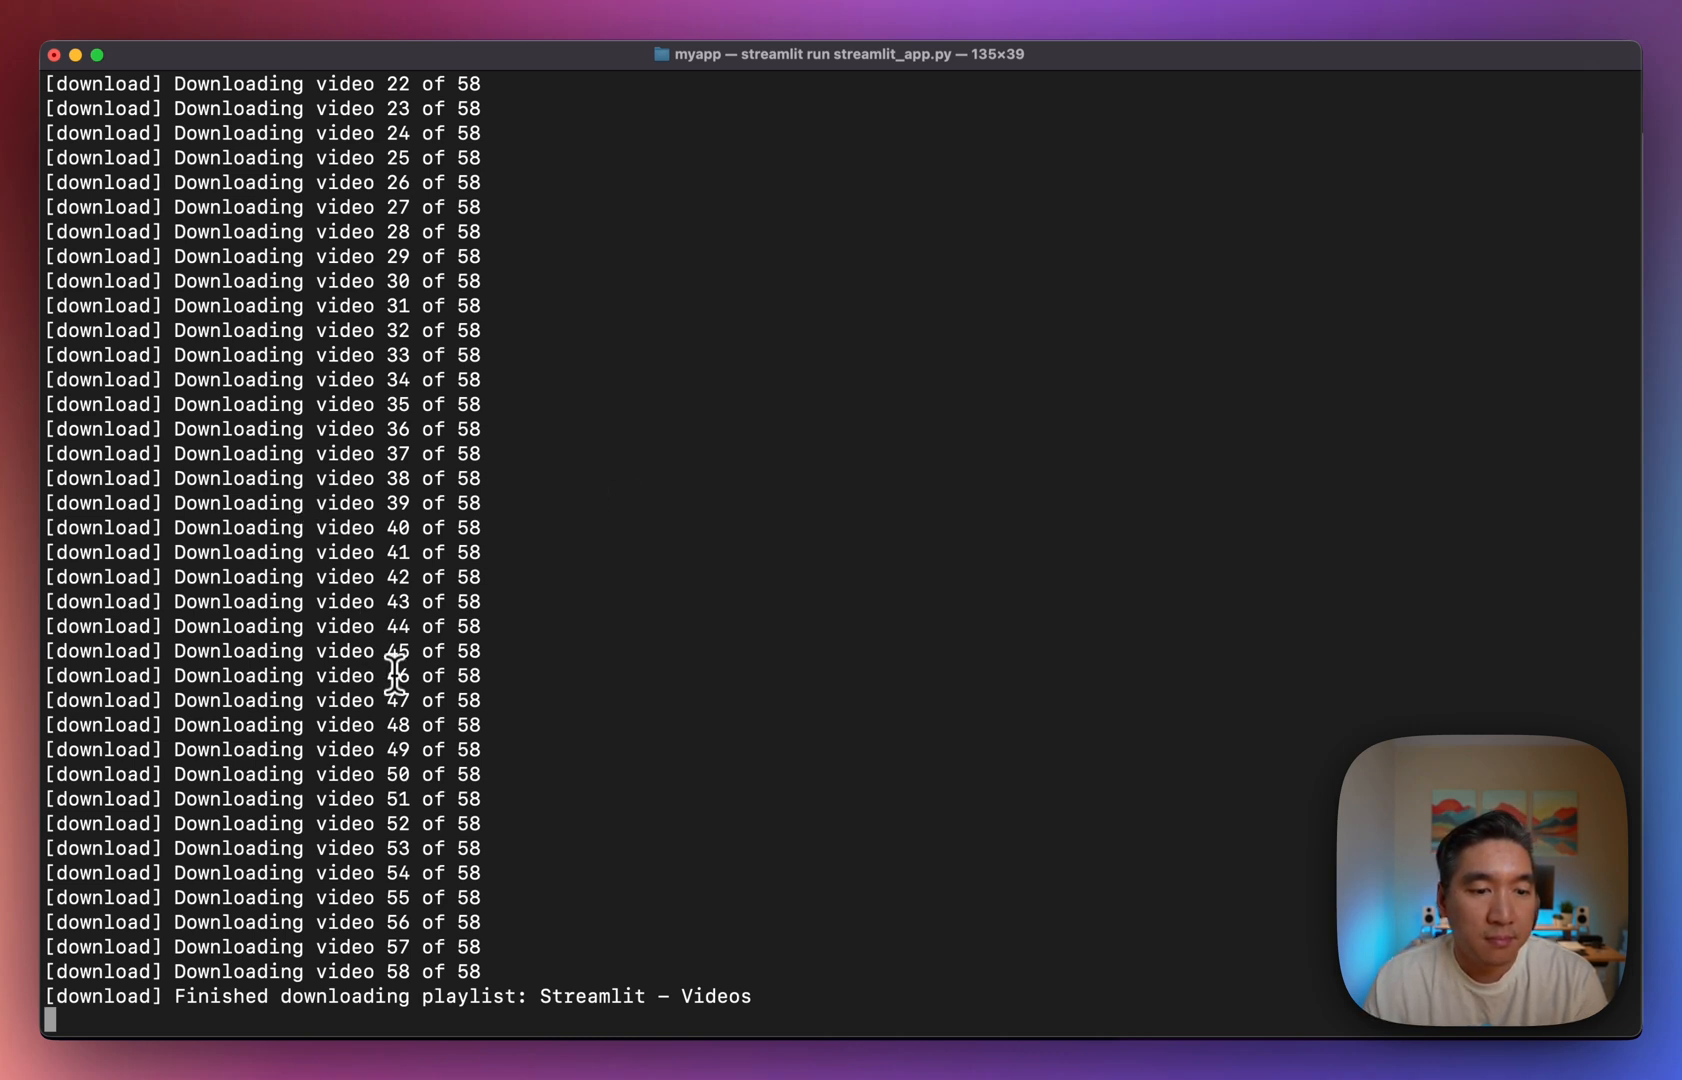
mouse_move(672, 638)
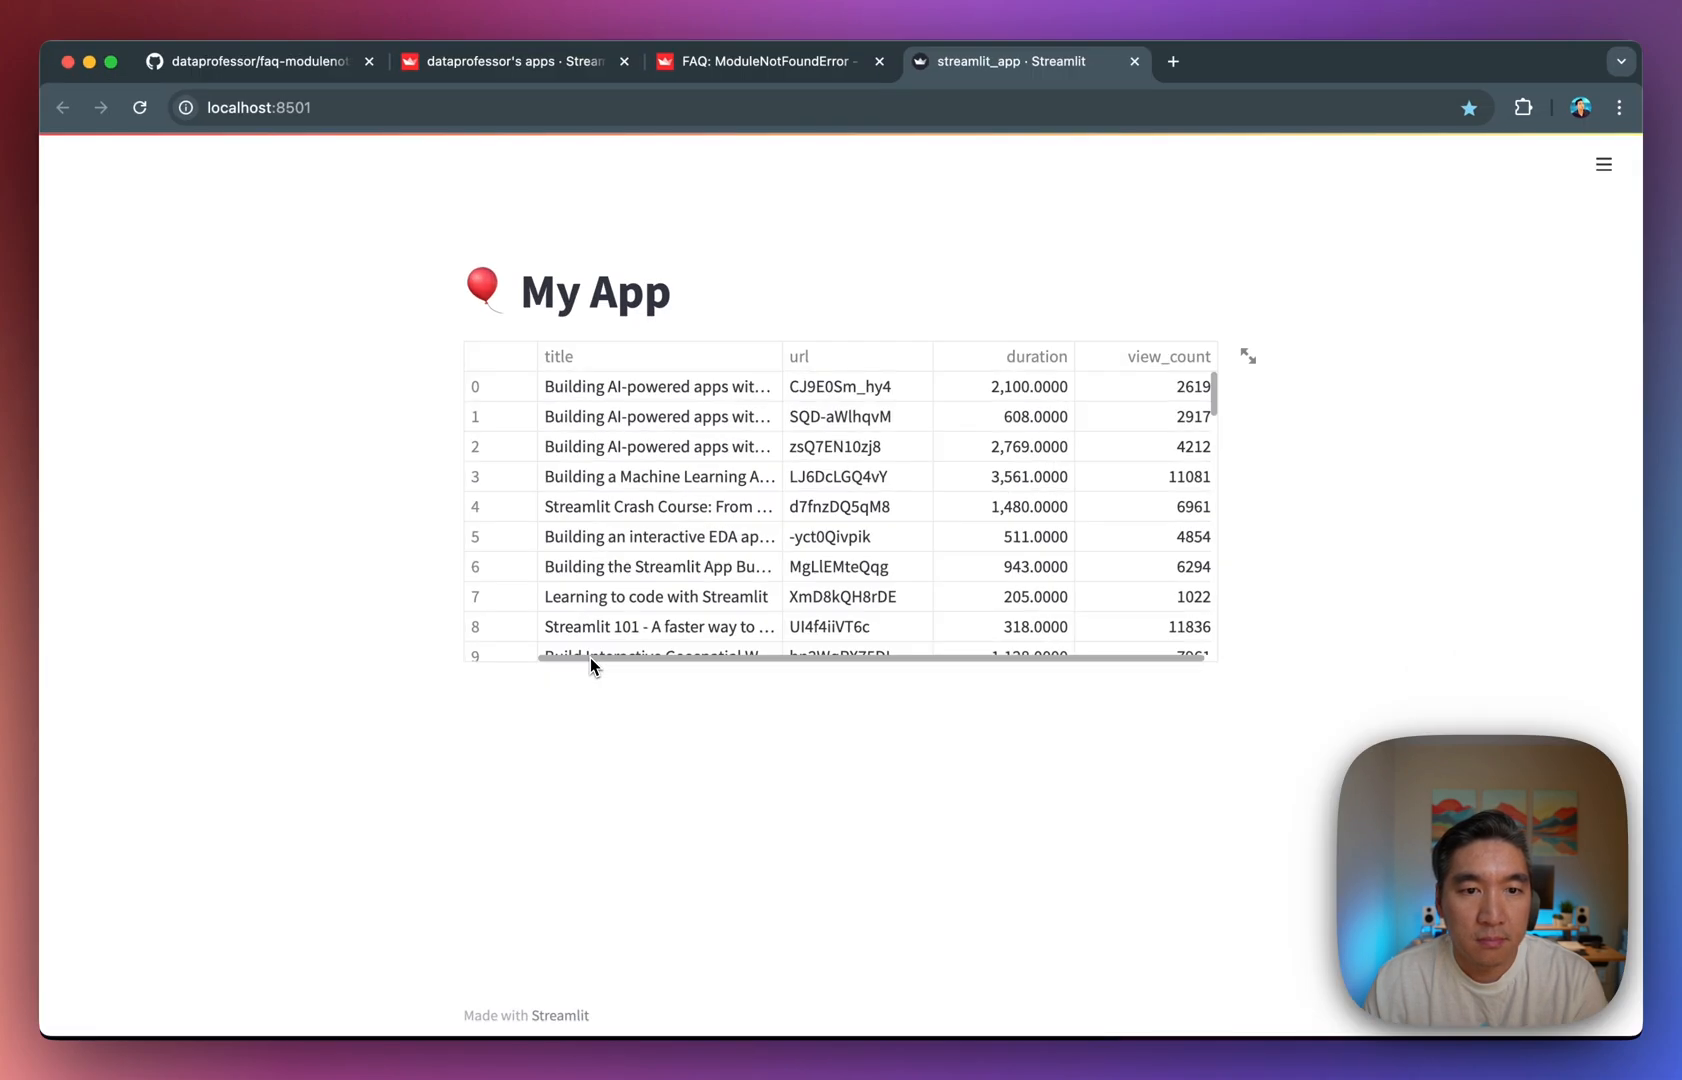
mouse_move(926, 482)
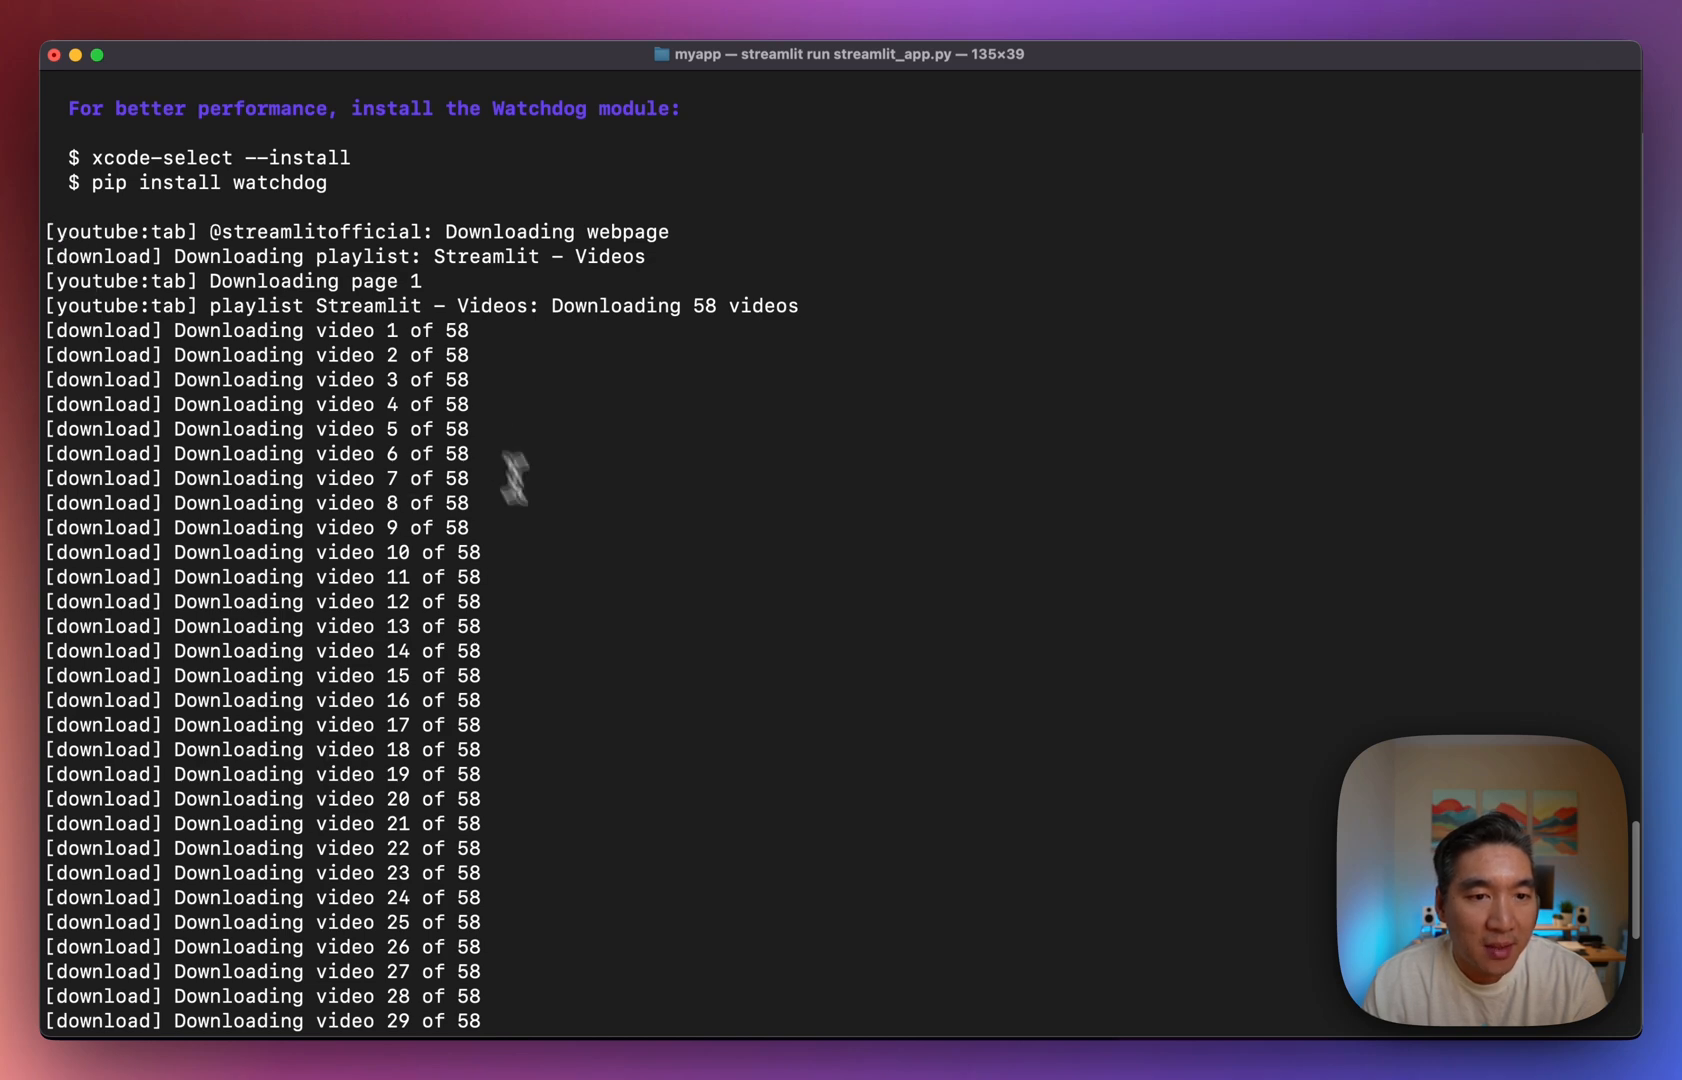
Scroll through the channel video table with title, url, duration and view_count on localhost:8501.
scroll("down", 3)
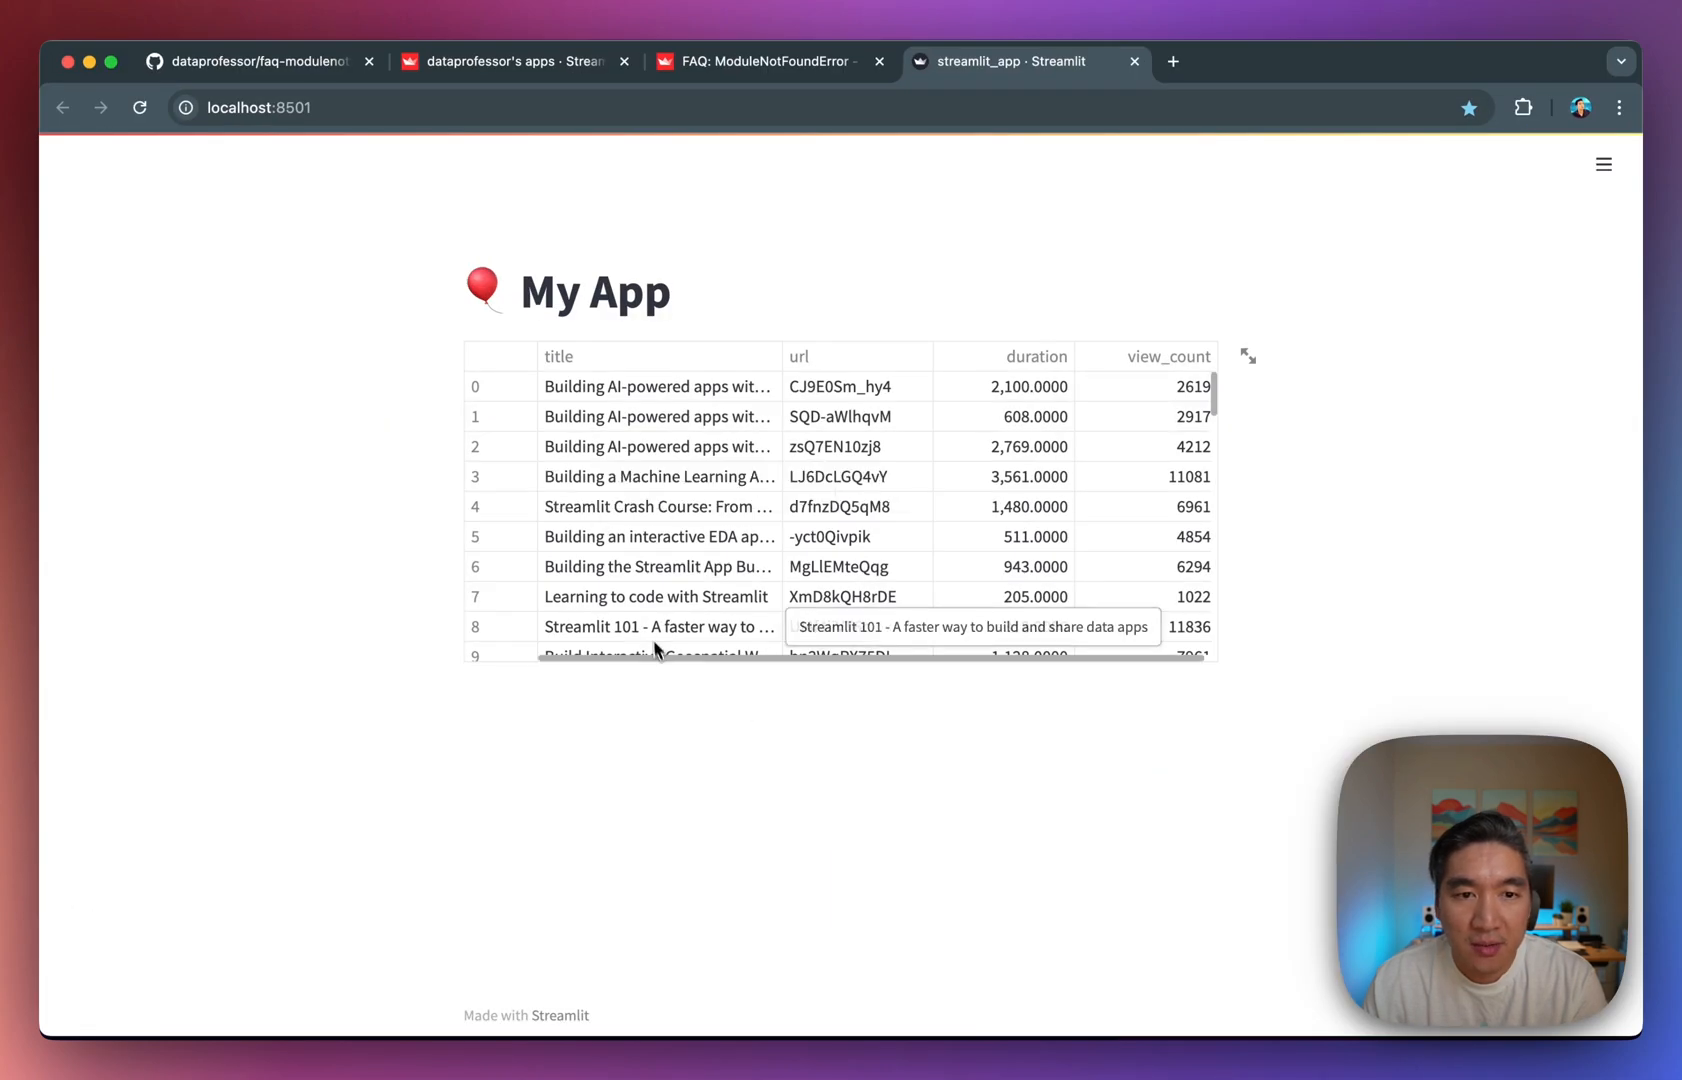
mouse_move(674, 446)
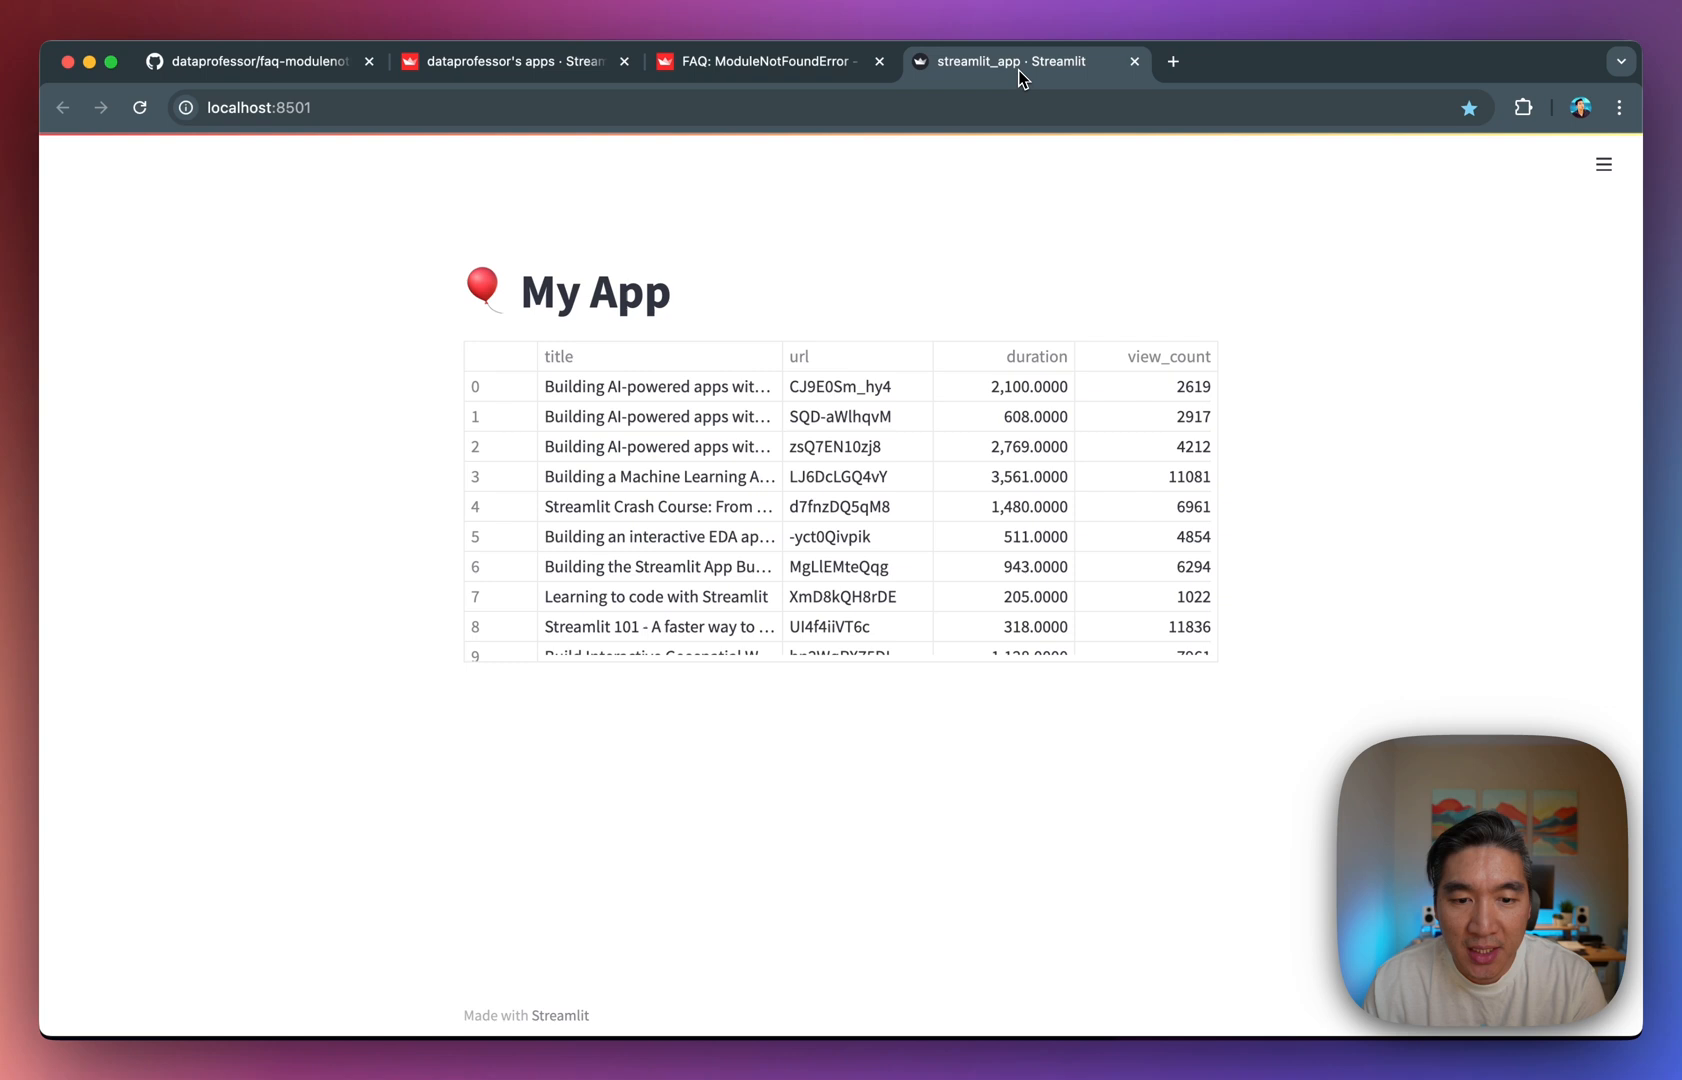
mouse_move(910, 200)
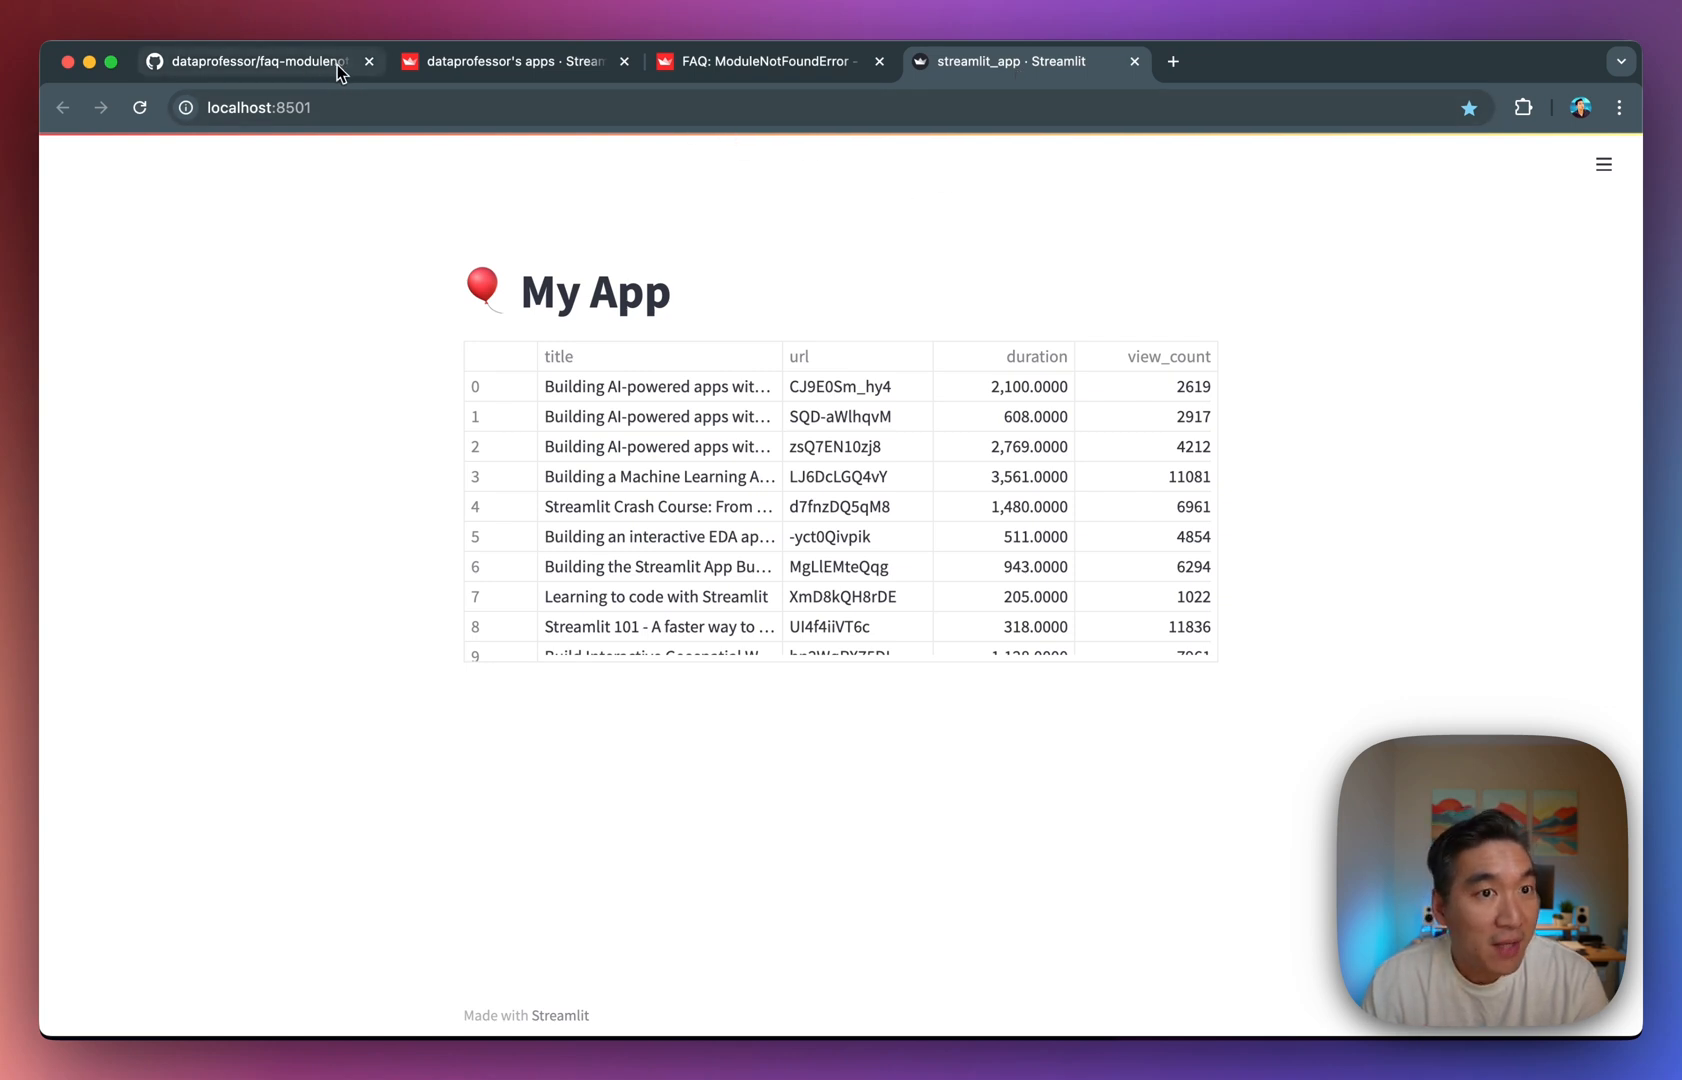
Check the faq-modulenotfound repo, then start creating a new app from the Community Cloud app list.
left_click(504, 62)
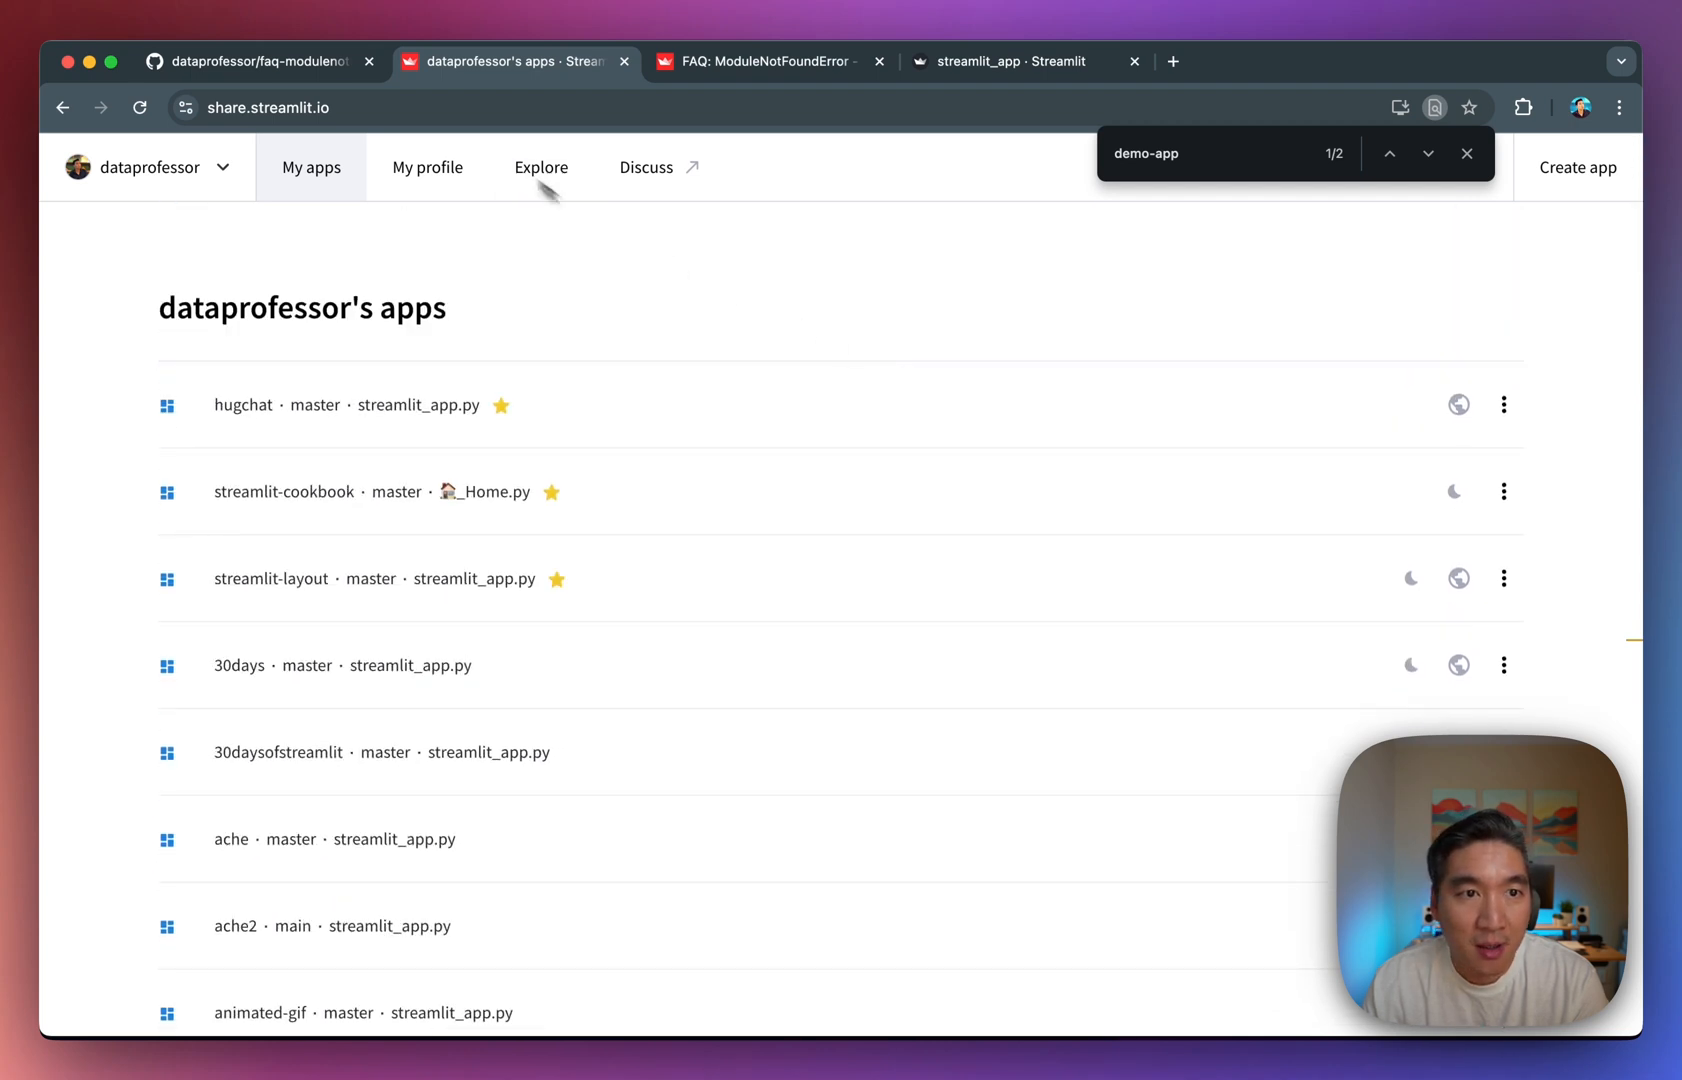
left_click(254, 62)
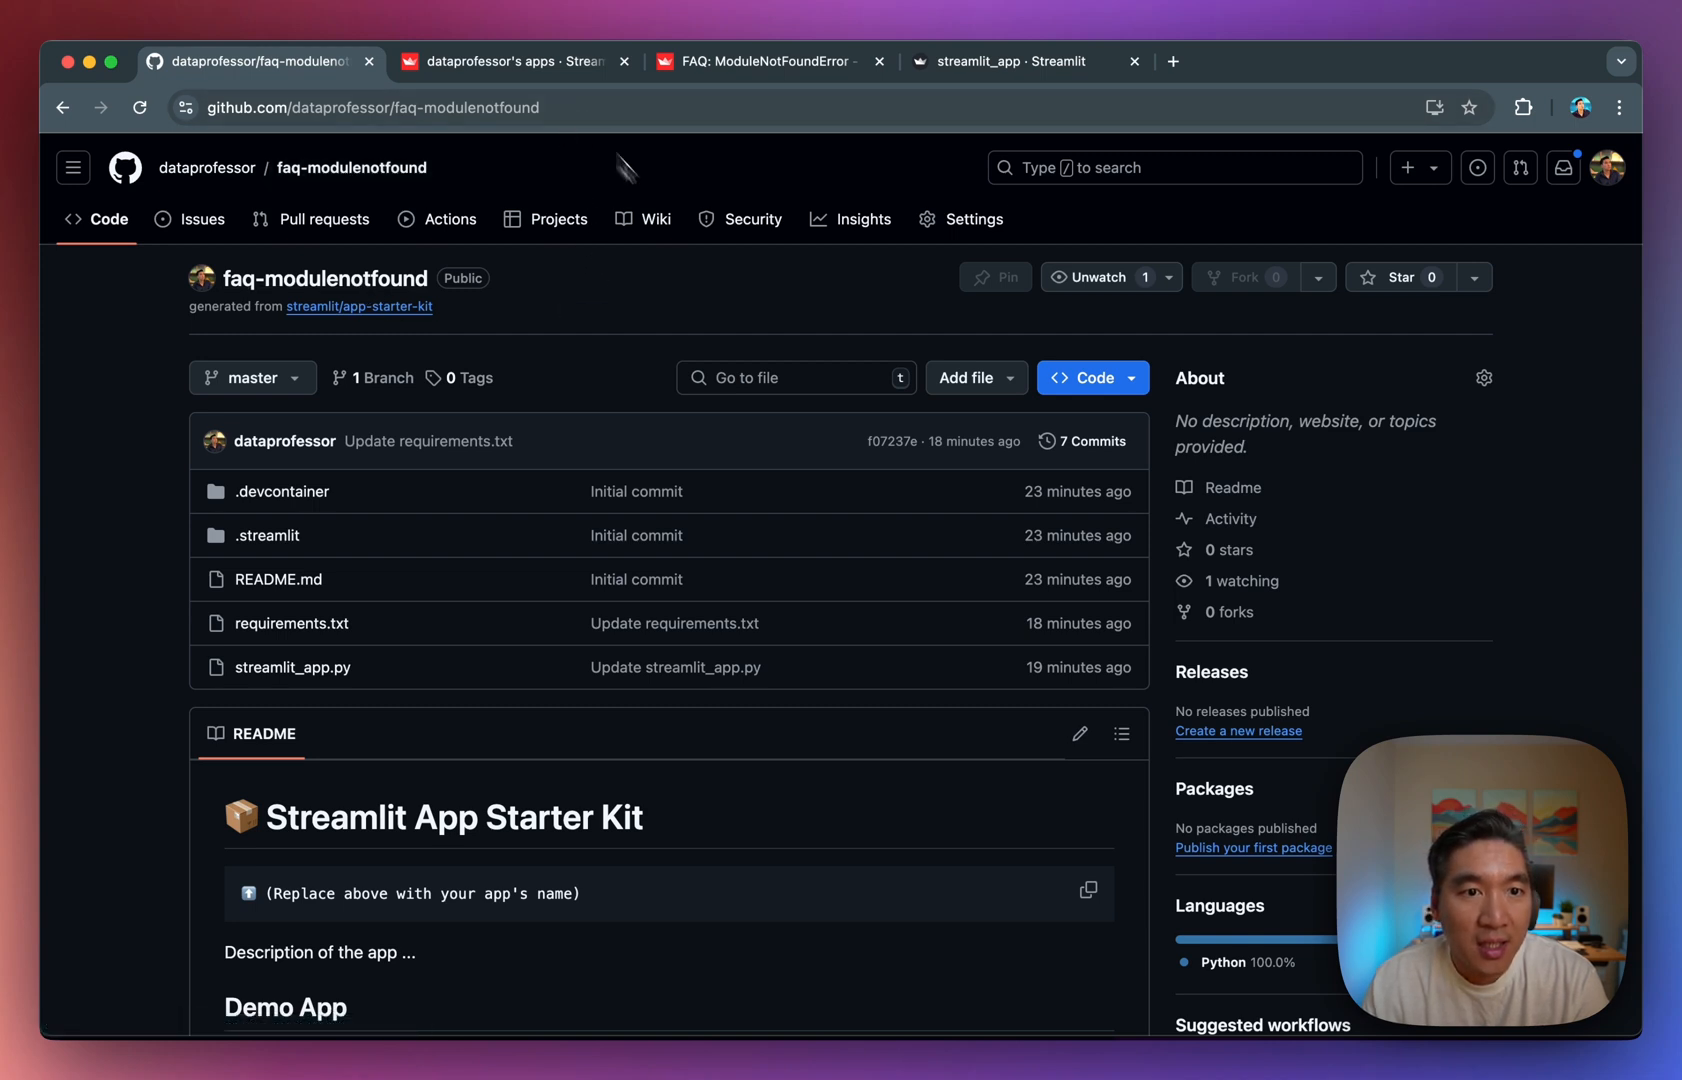
left_click(504, 62)
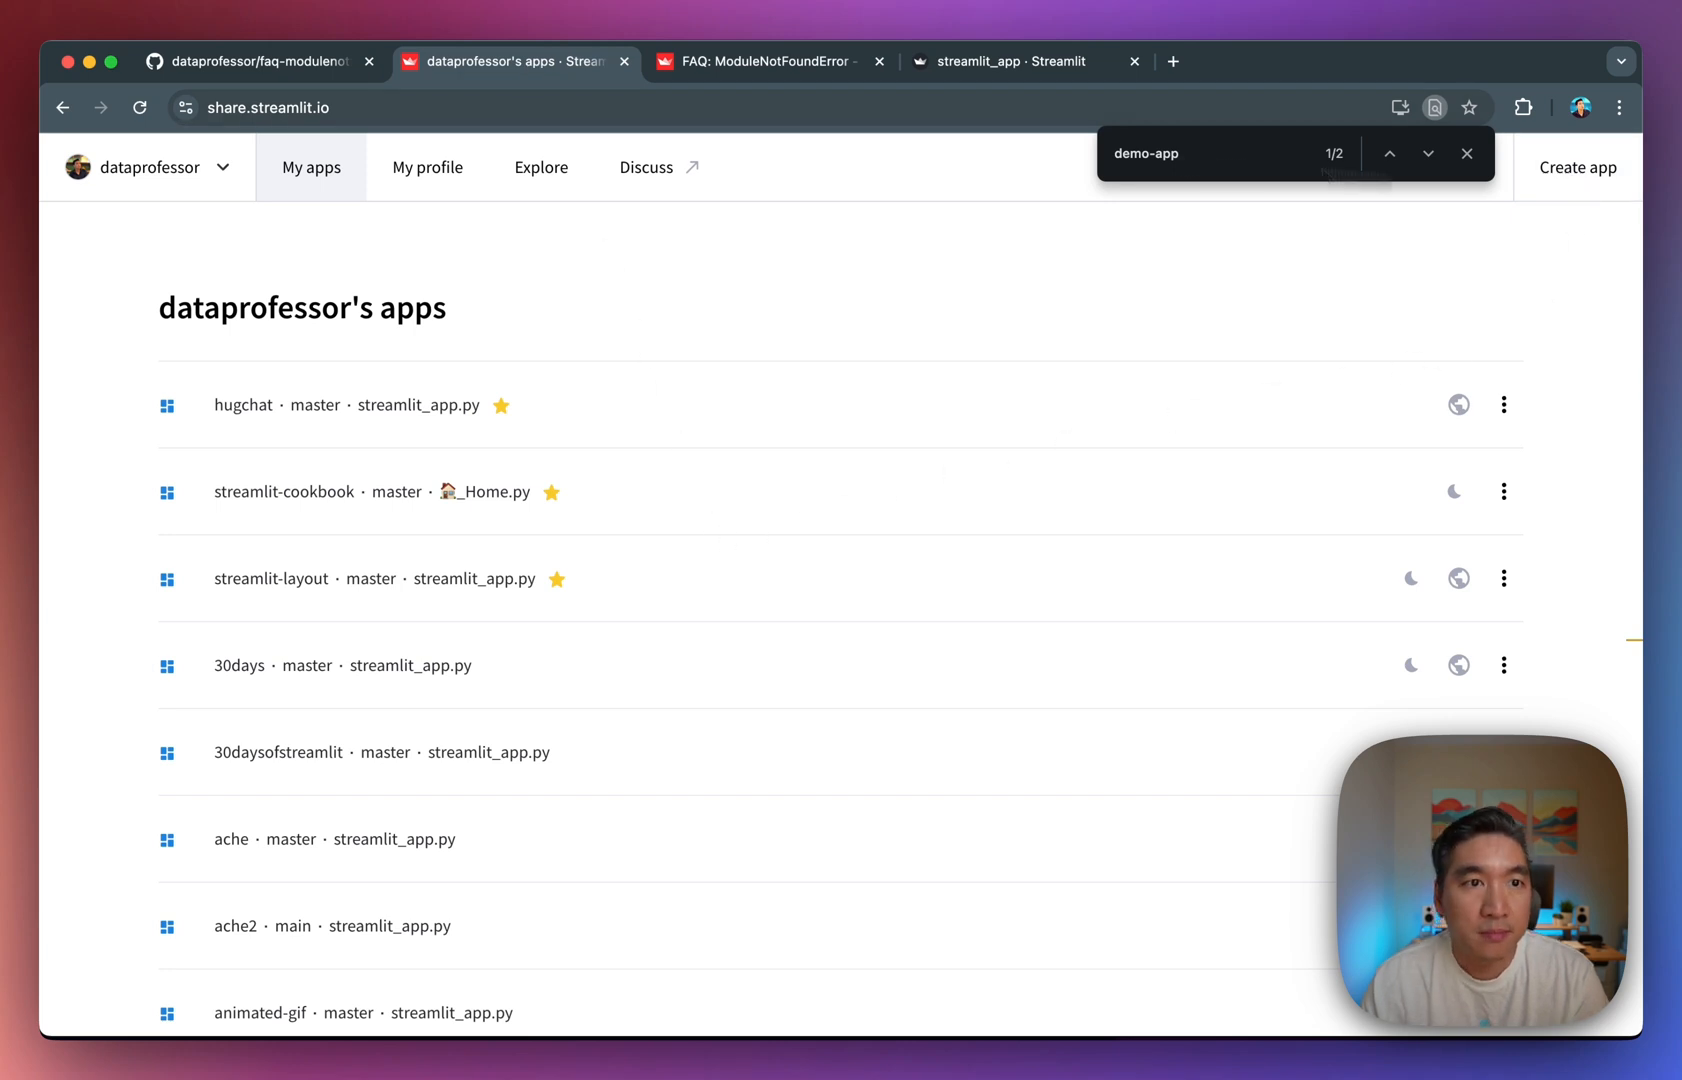
left_click(254, 62)
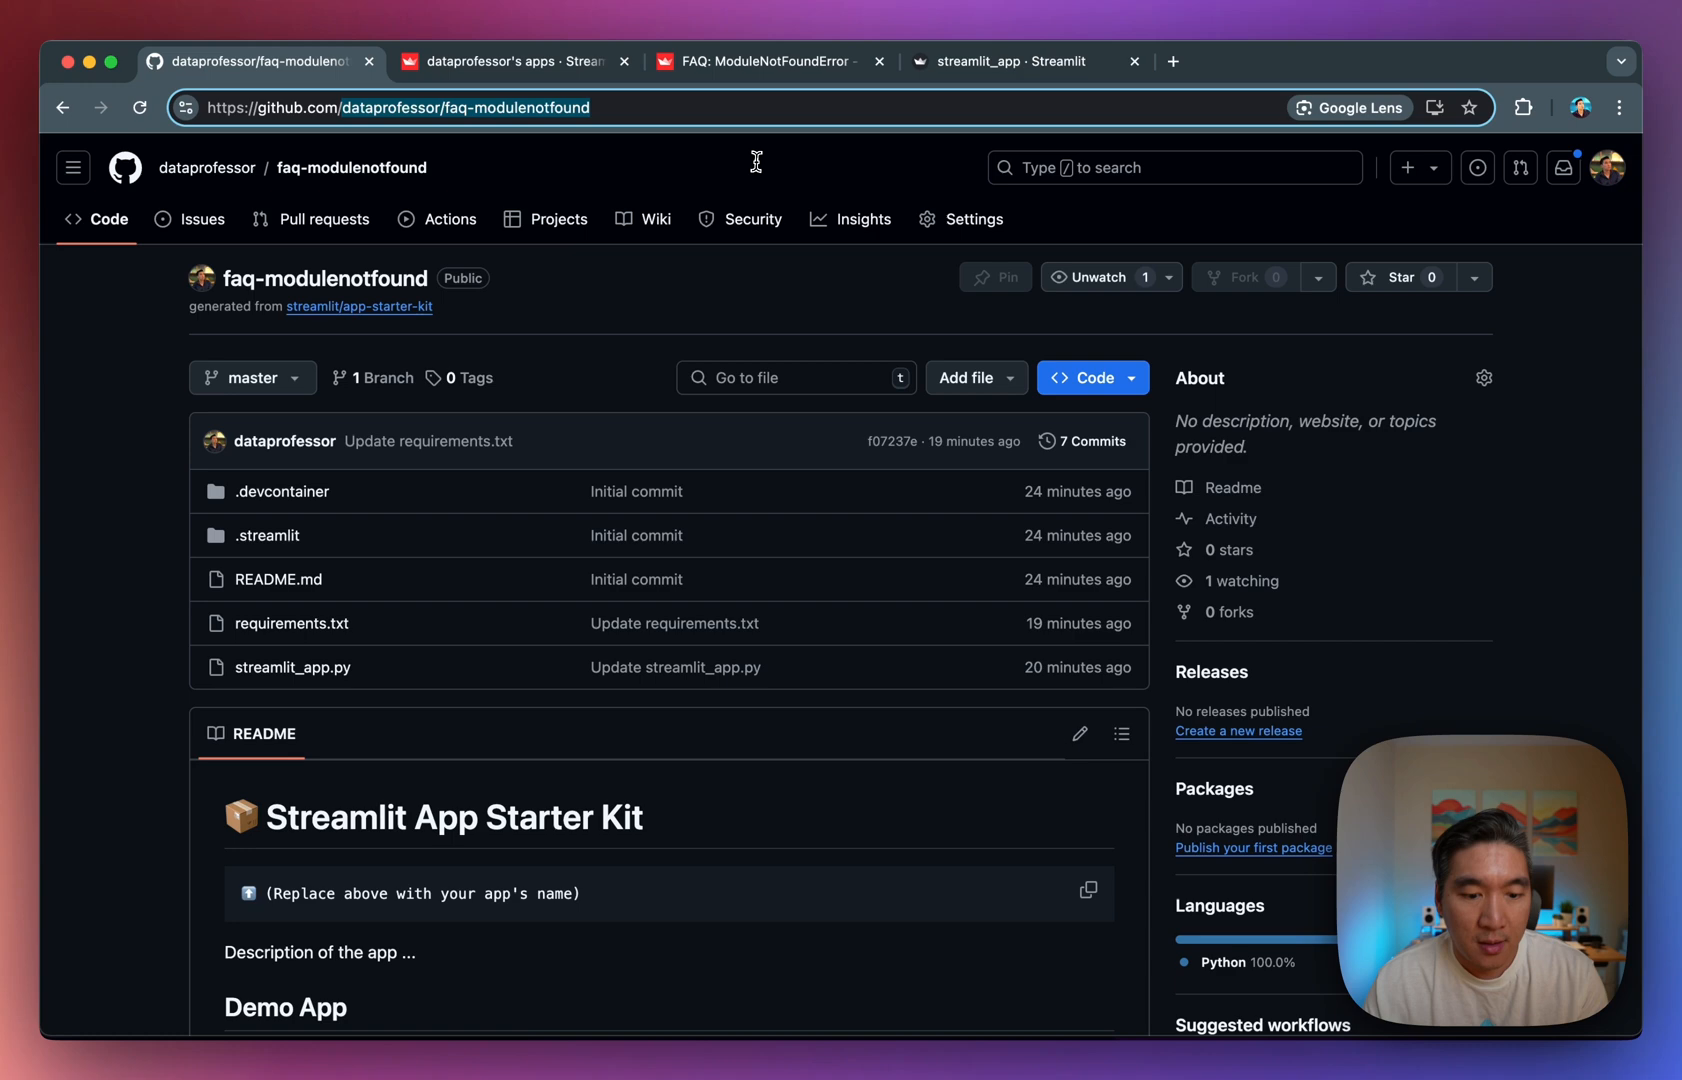
left_click(504, 62)
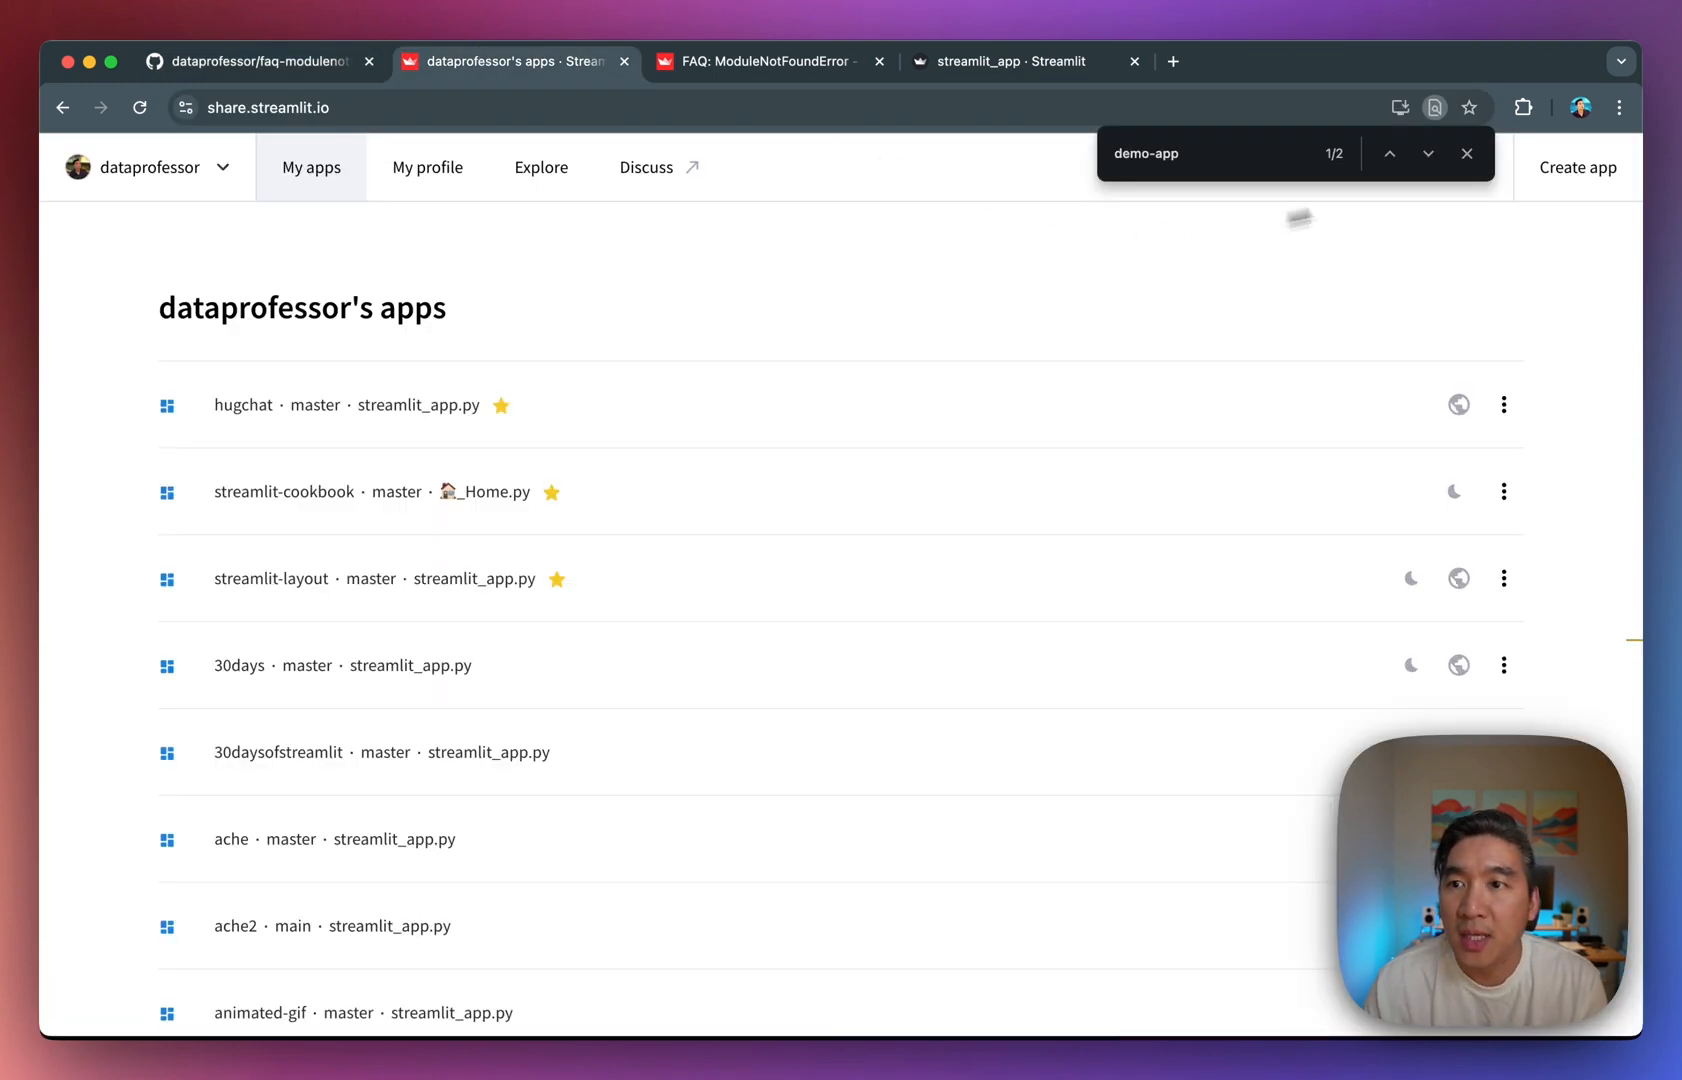
left_click(1576, 168)
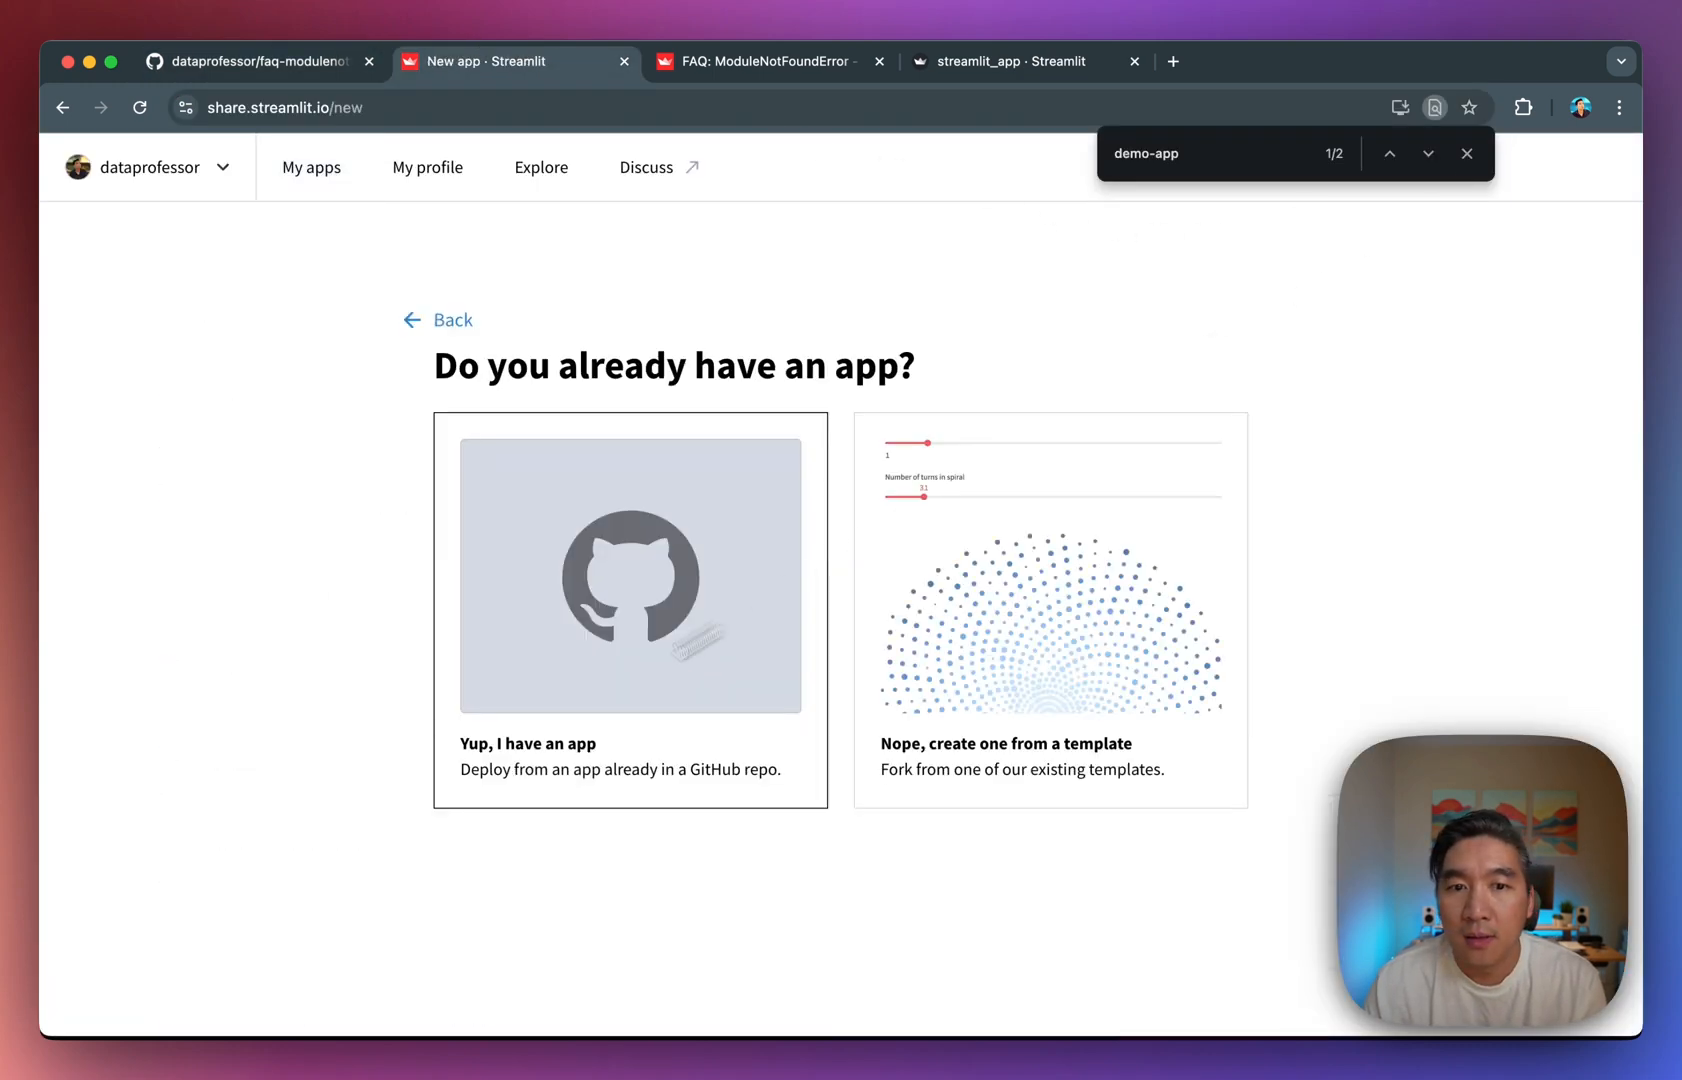
Deploy the faq-modulenotfound repo's streamlit_app.py on master as a live Community Cloud app.
left_click(630, 572)
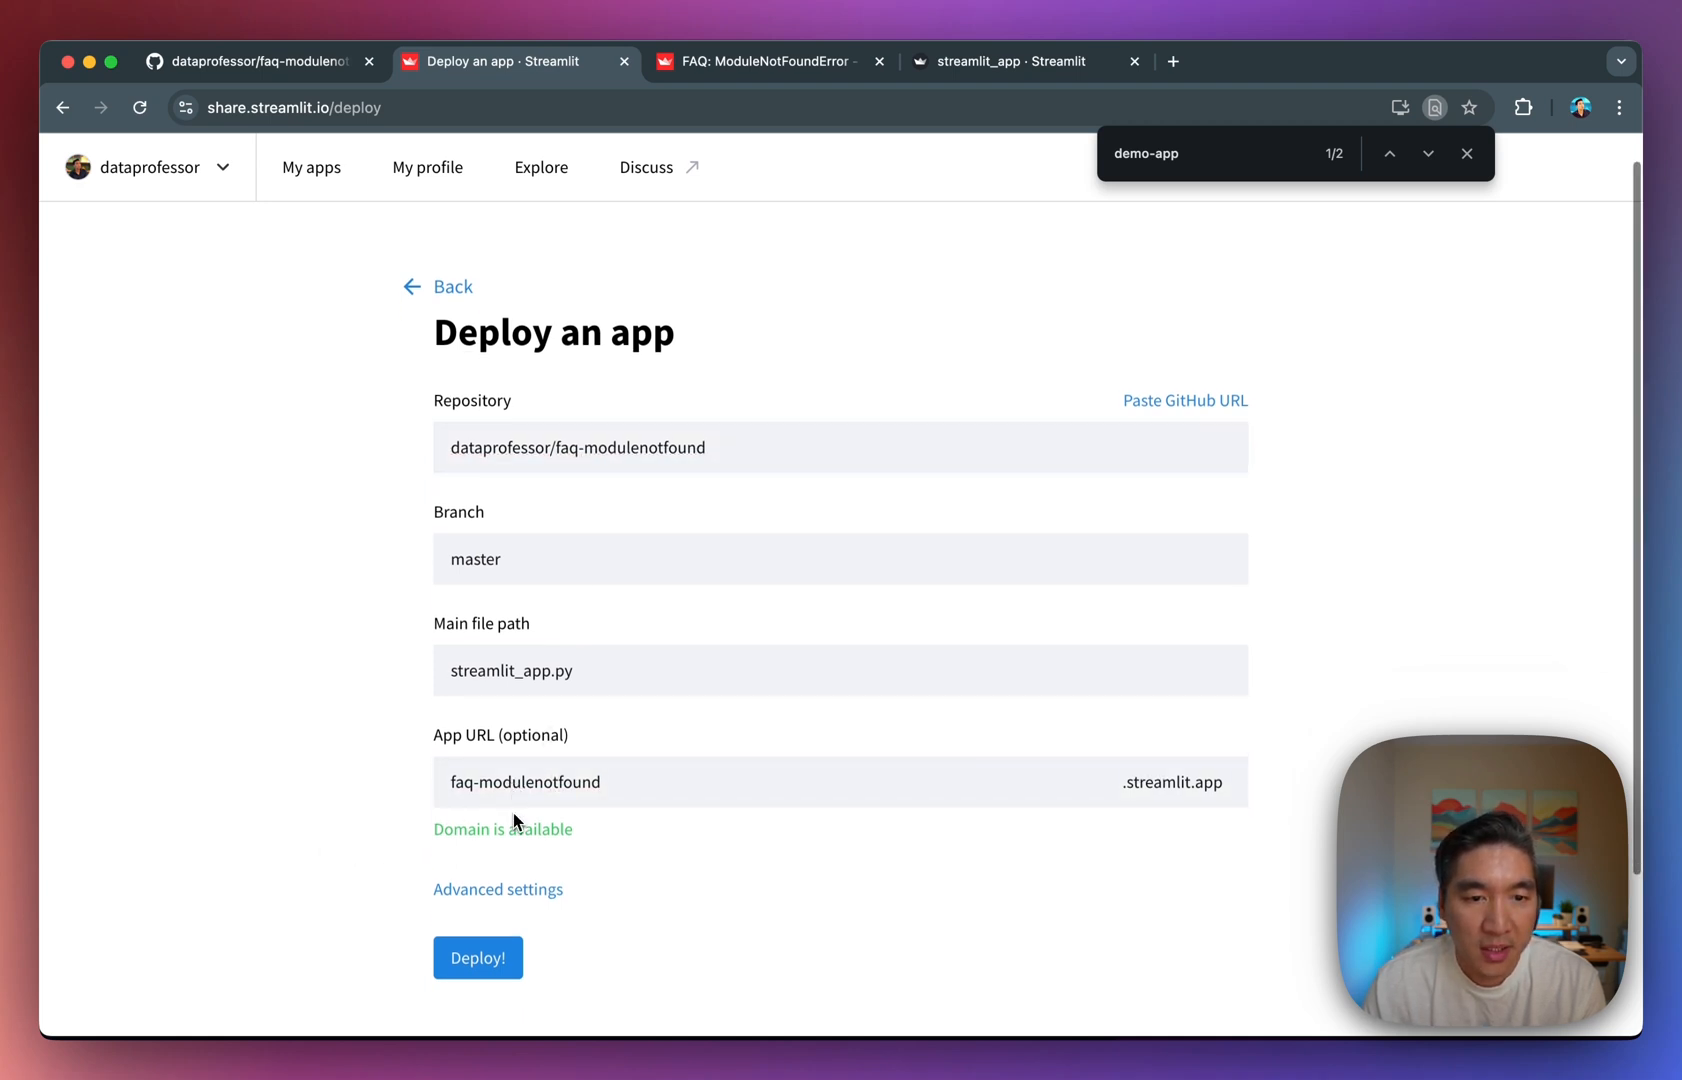
left_click(478, 956)
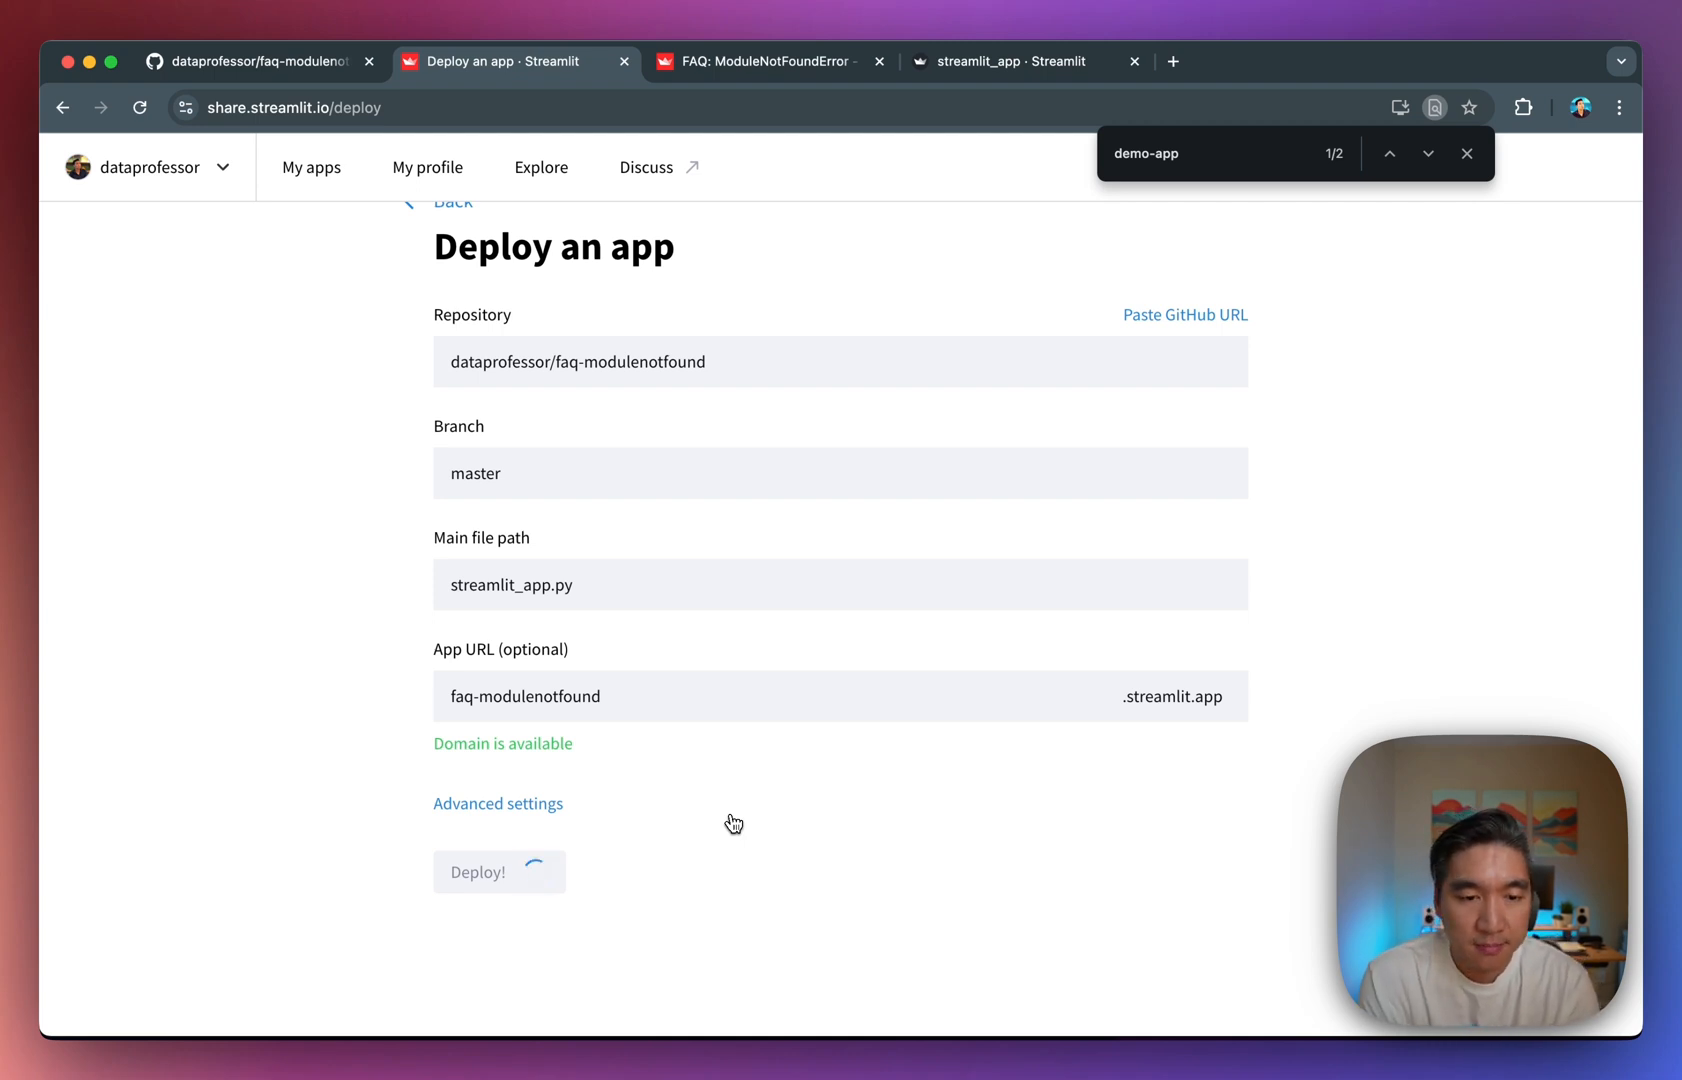
left_click(498, 870)
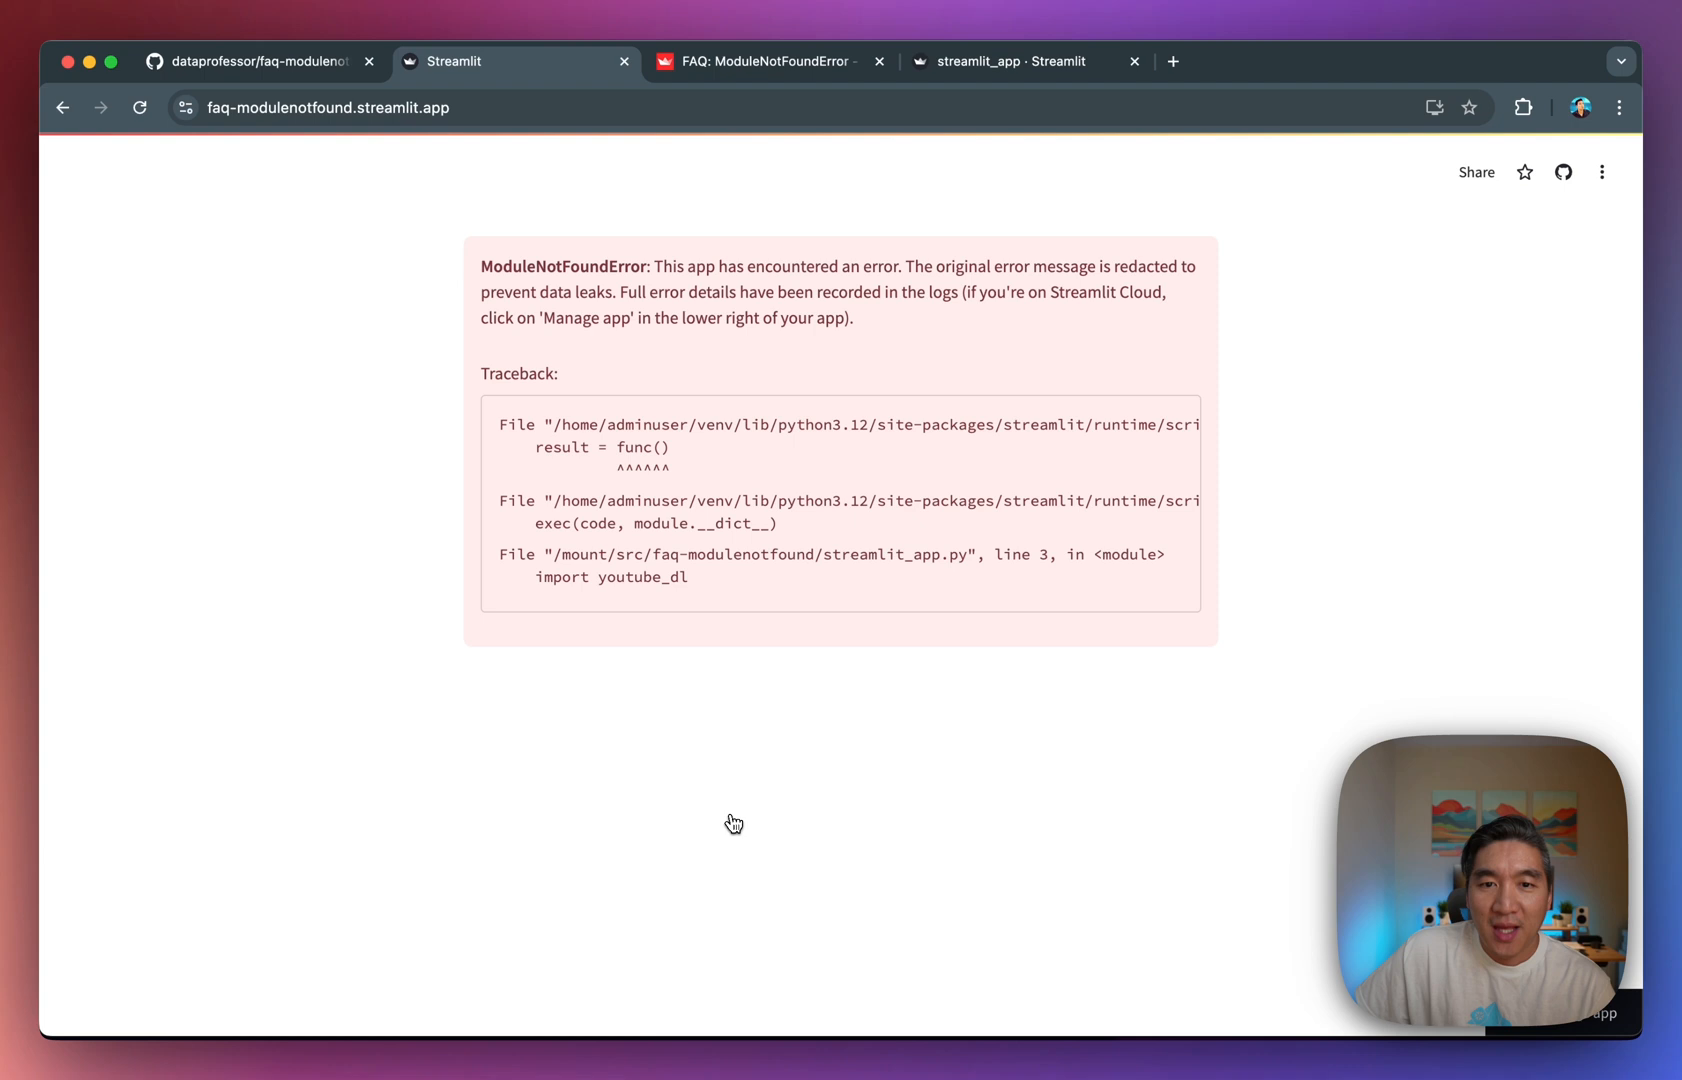
mouse_move(540, 278)
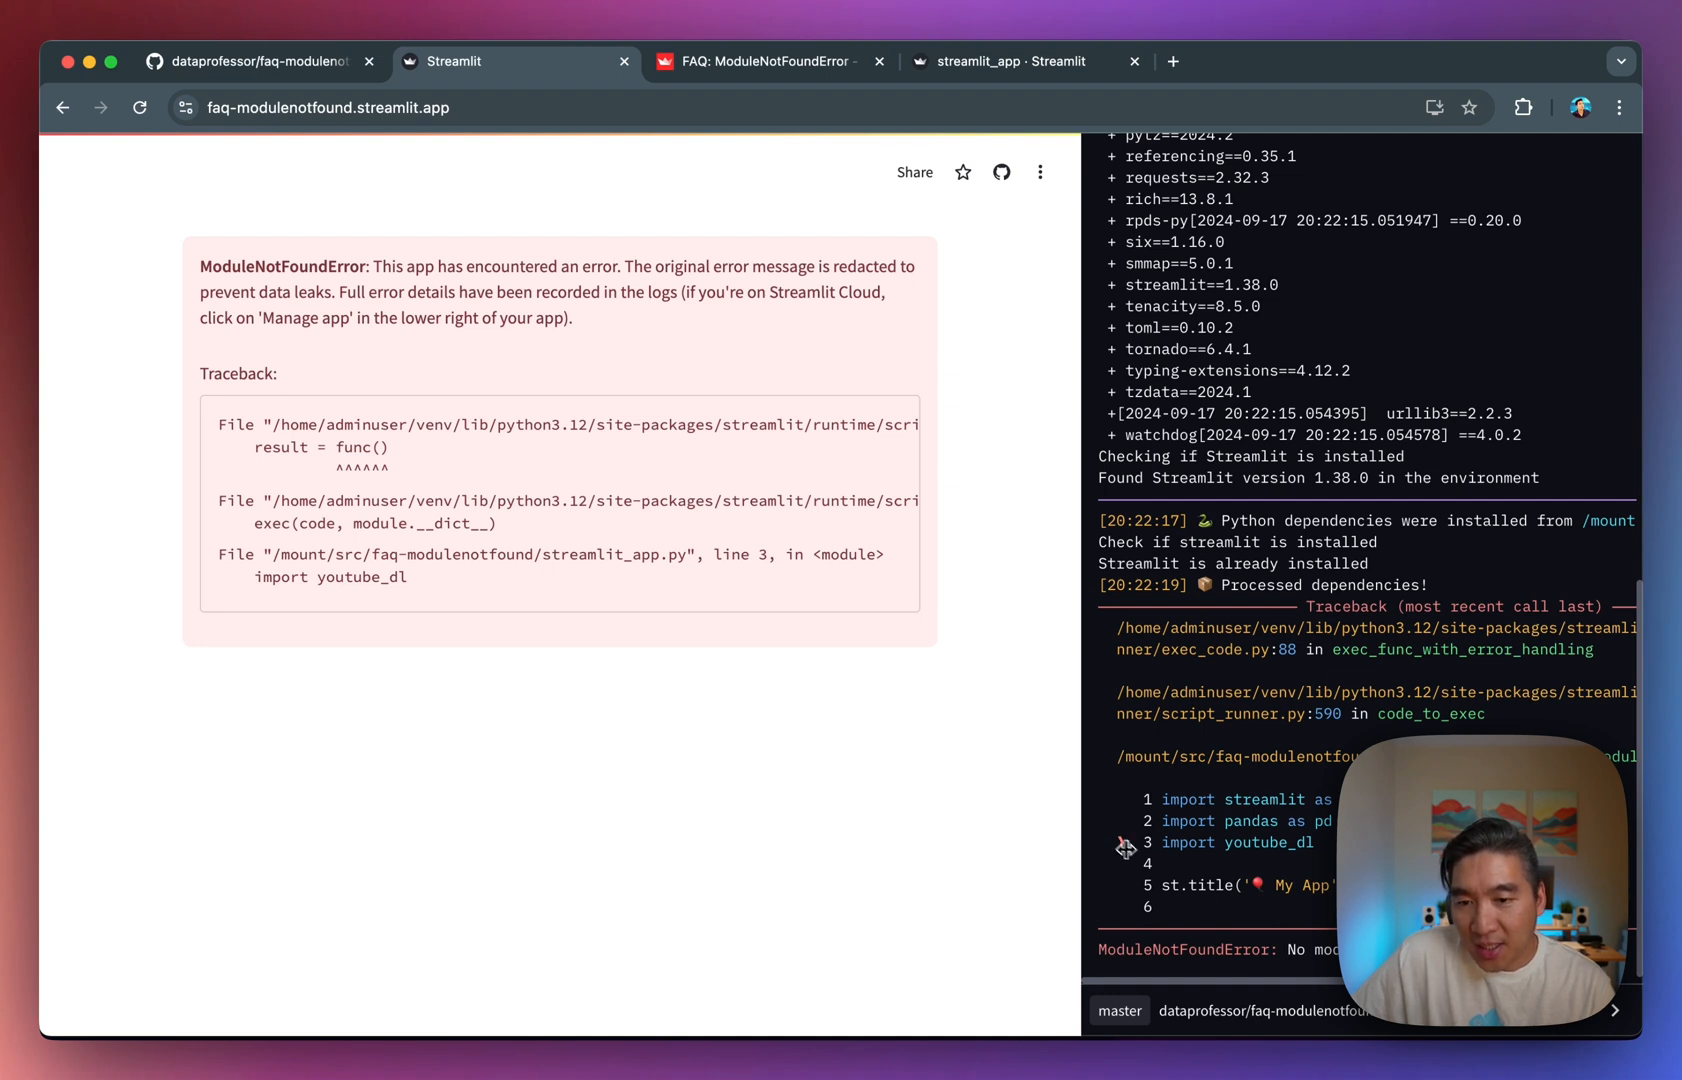
mouse_move(1118, 846)
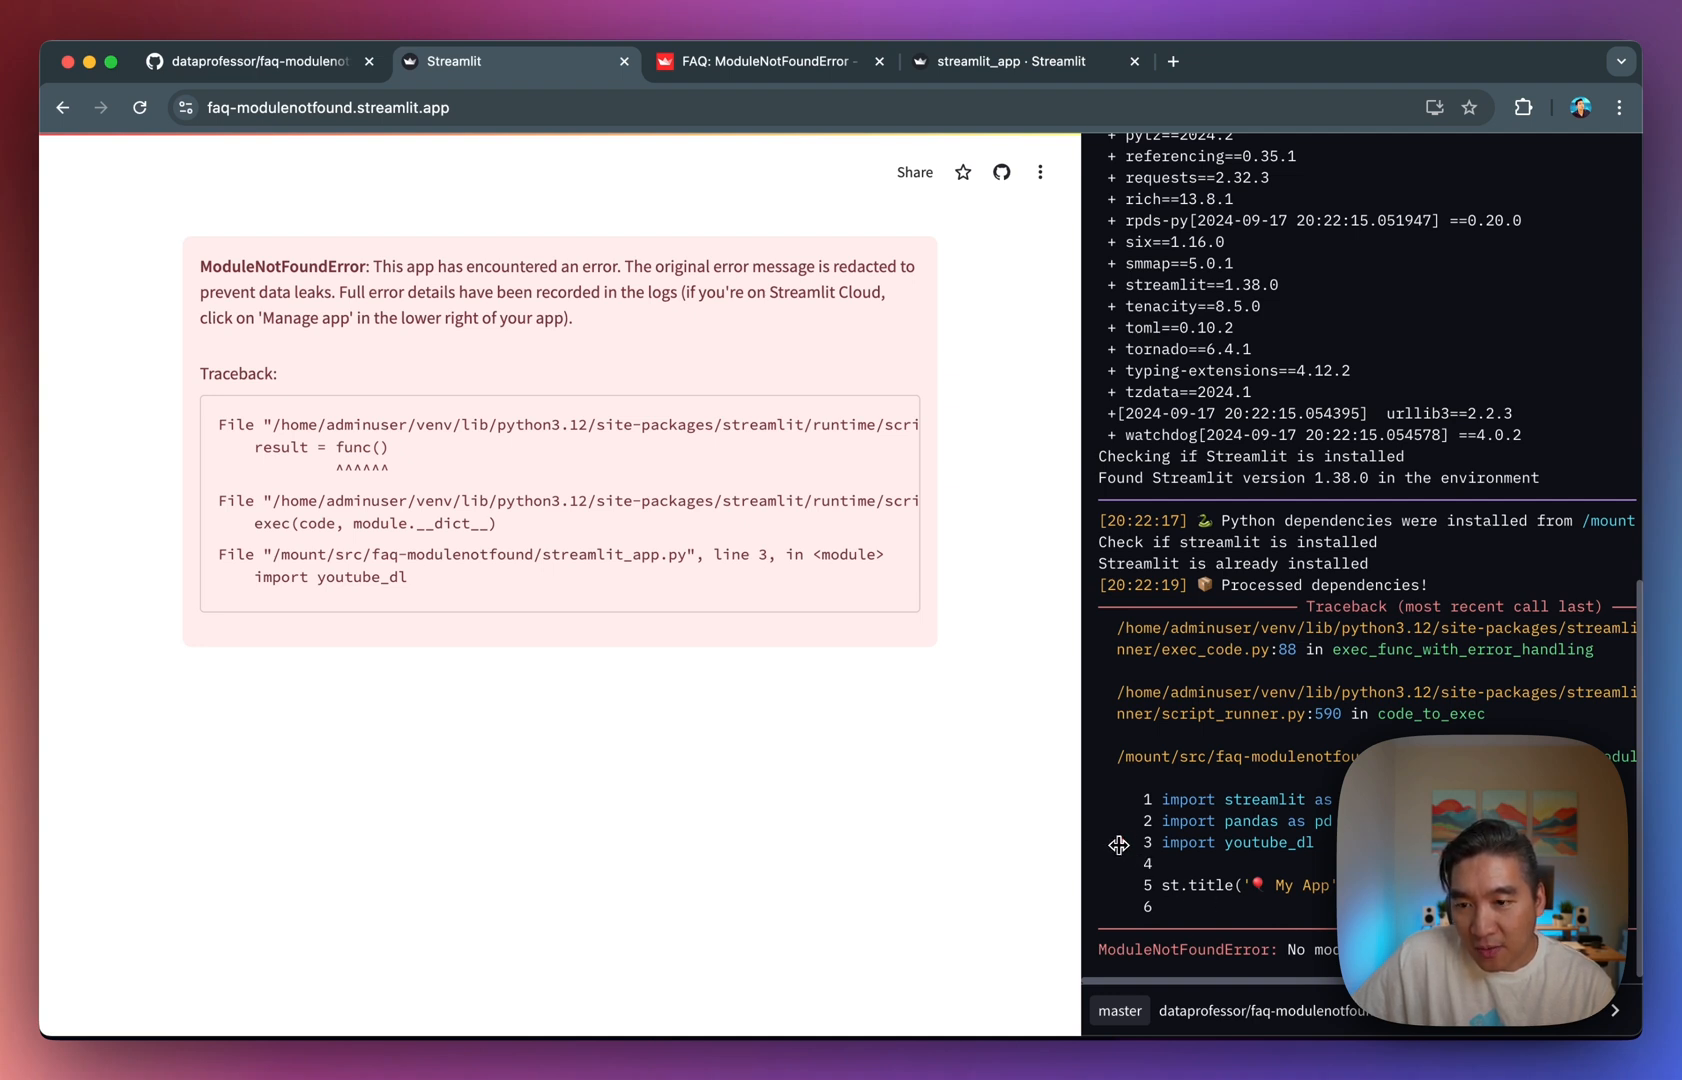
mouse_move(1140, 846)
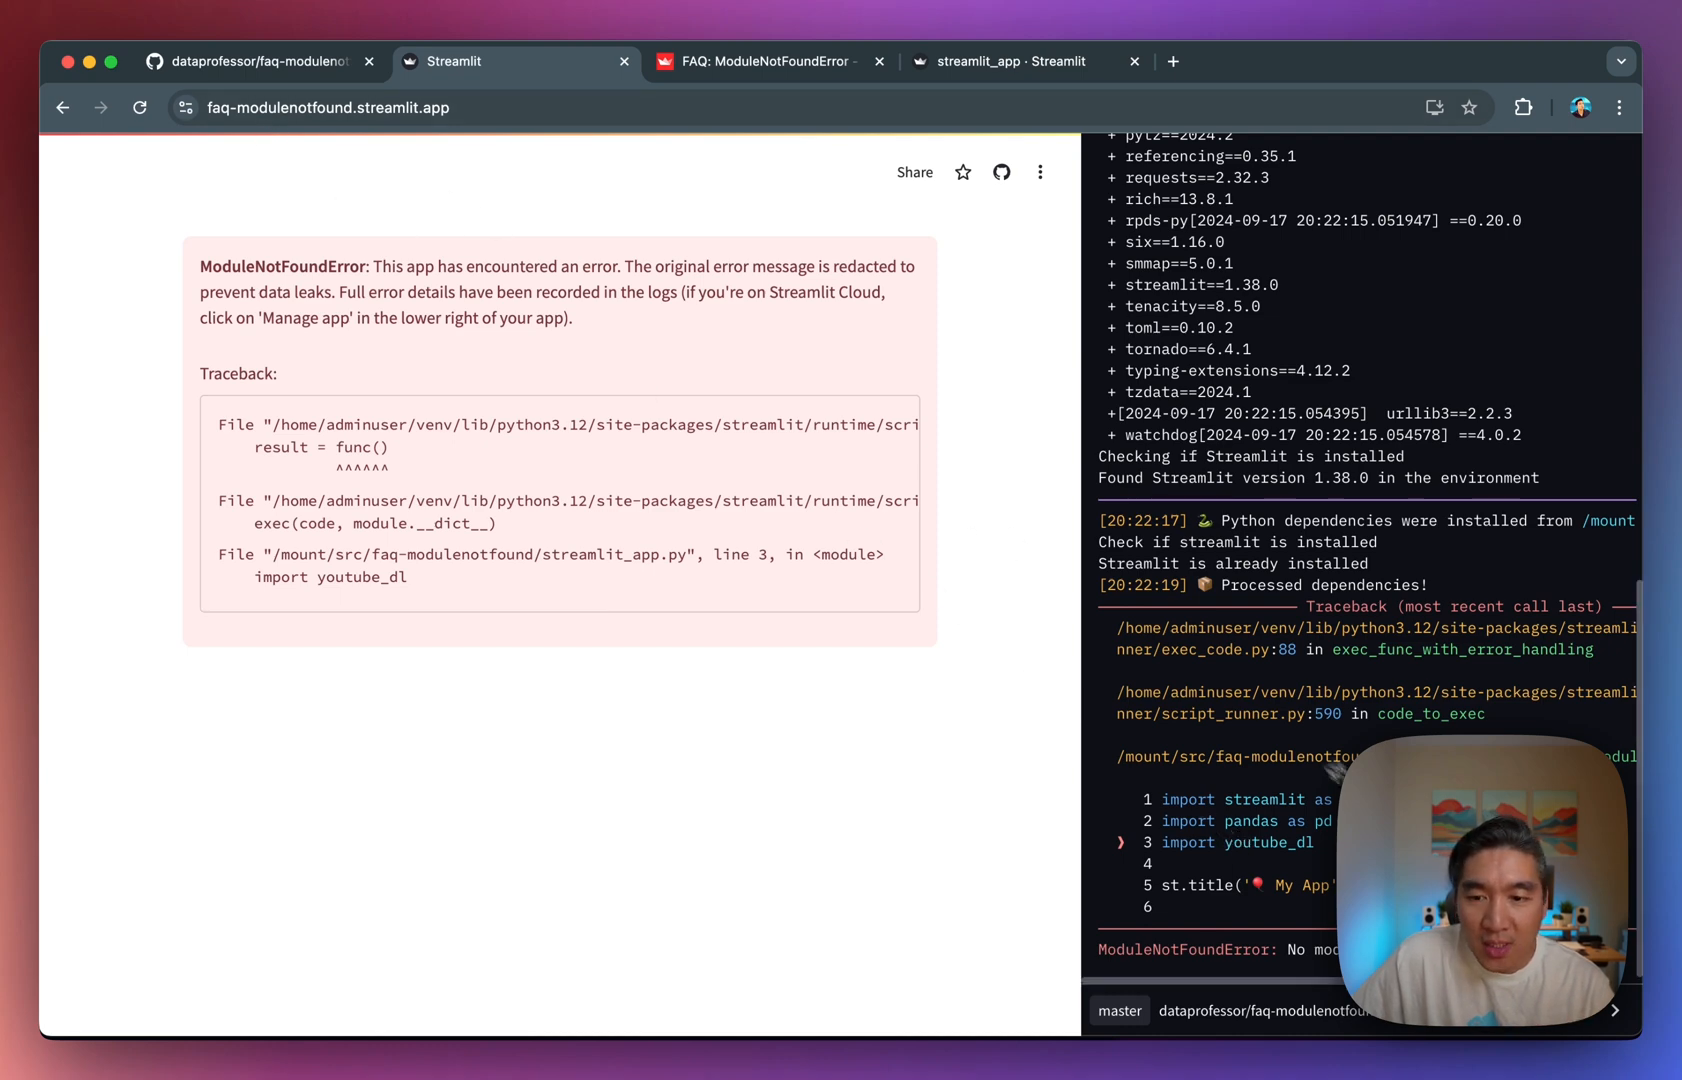
Go to the faq-modulenotfound repo and start editing requirements.txt.
left_click(258, 62)
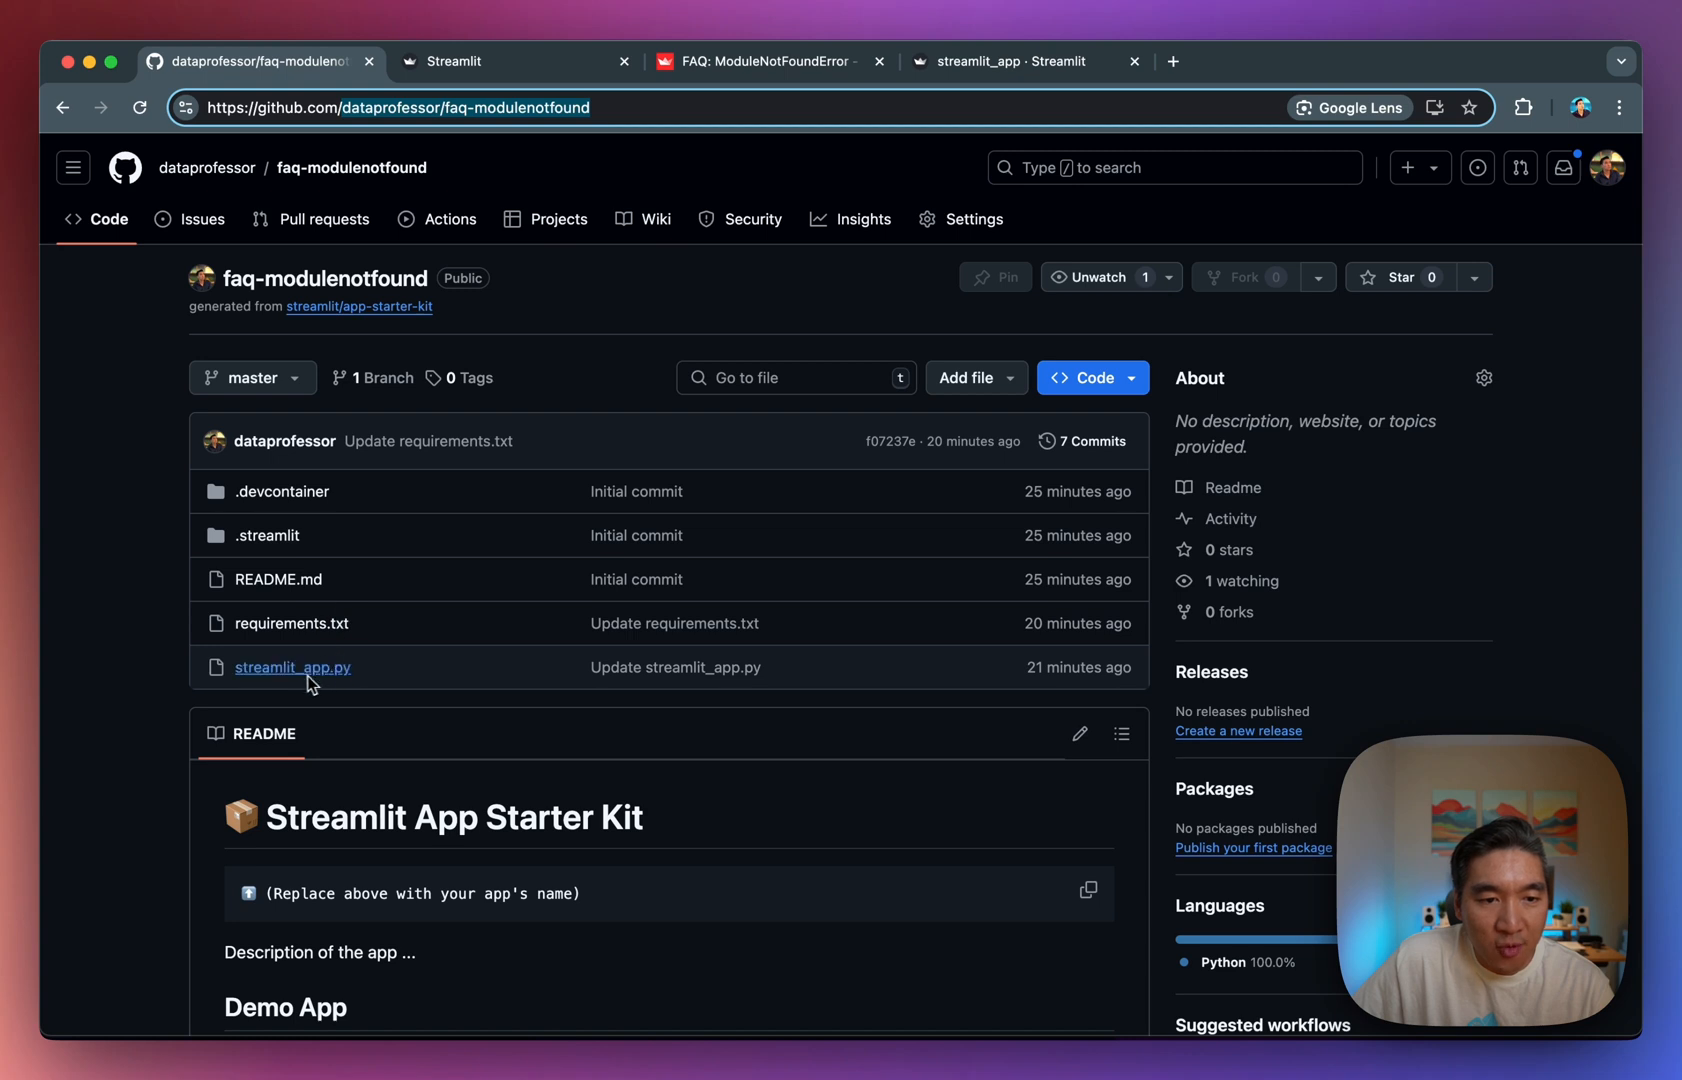
mouse_move(290, 624)
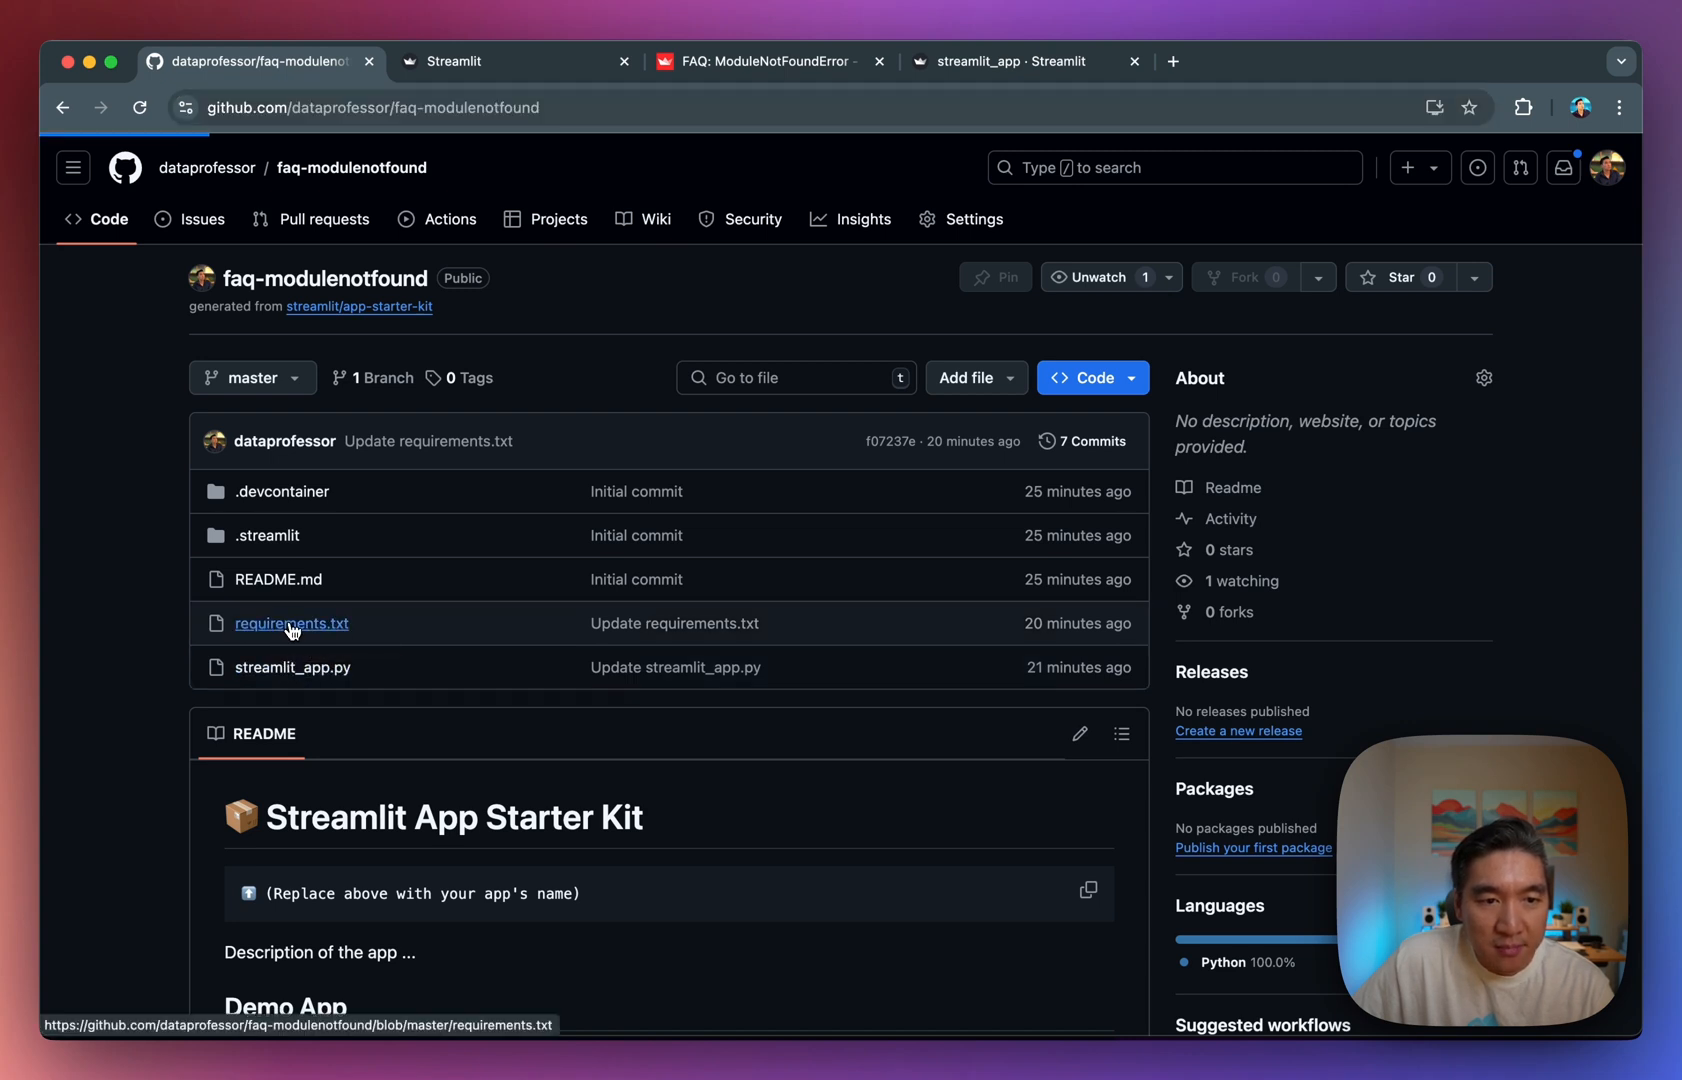
left_click(290, 624)
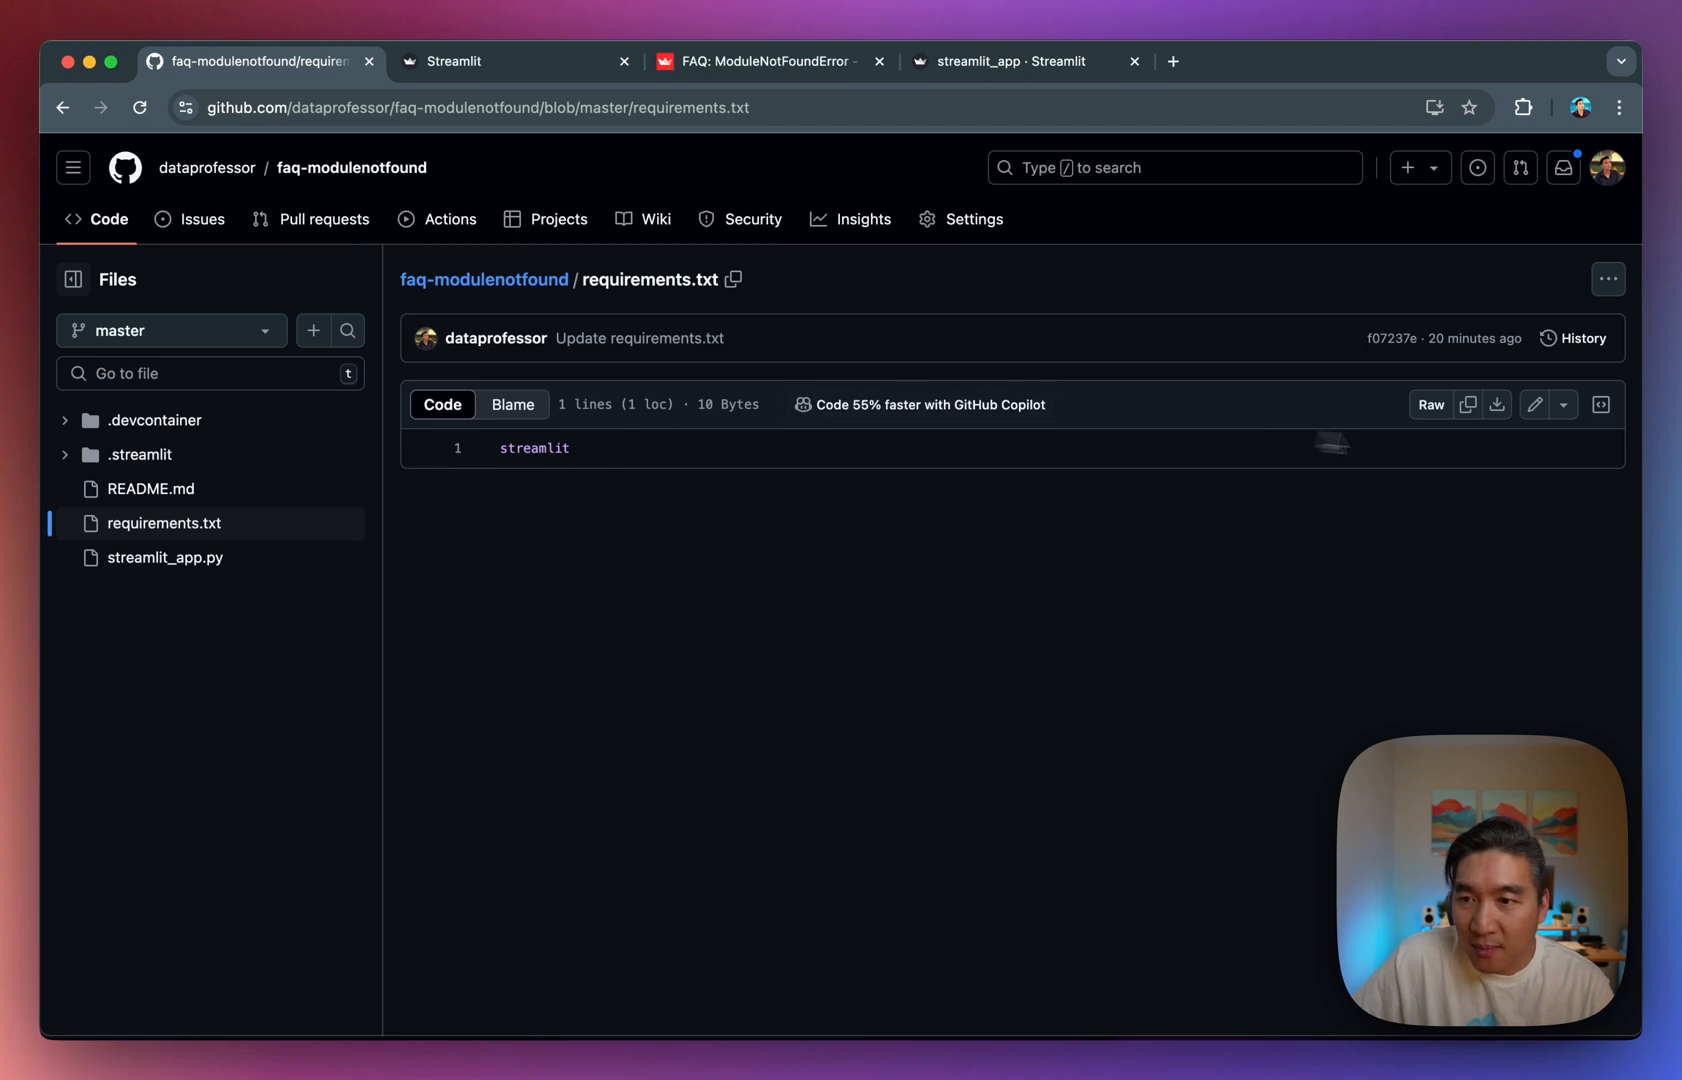
left_click(1536, 404)
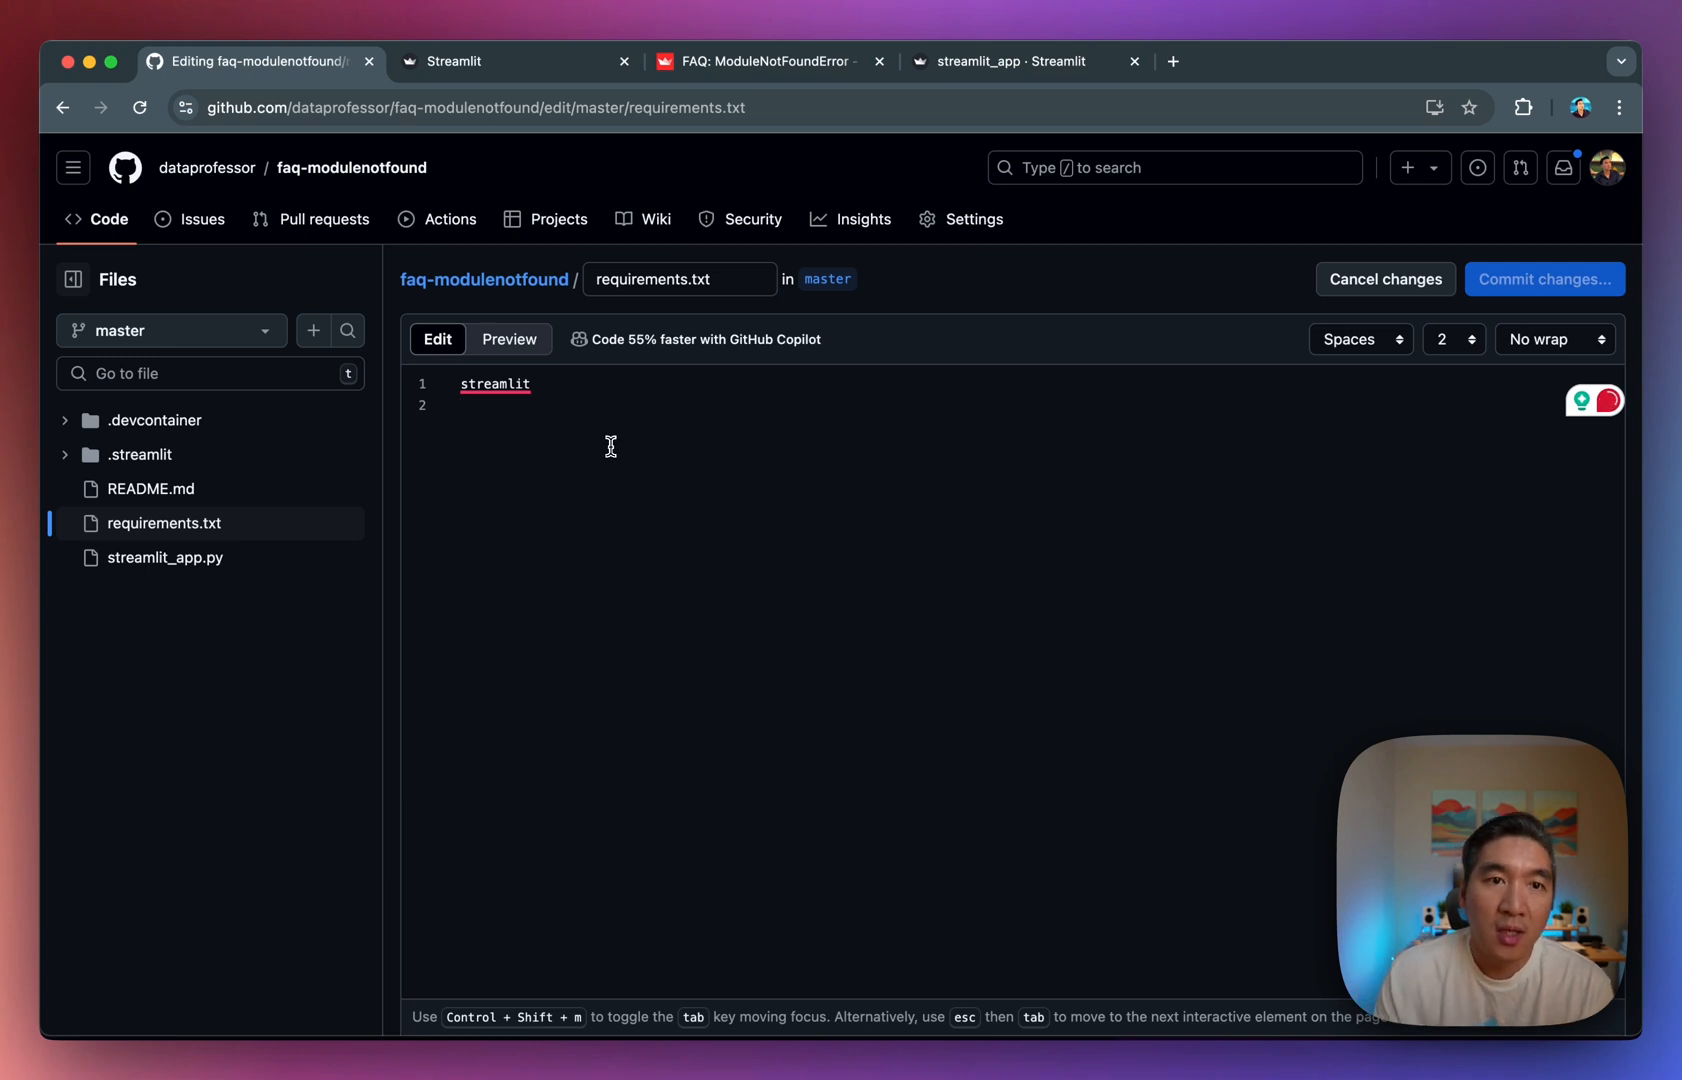
Add pandas and youtube_dl below streamlit, checking the module name in the app logs, and start the commit.
left_click(488, 62)
type("p")
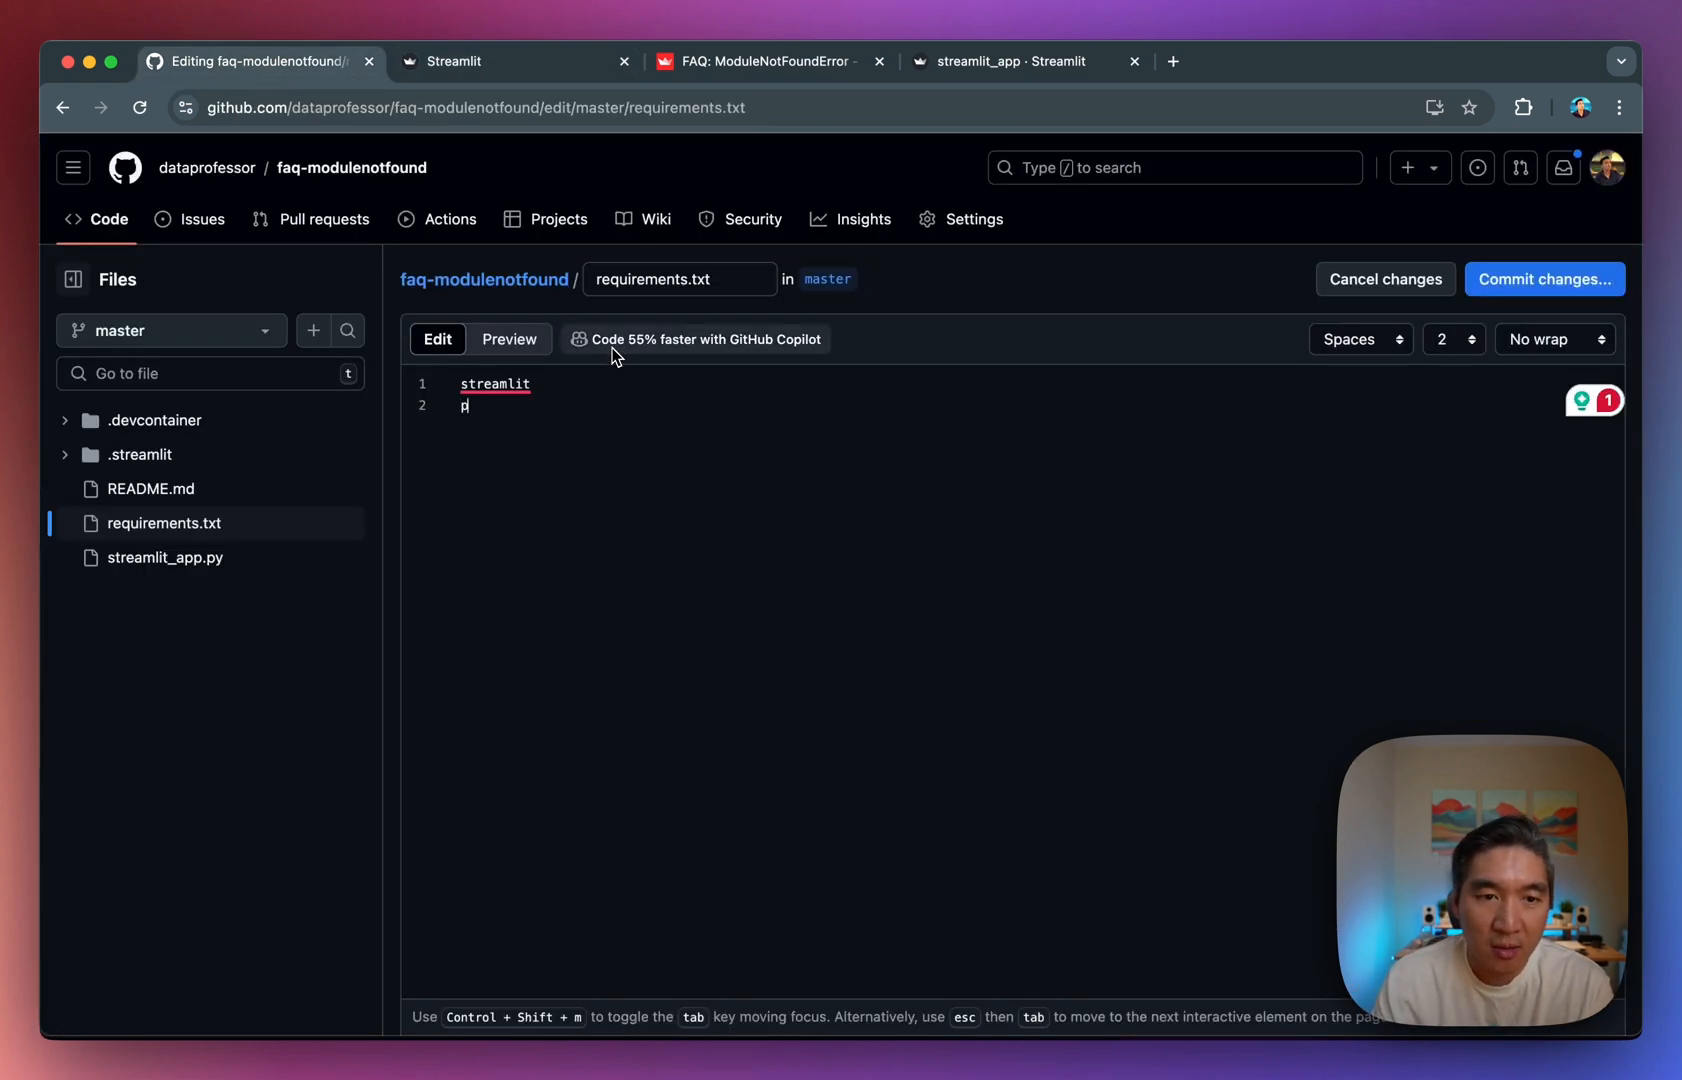
type("andas")
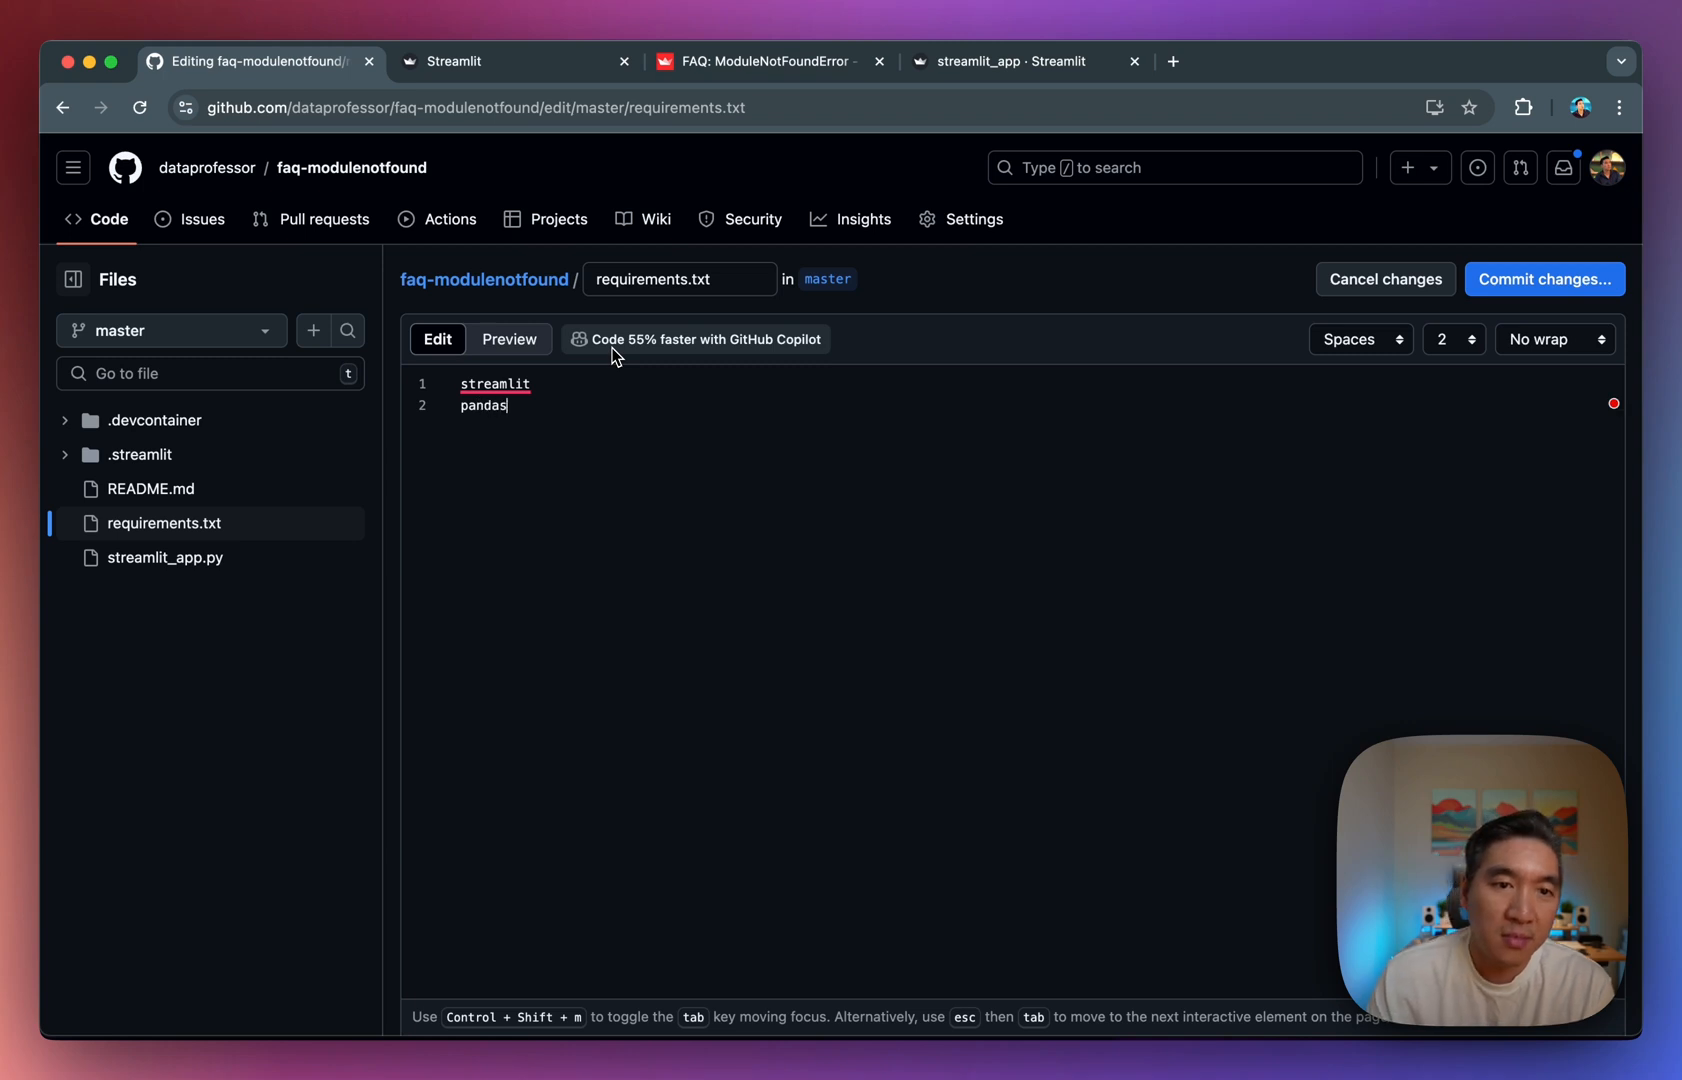
type("youtube_")
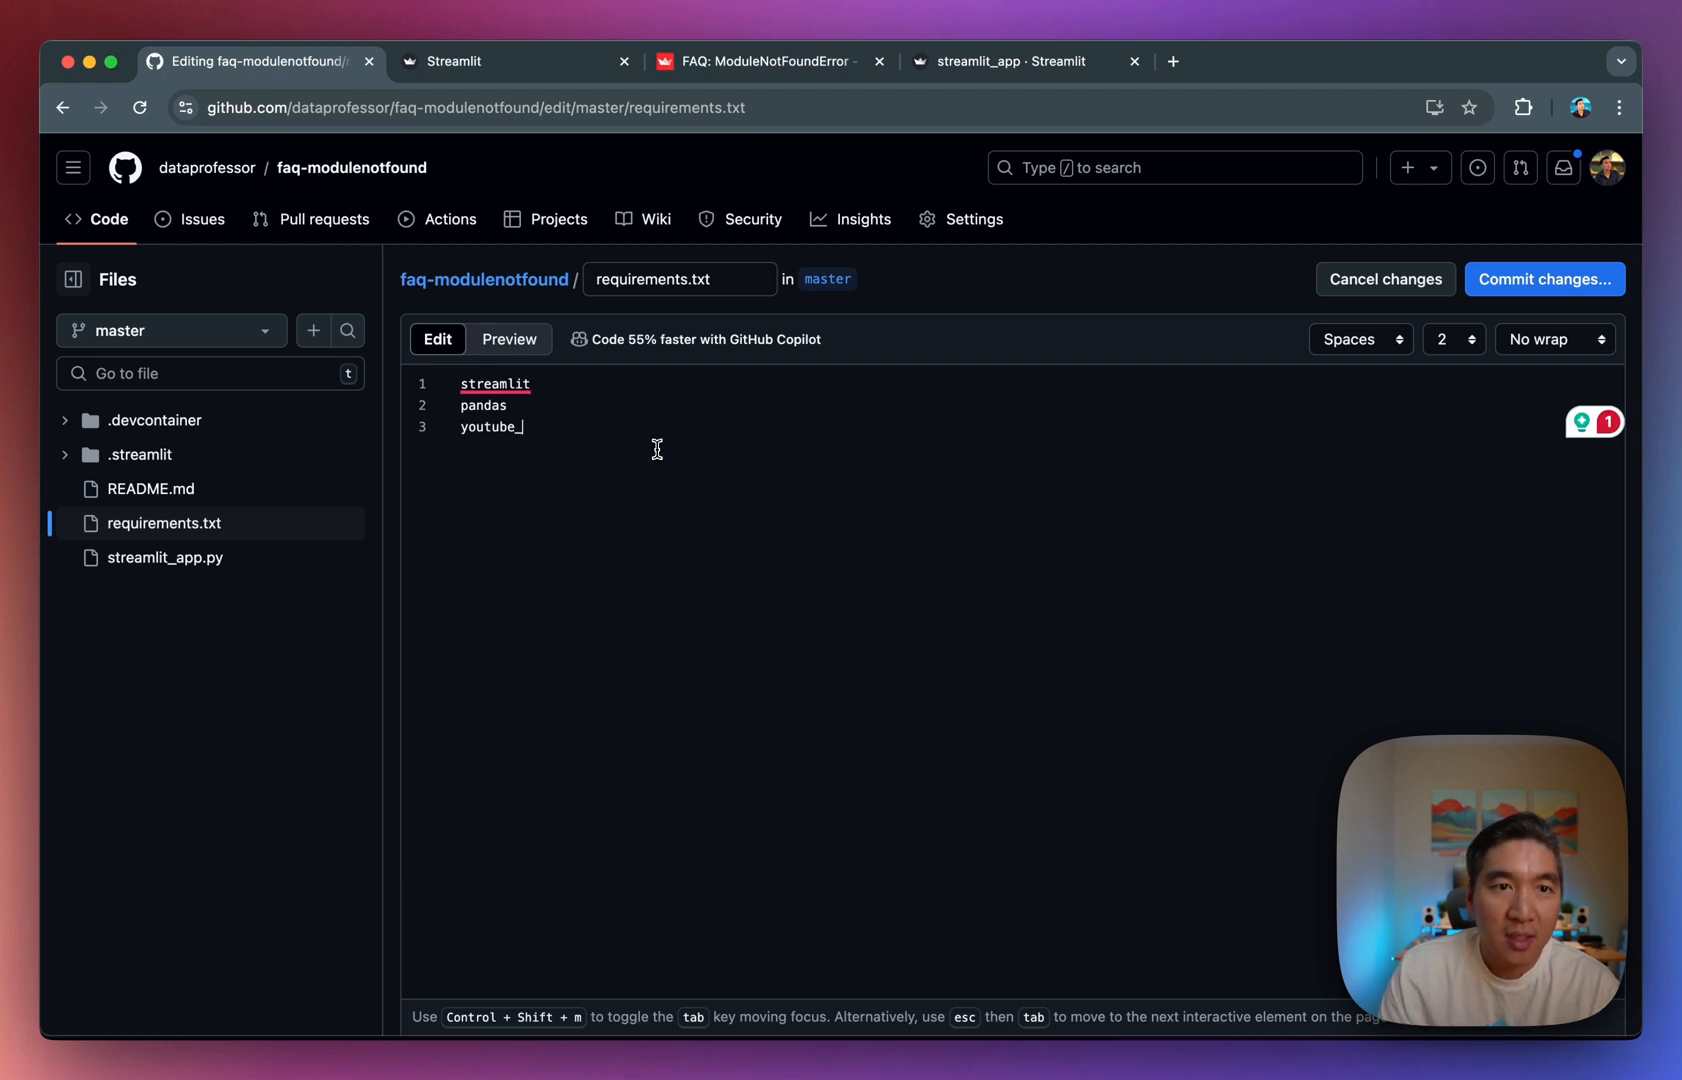
left_click(456, 62)
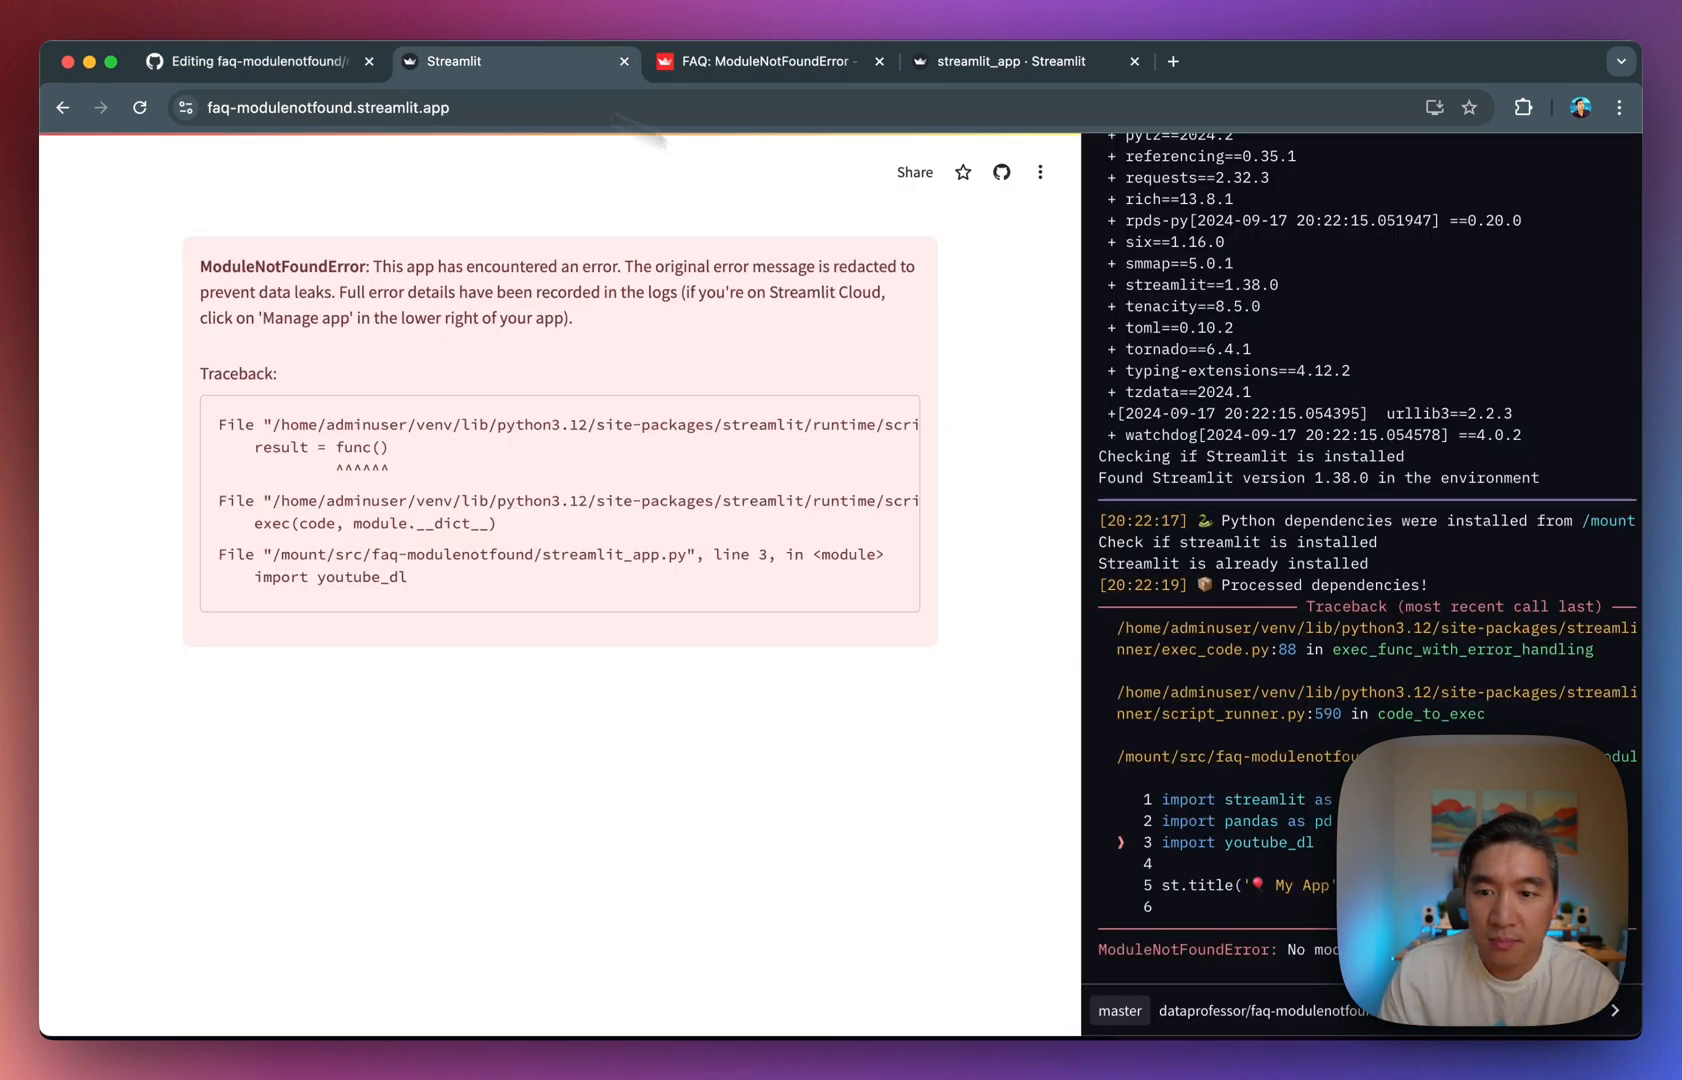
left_click(256, 62)
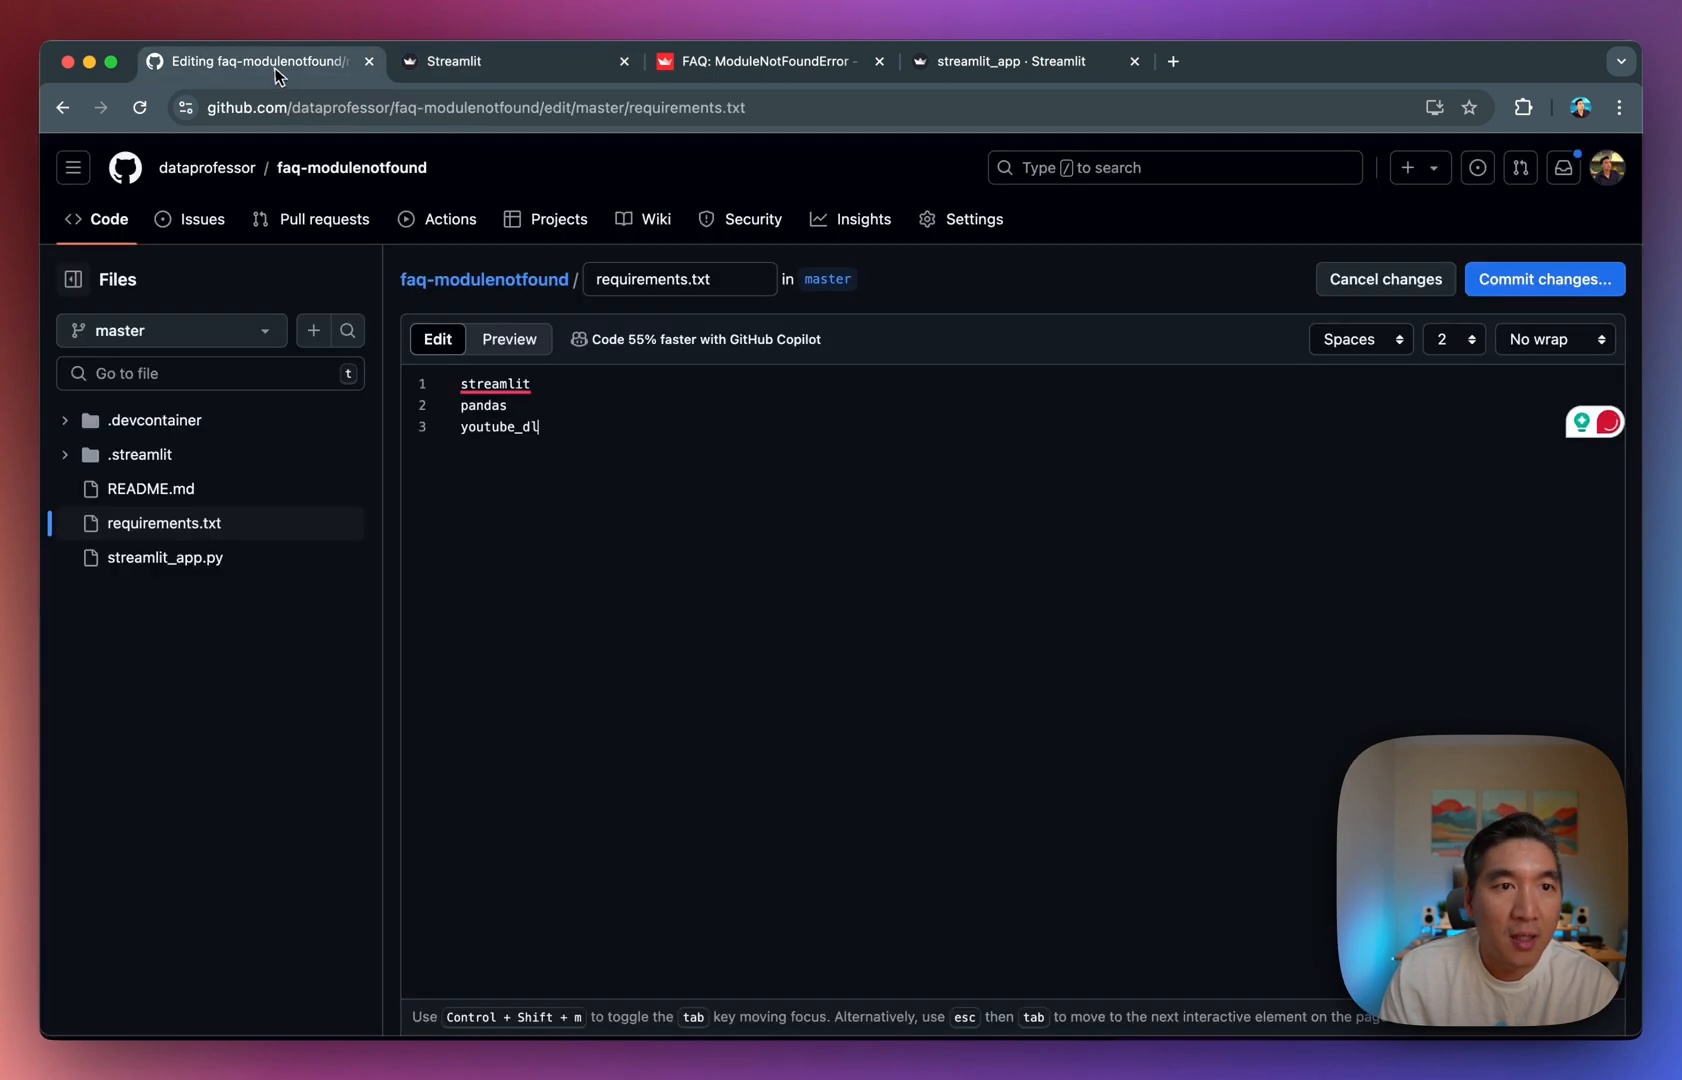
left_click(1542, 278)
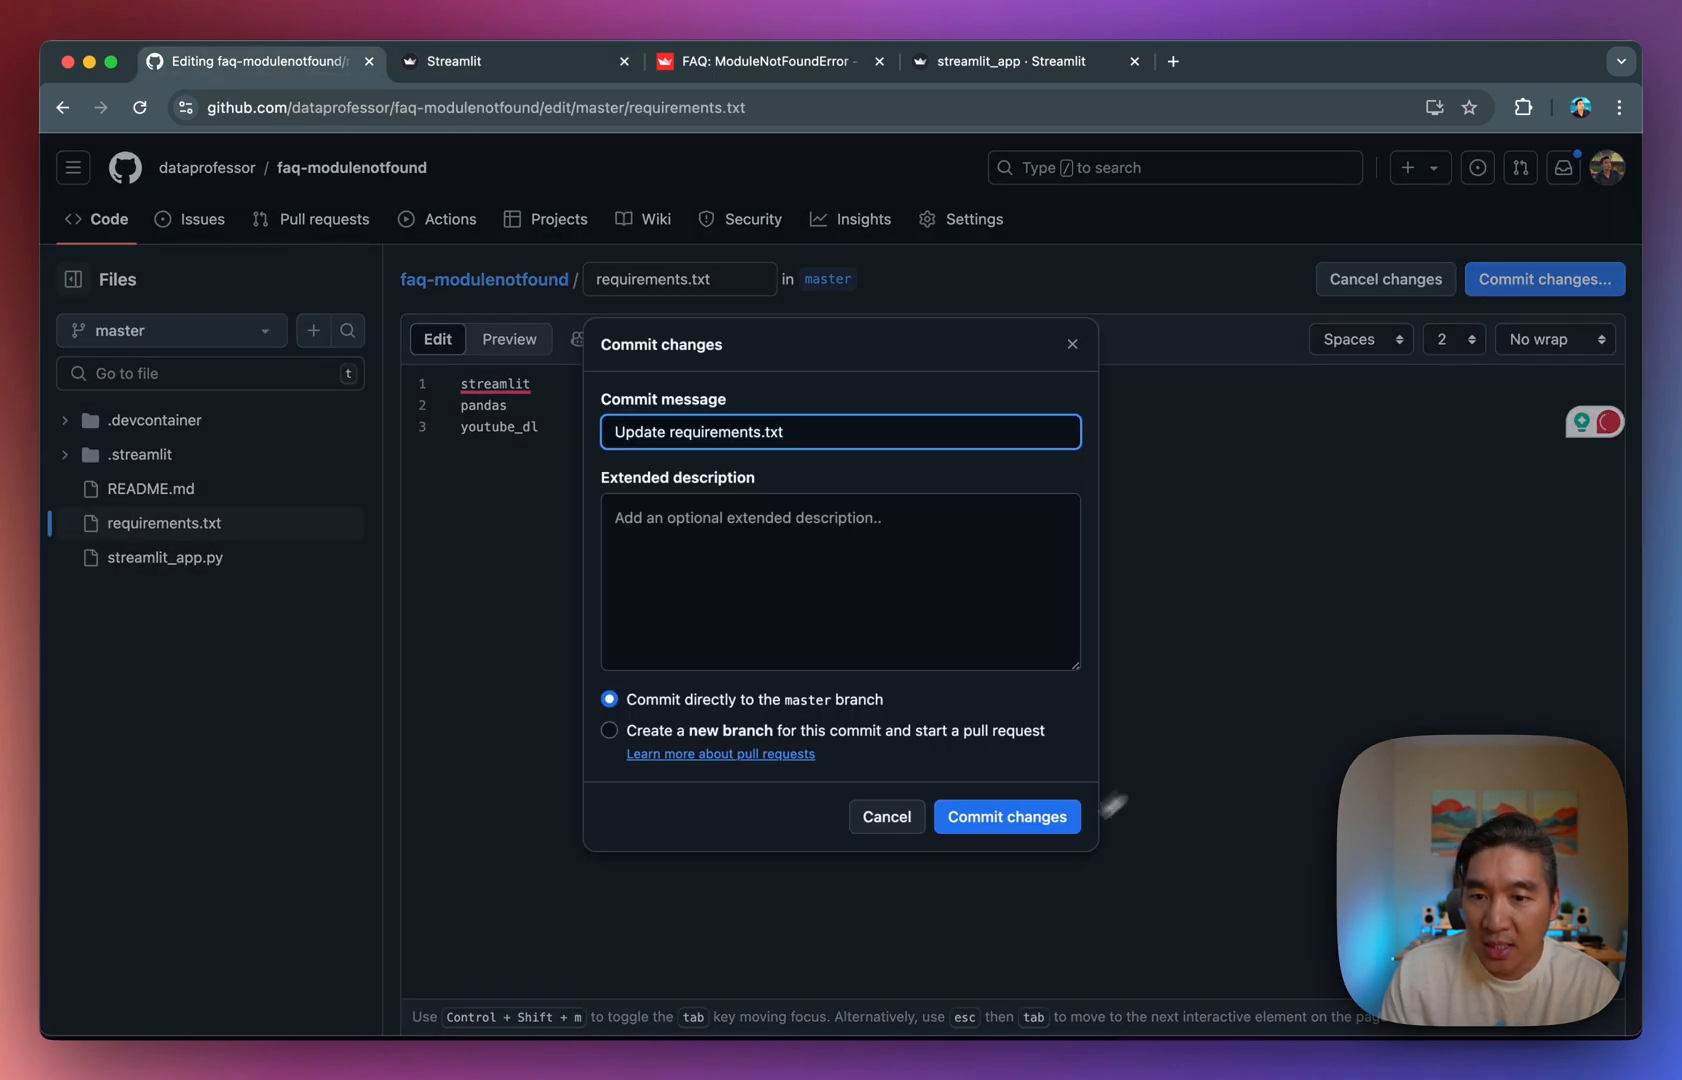
Commit 'Update requirements.txt' to master and view the redeployed app's video table.
left_click(1004, 816)
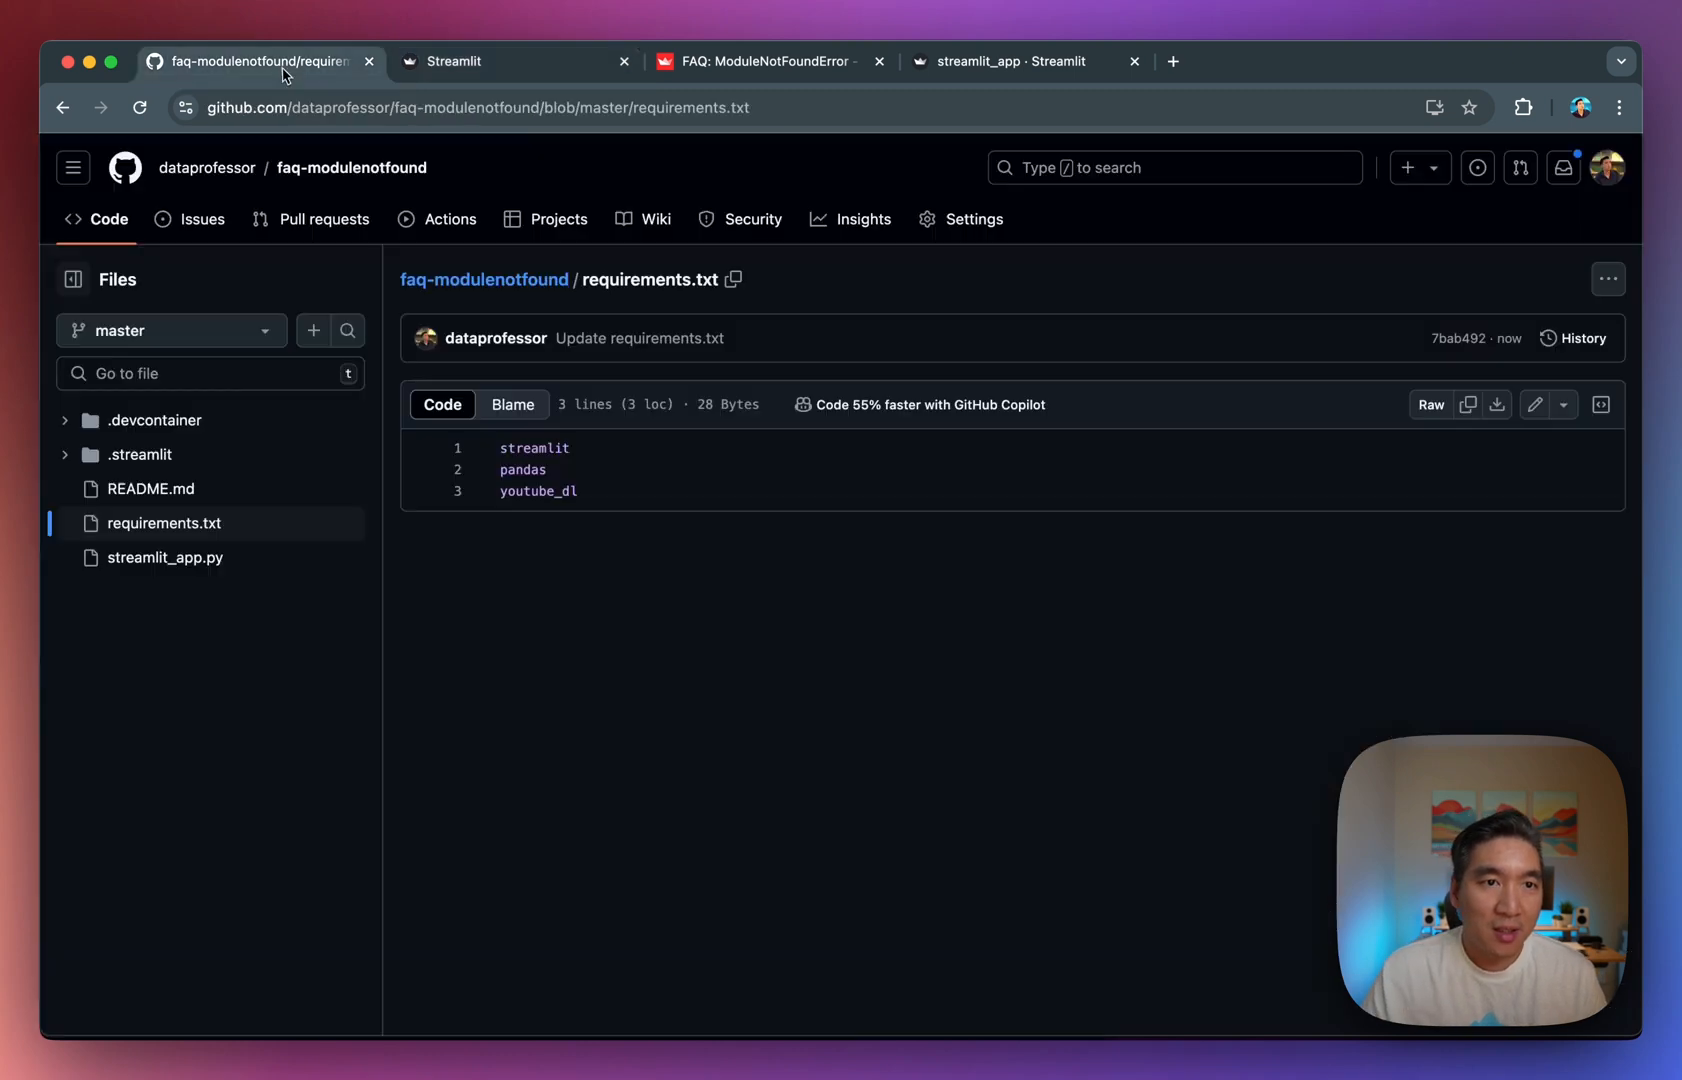
mouse_move(706, 292)
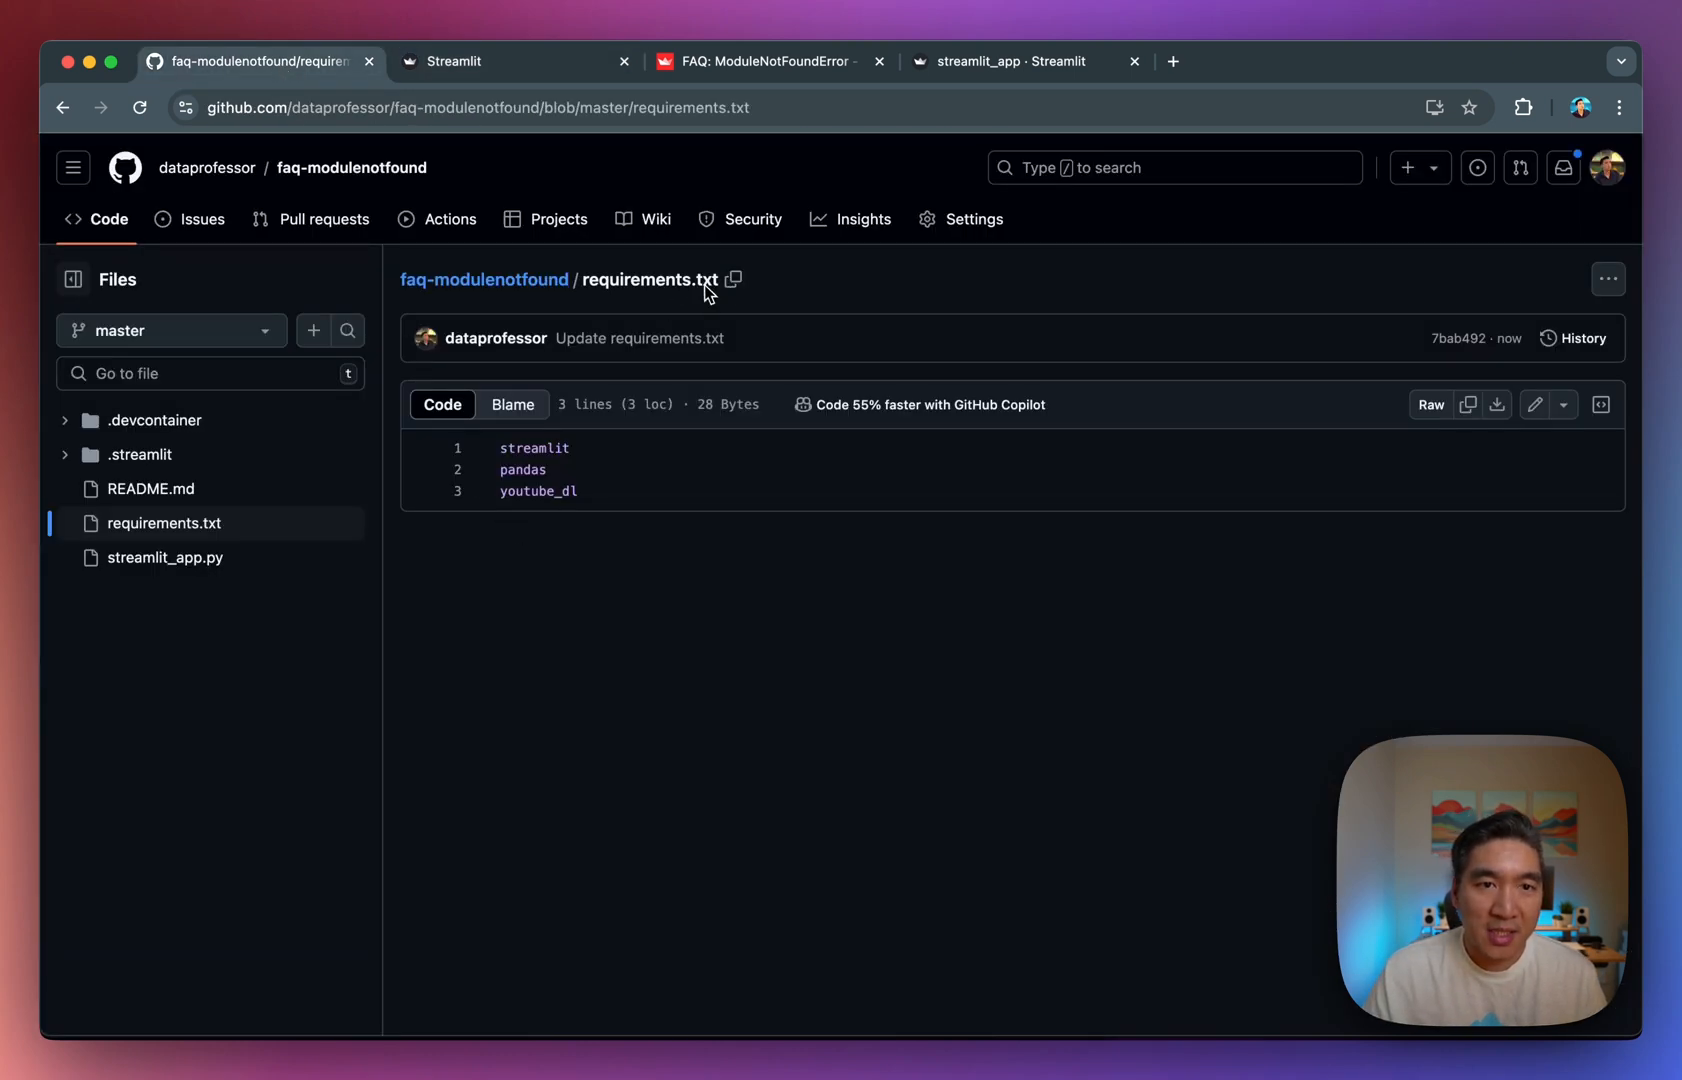
left_click(456, 62)
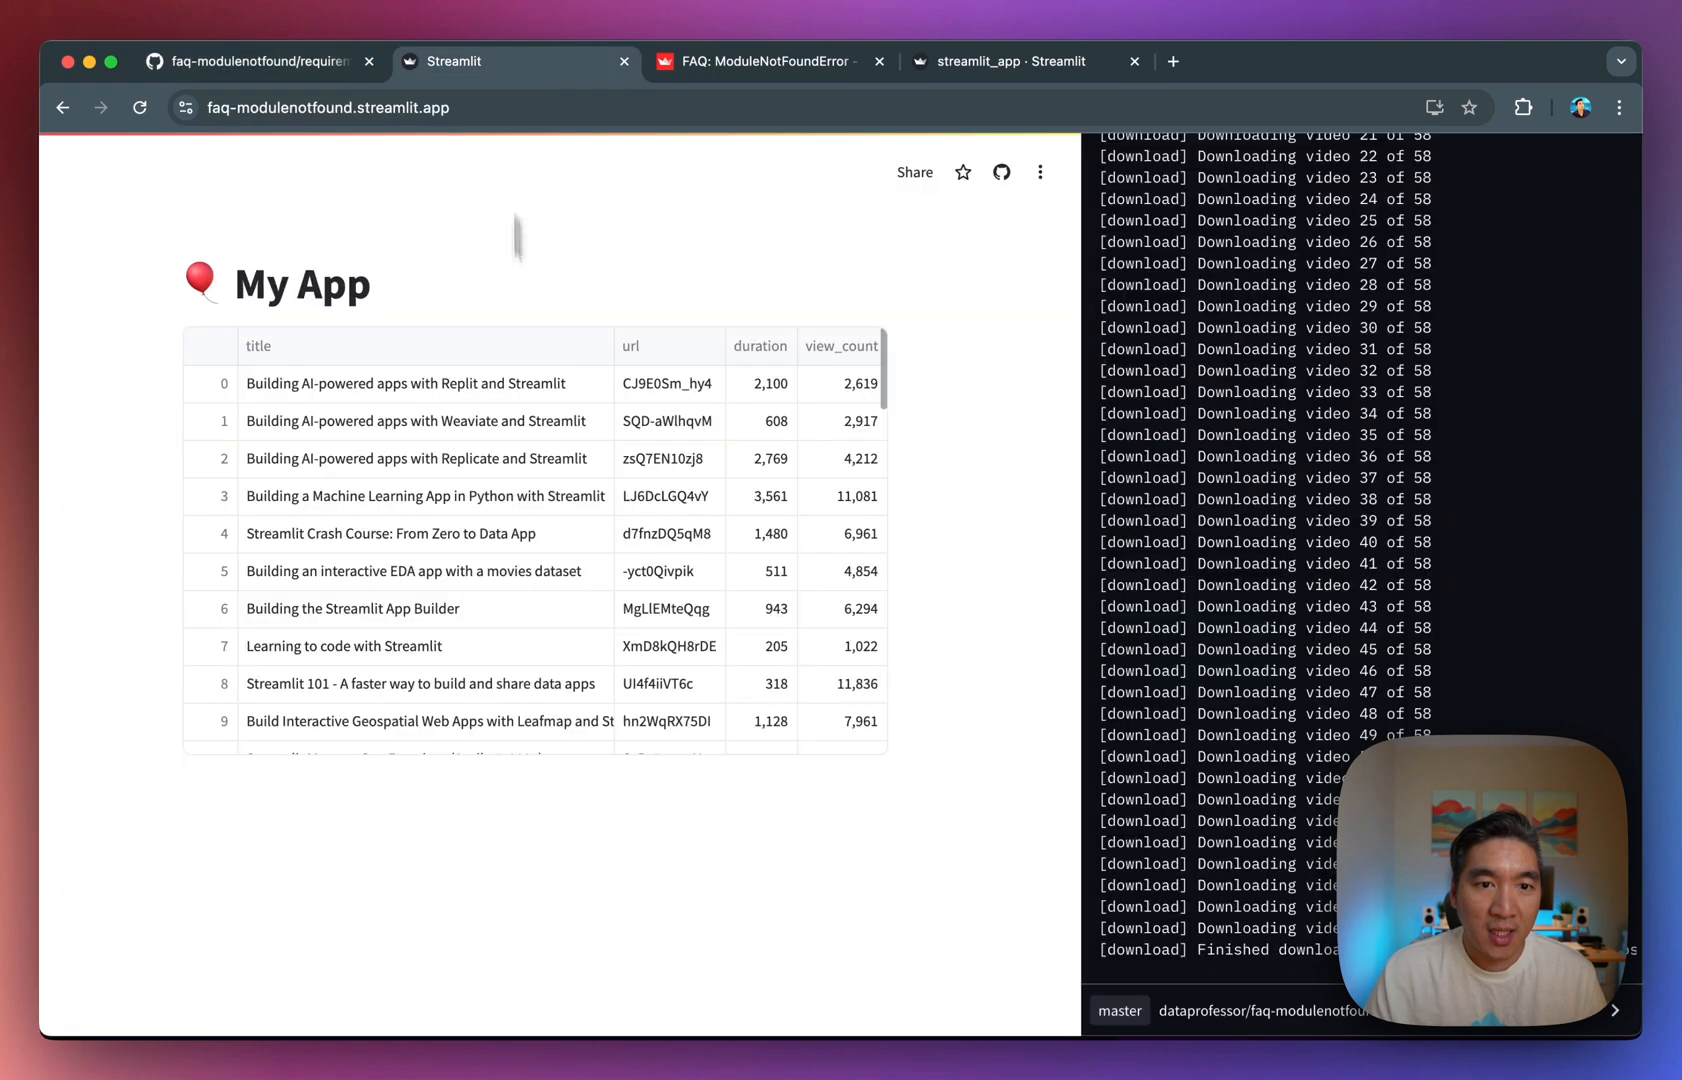
mouse_move(526, 554)
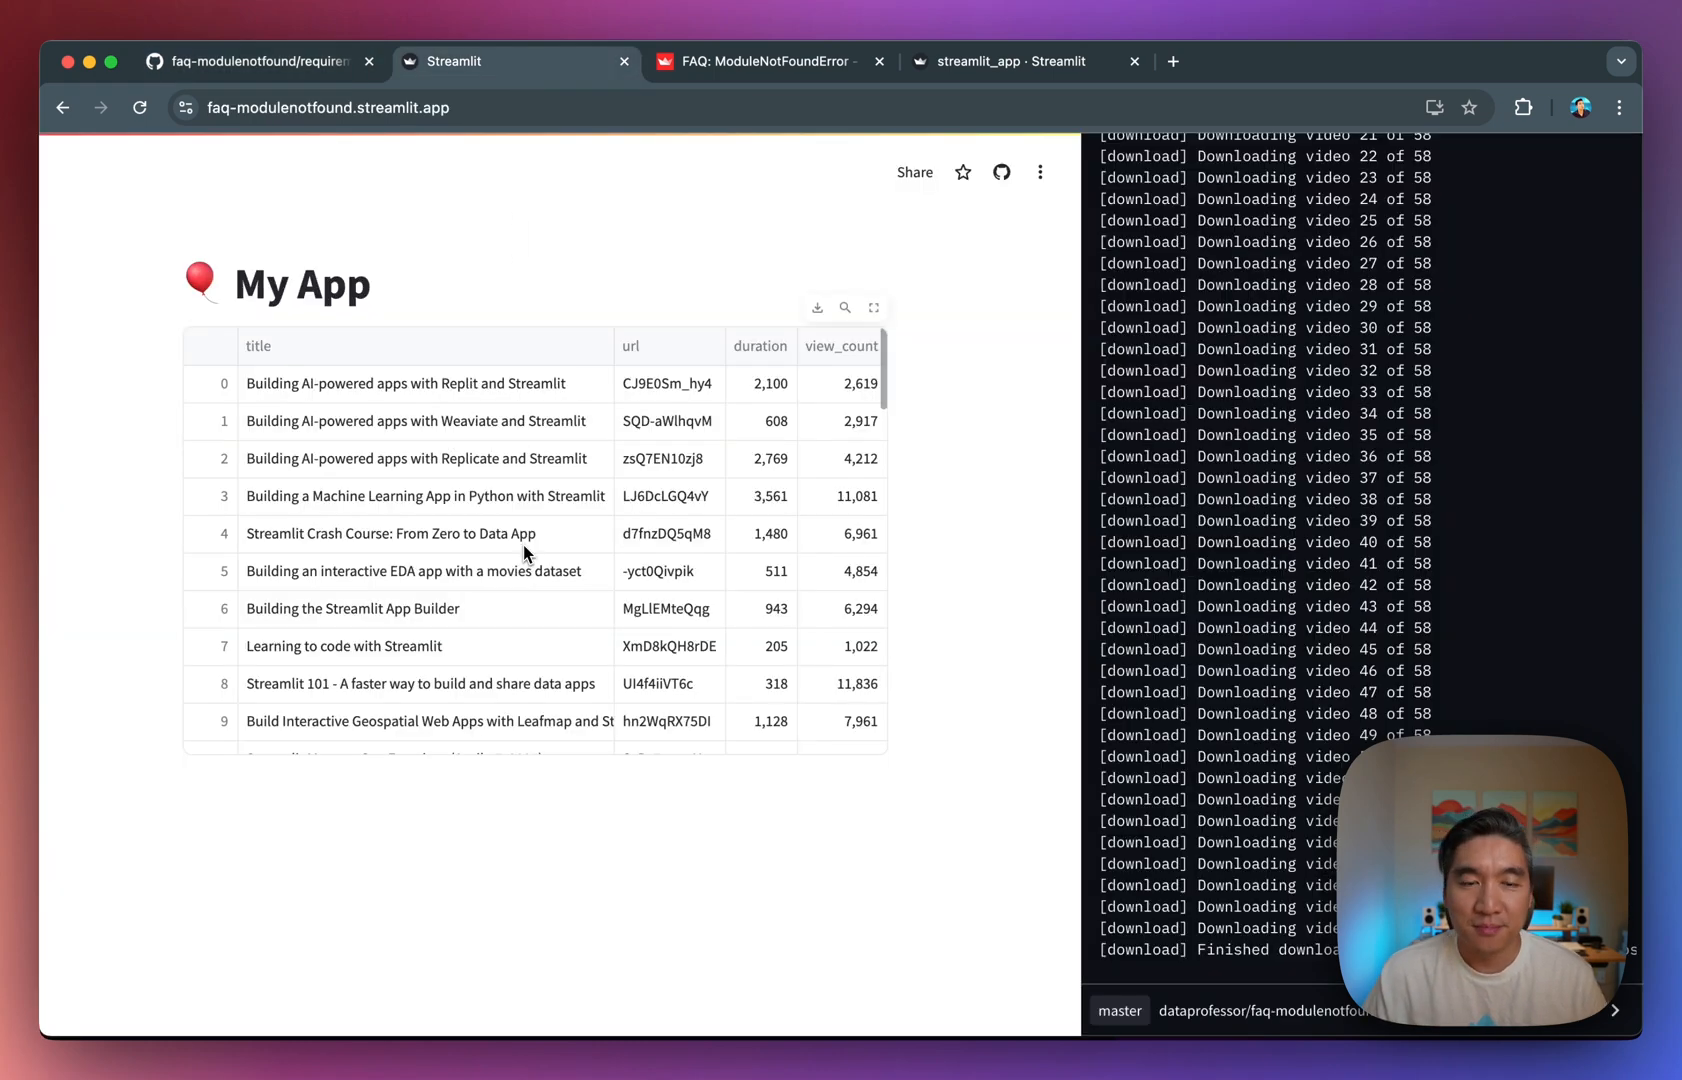